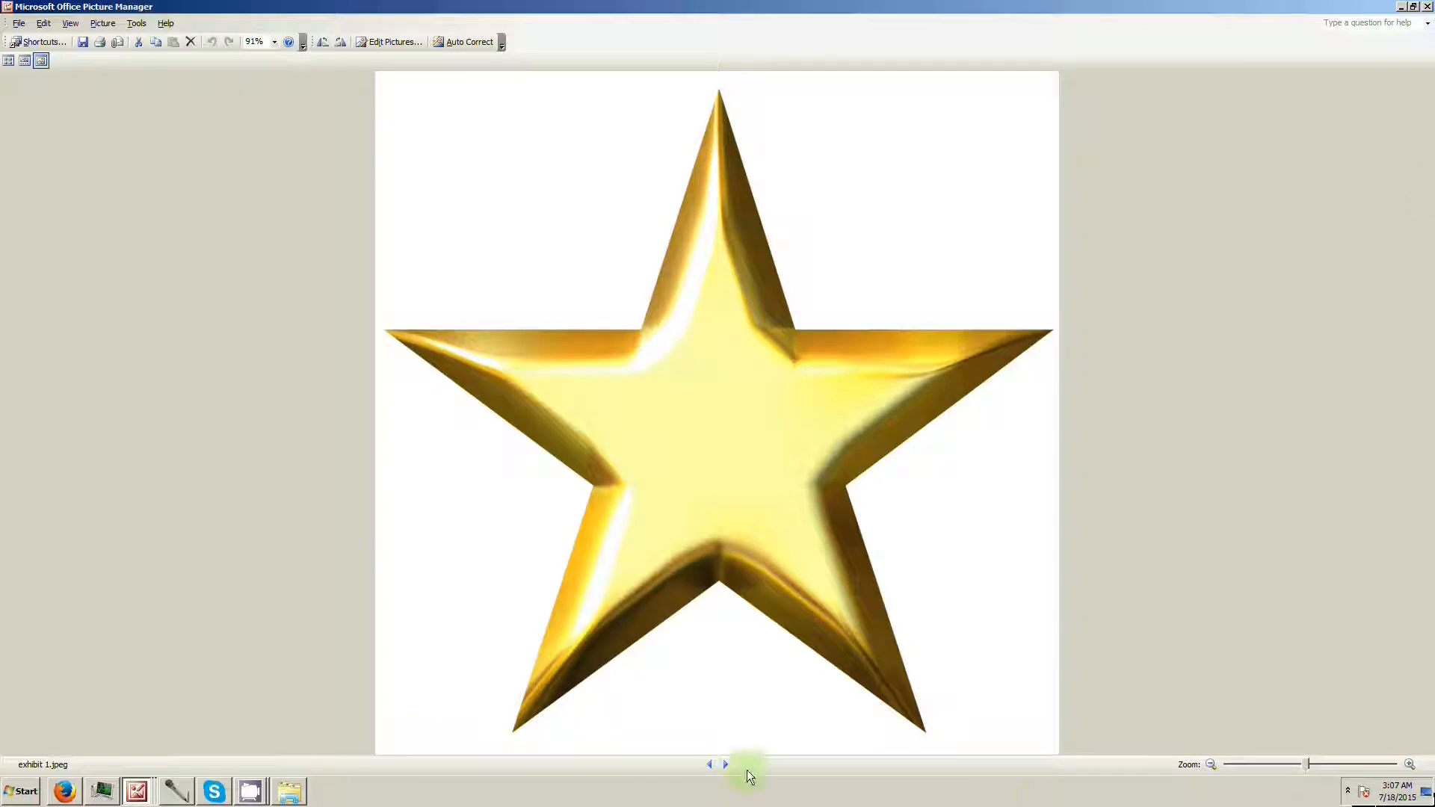
# Advance past the gold star to exhibit 2.png, the black outline pentagram, and enlarge it
pyautogui.click(723, 764)
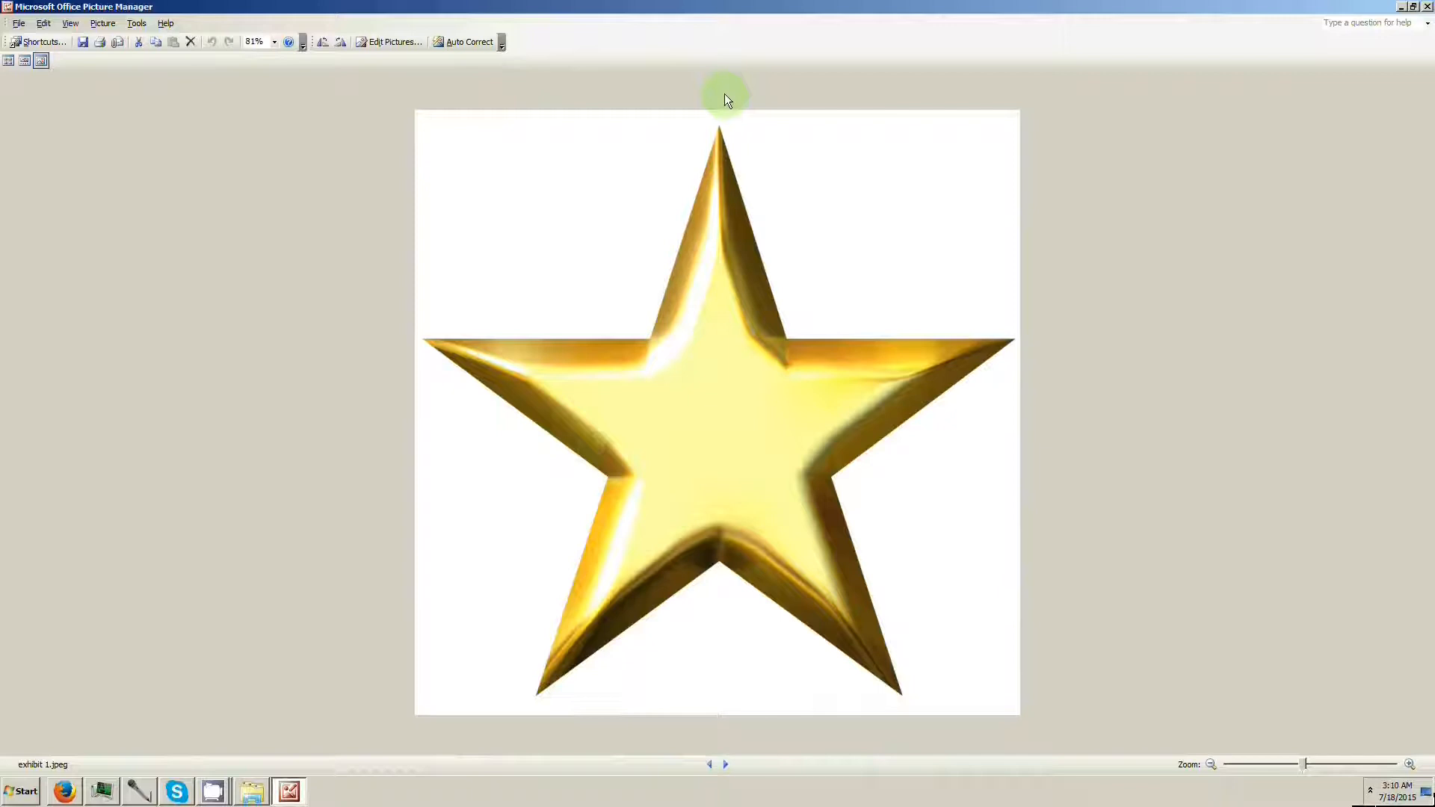
pyautogui.moveTo(815, 760)
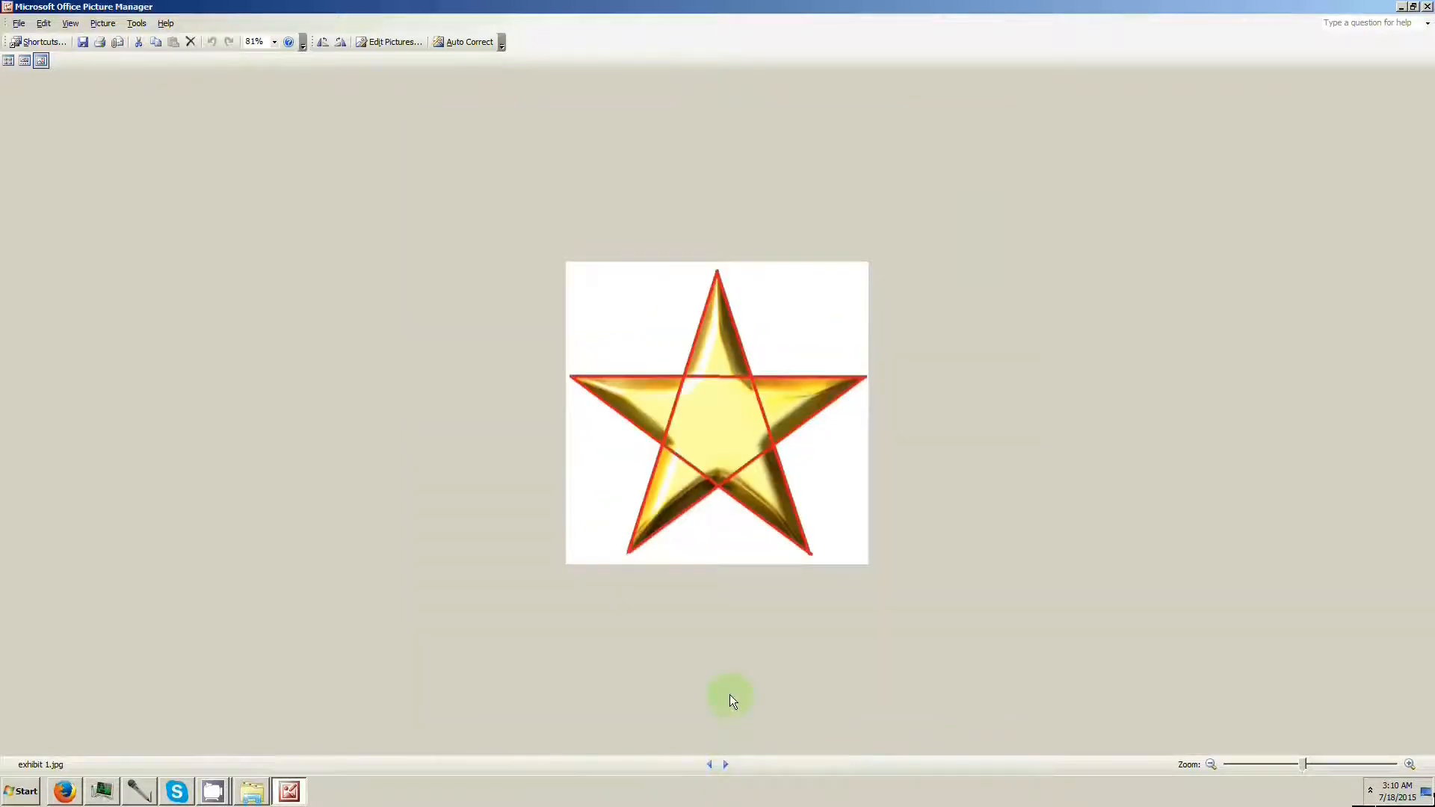
pyautogui.click(725, 764)
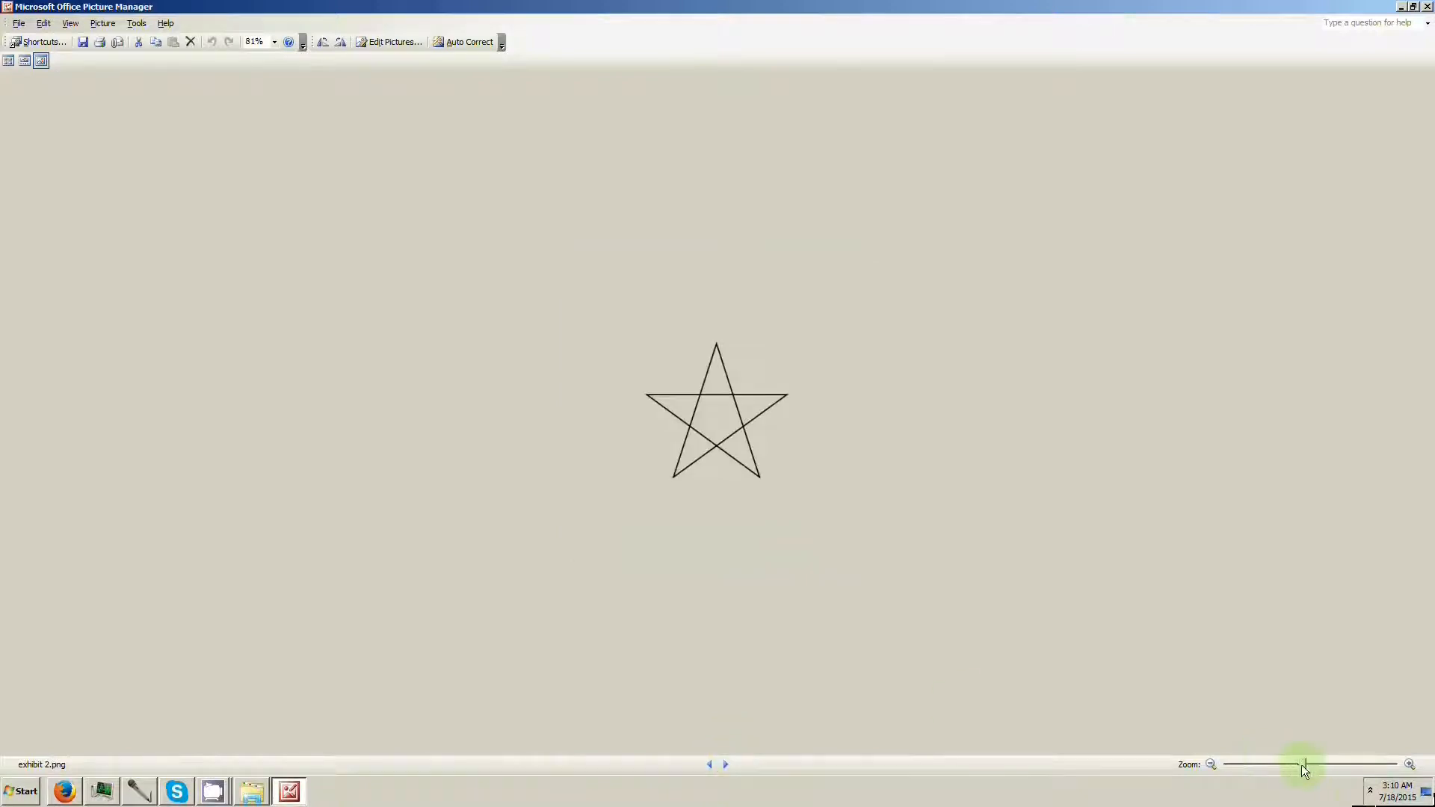
pyautogui.moveTo(1304, 764); pyautogui.dragTo(1327, 764)
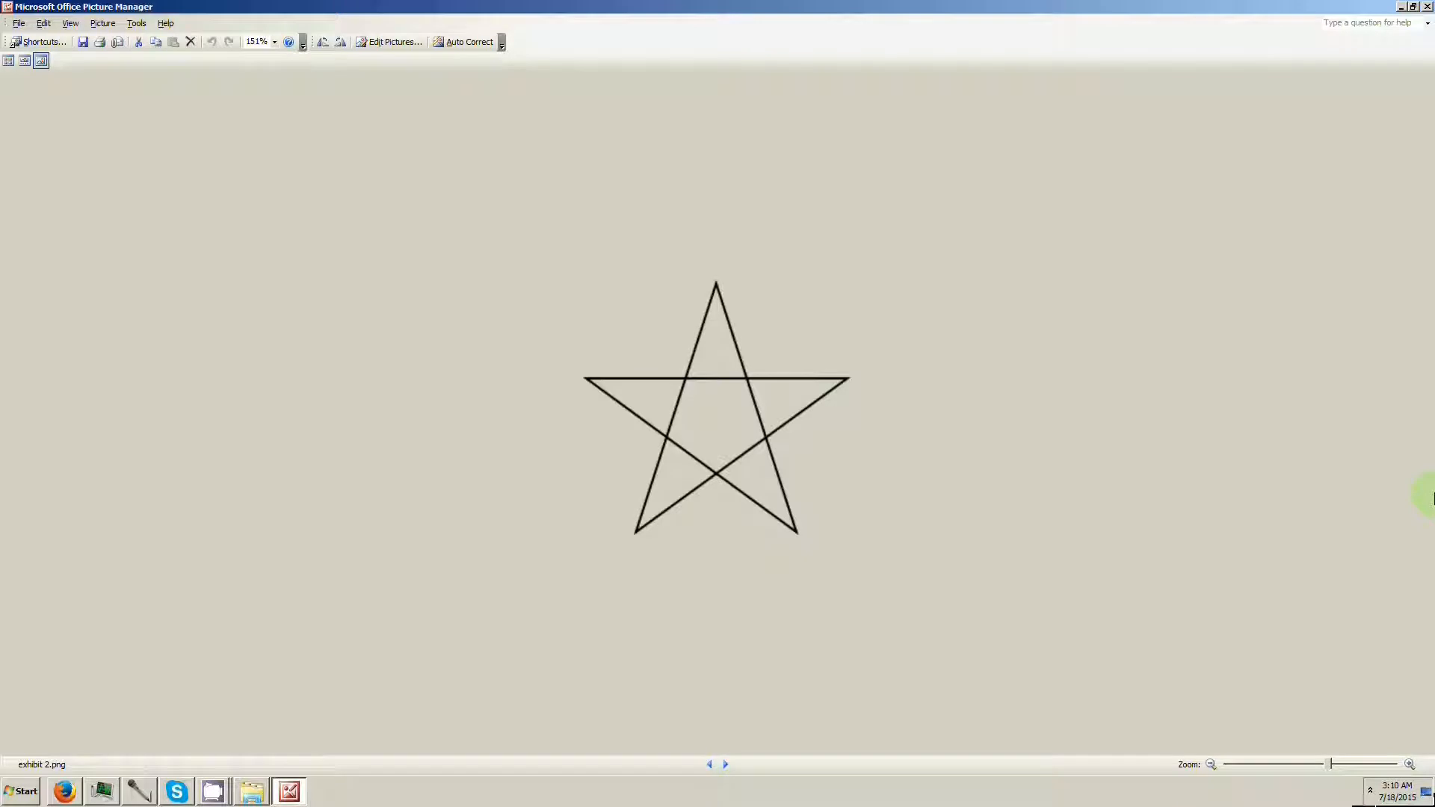
pyautogui.moveTo(1336, 630)
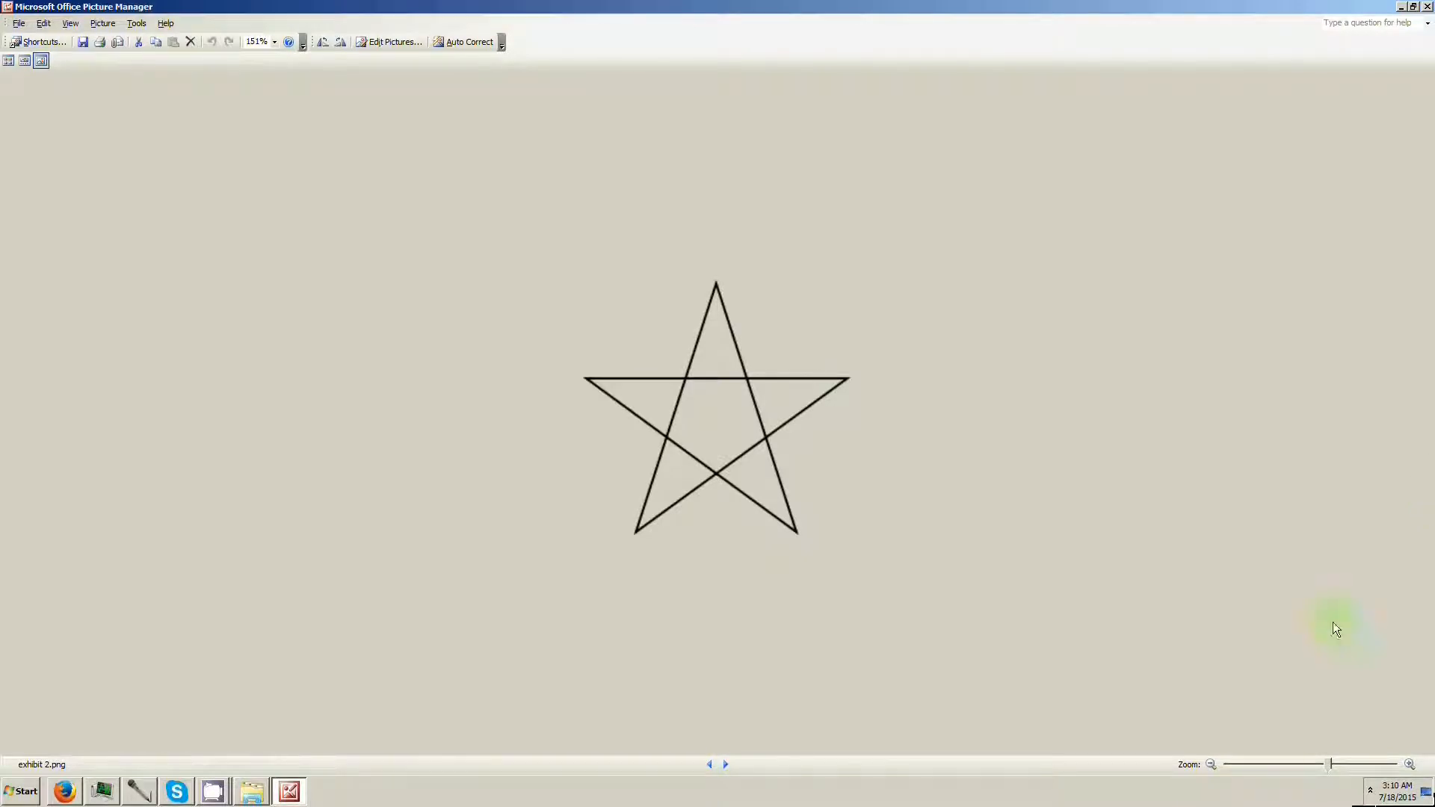
# Advance to exhibit 4.3.jpg, the spell book with a gold pentagram cover
pyautogui.click(725, 764)
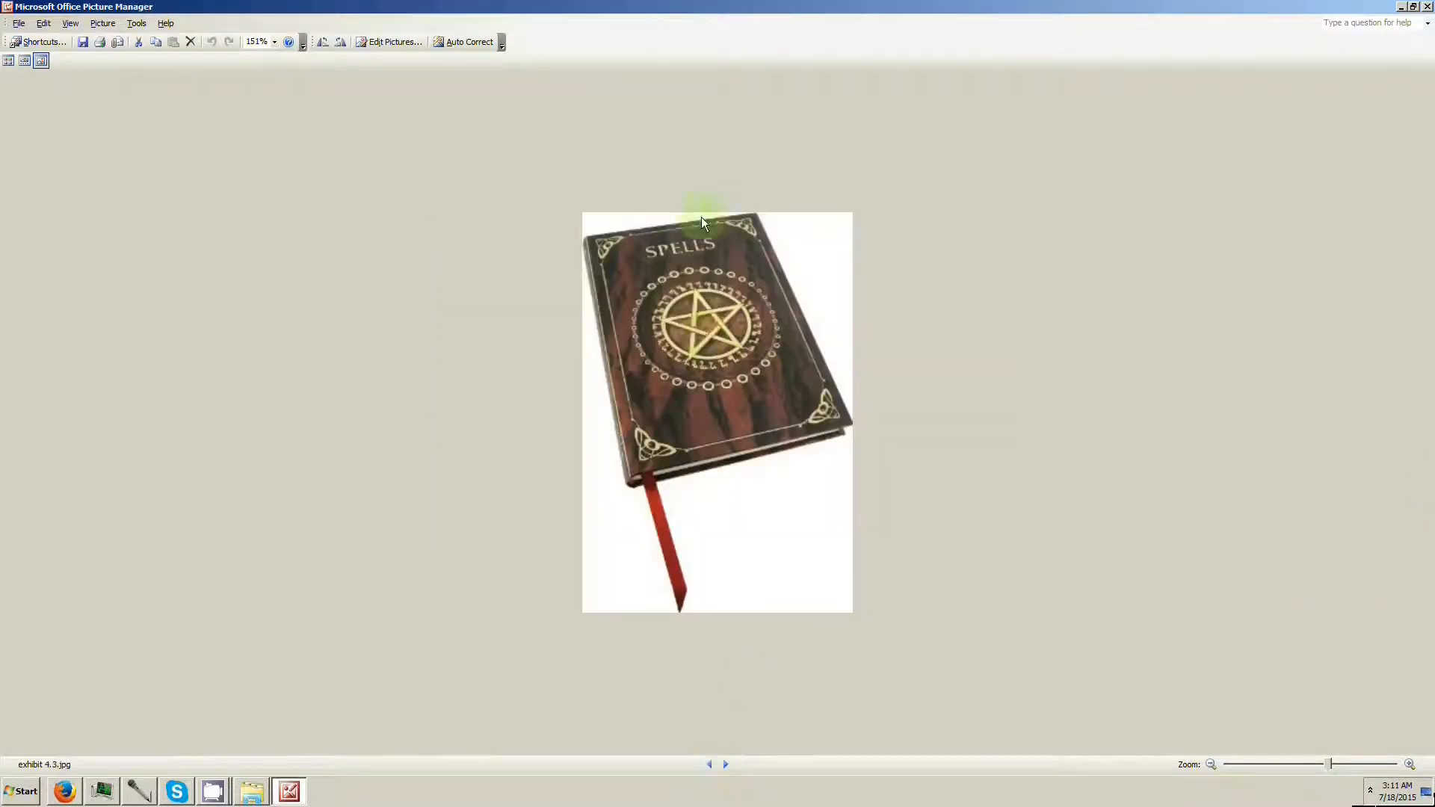
pyautogui.moveTo(988, 311)
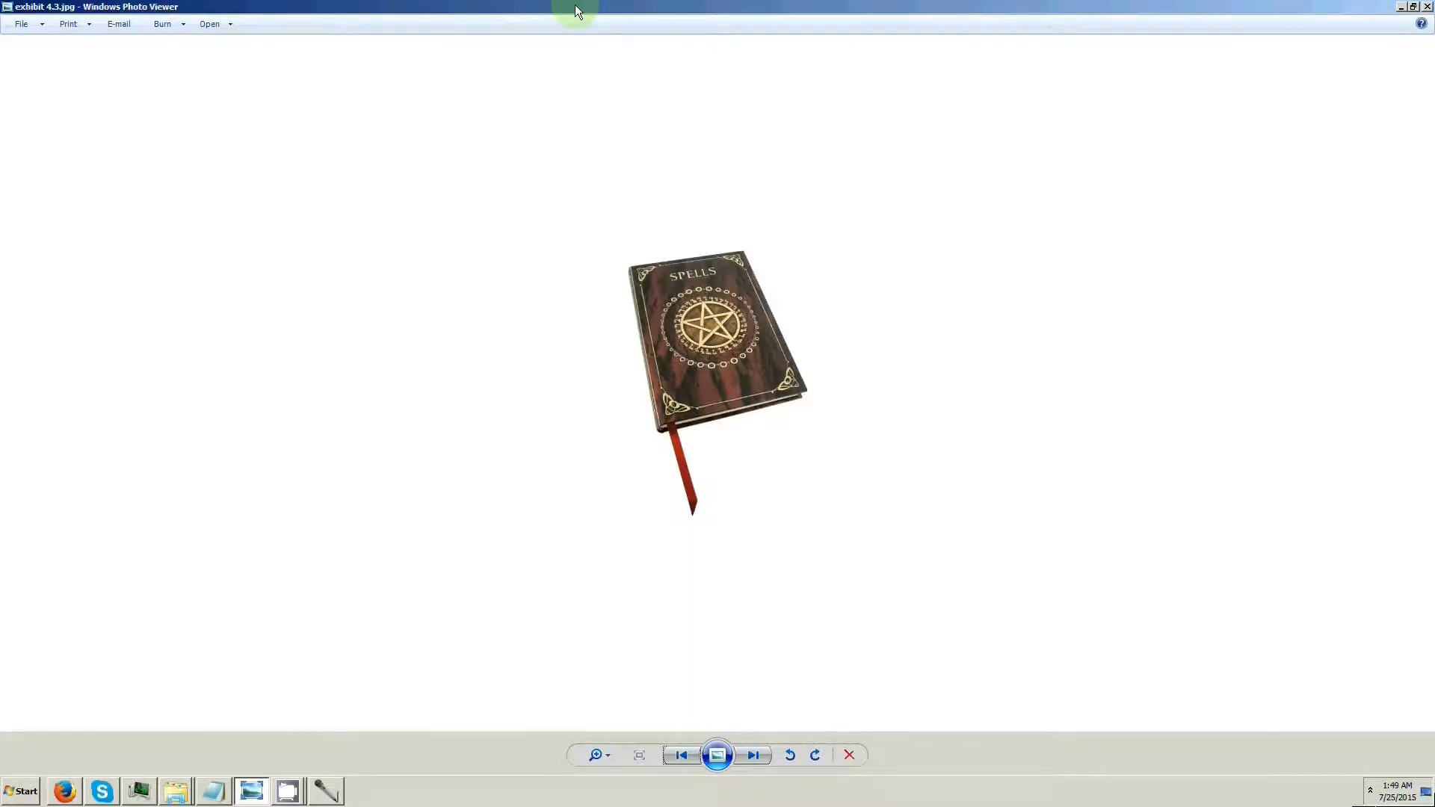
# Advance to exhibit 4.4.jpg, dancers beneath a glowing pentagram, and enlarge it
pyautogui.click(752, 755)
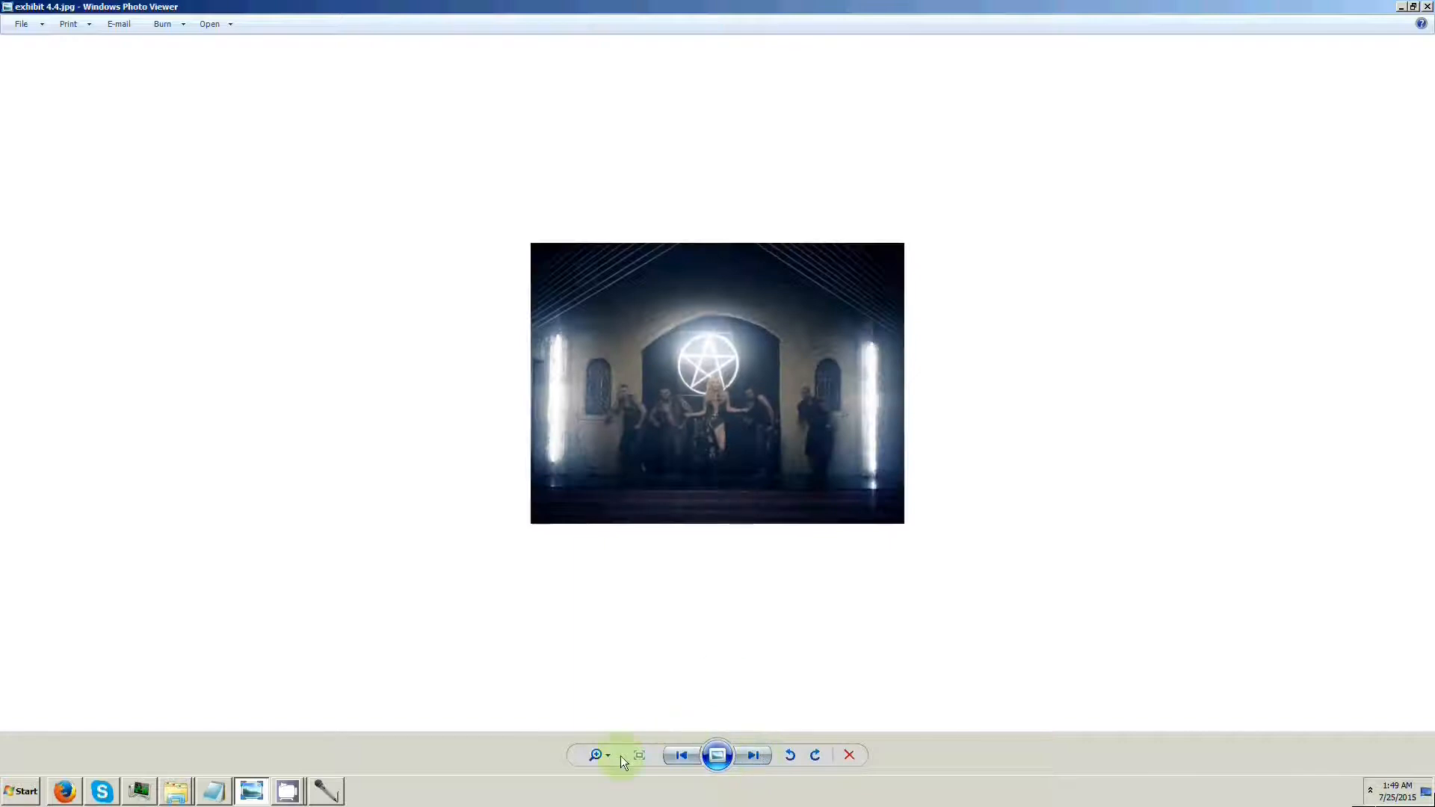
pyautogui.click(595, 755)
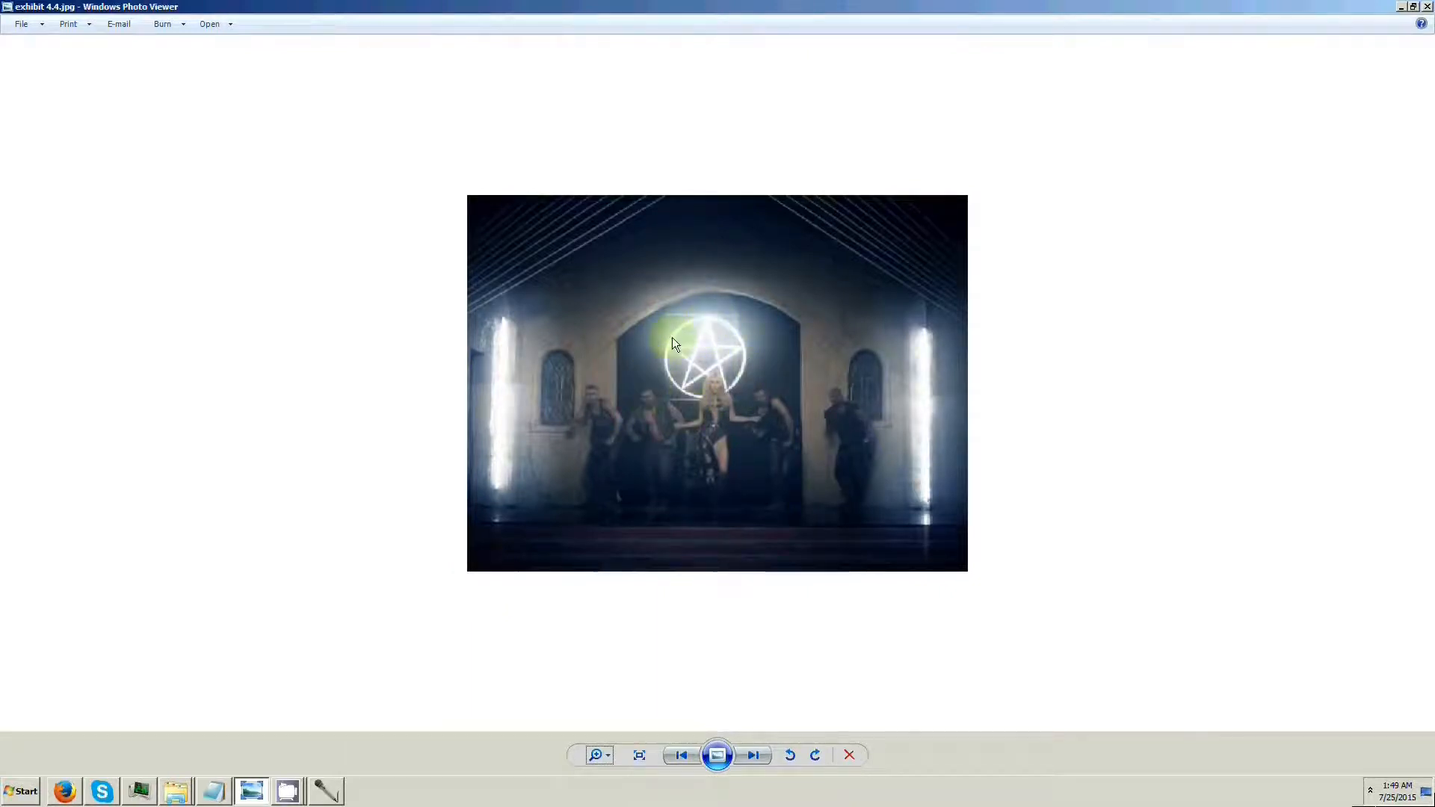
pyautogui.moveTo(409, 320)
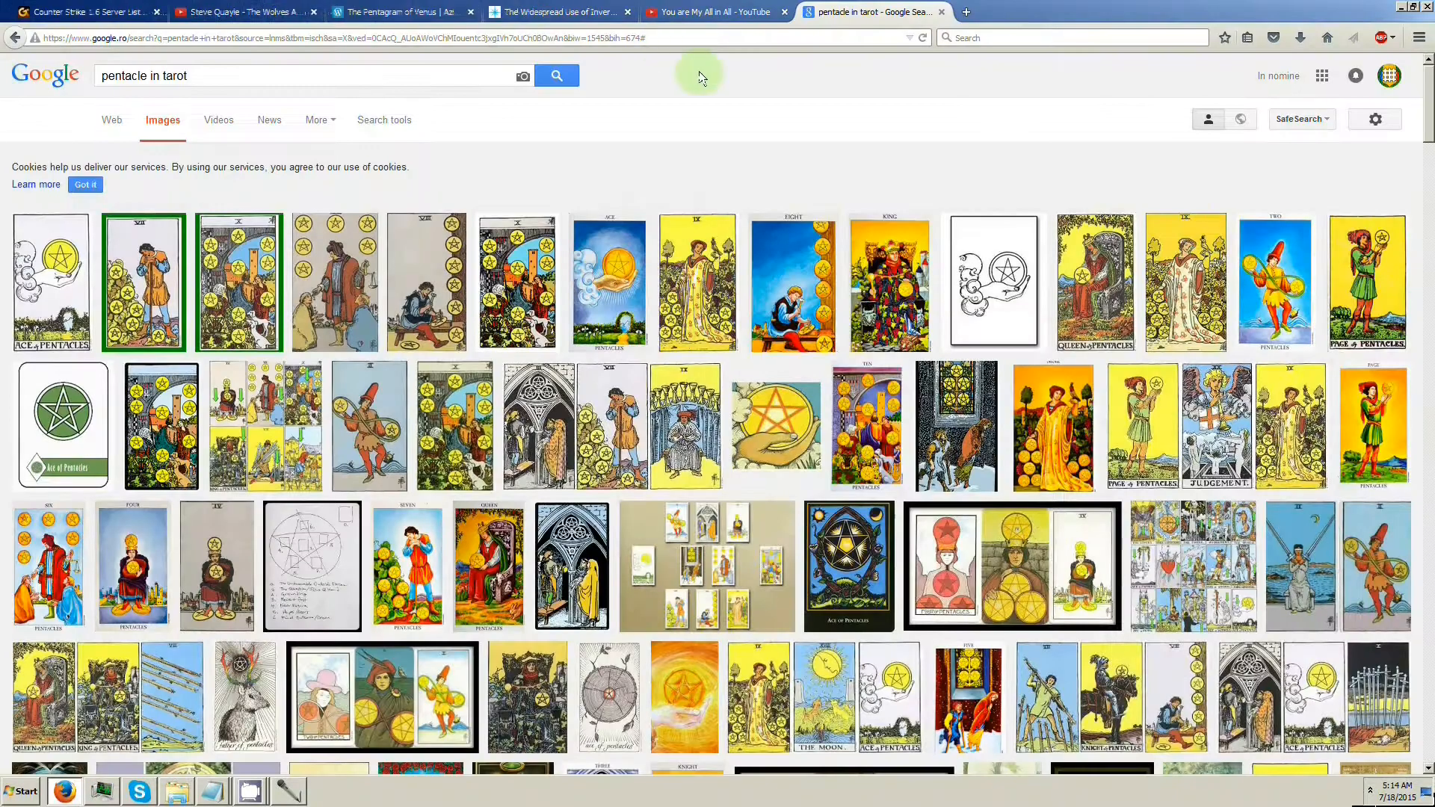
pyautogui.moveTo(704, 96)
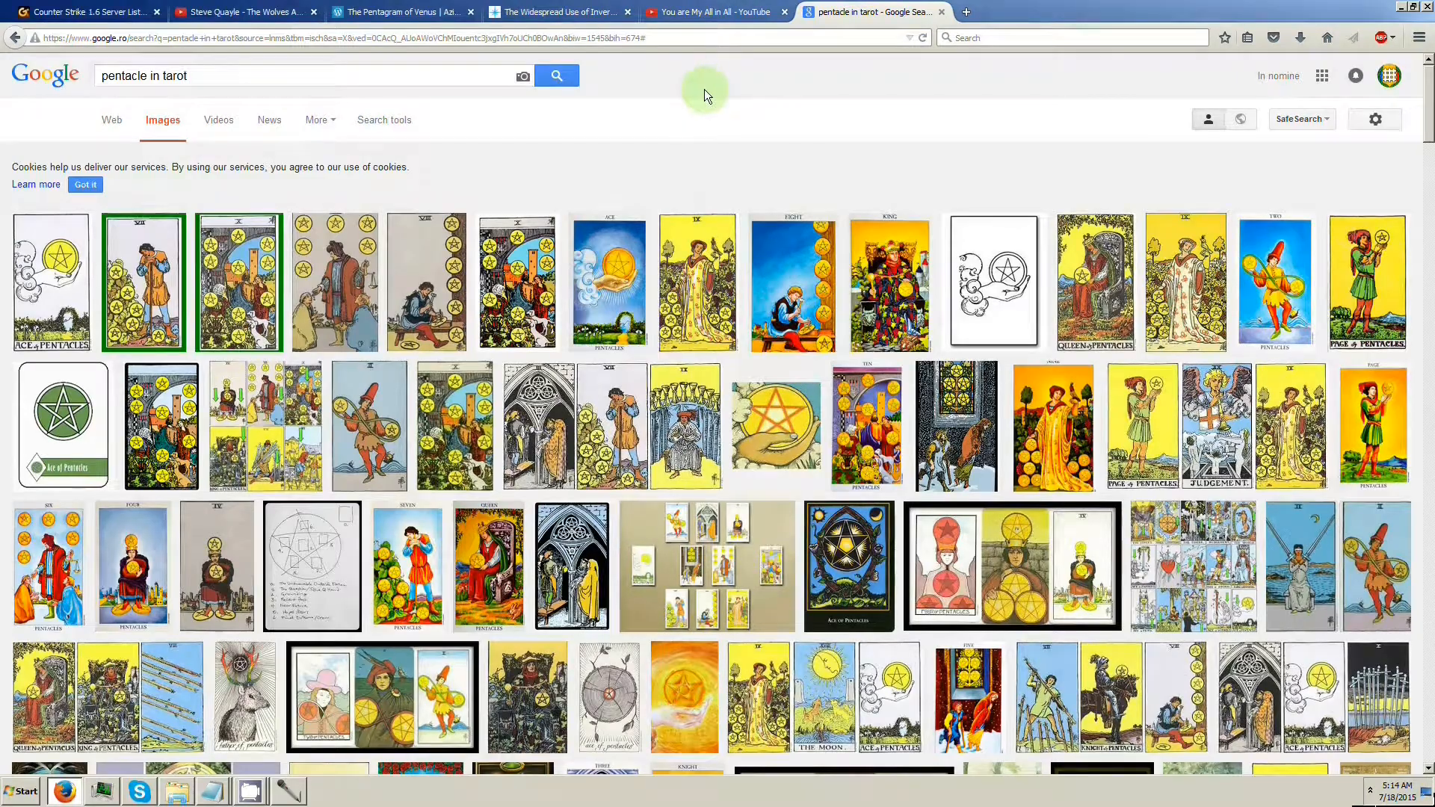
# Scroll down through the Google Images results for pentacle tarot cards
pyautogui.scroll(-3)
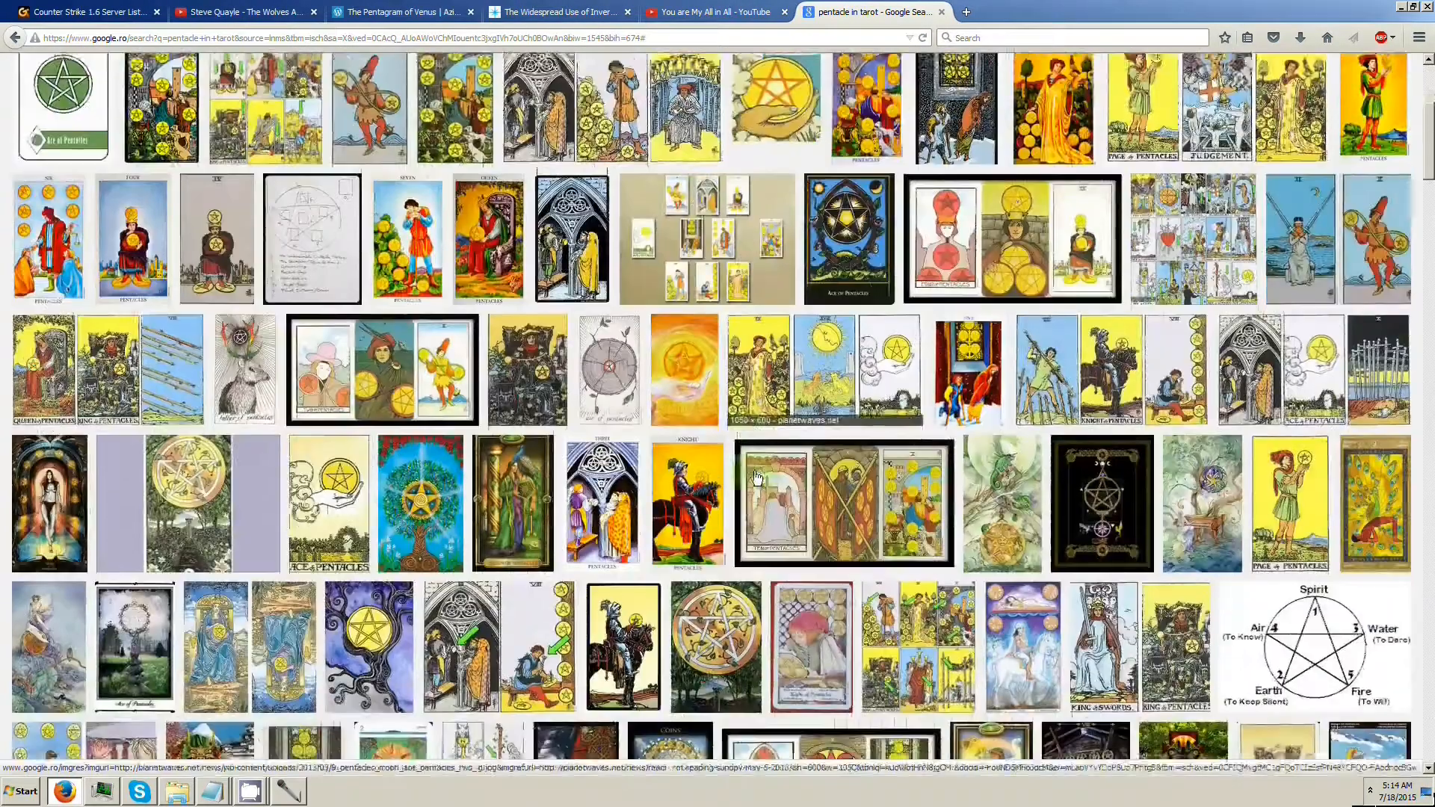
pyautogui.scroll(-3)
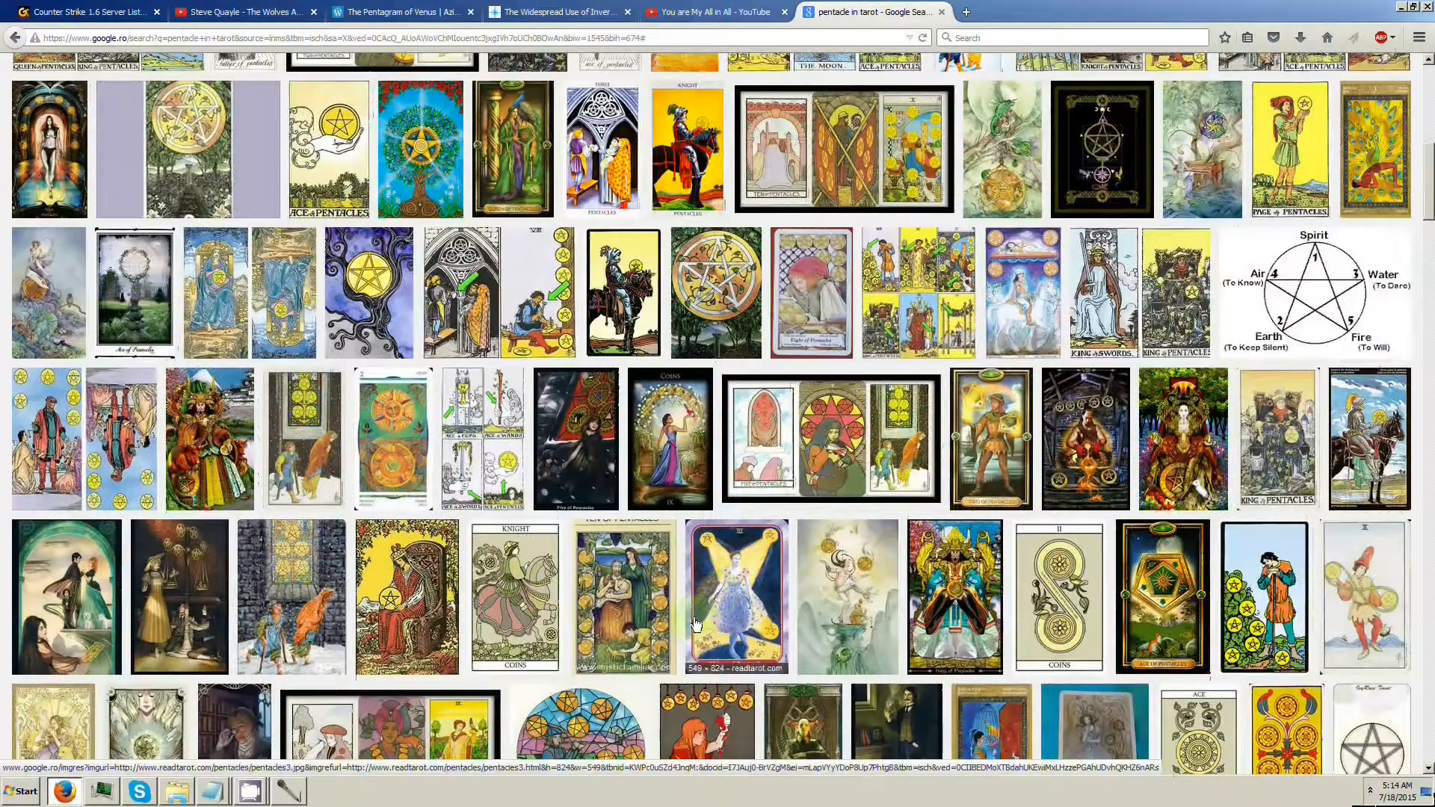
pyautogui.scroll(-3)
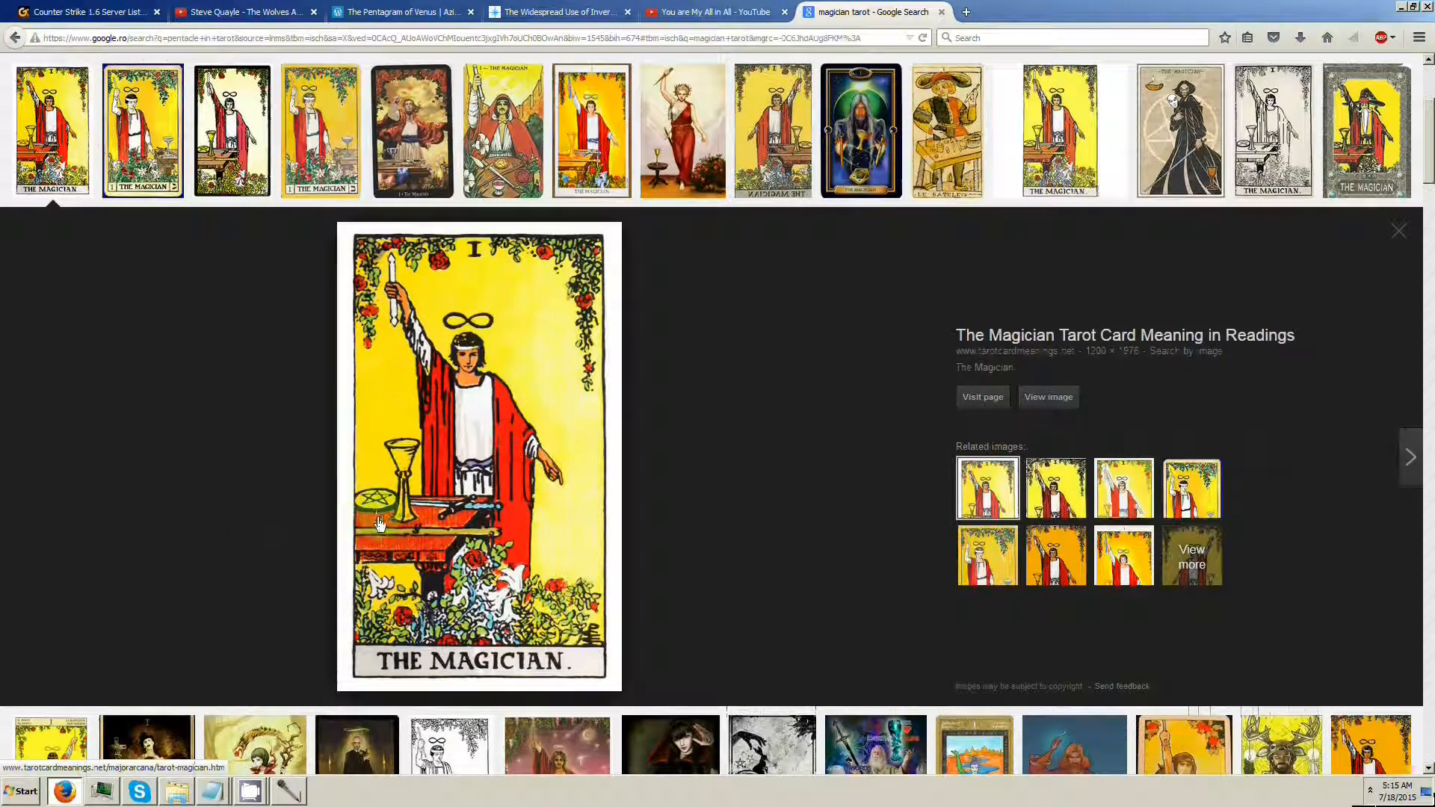
pyautogui.moveTo(448, 537)
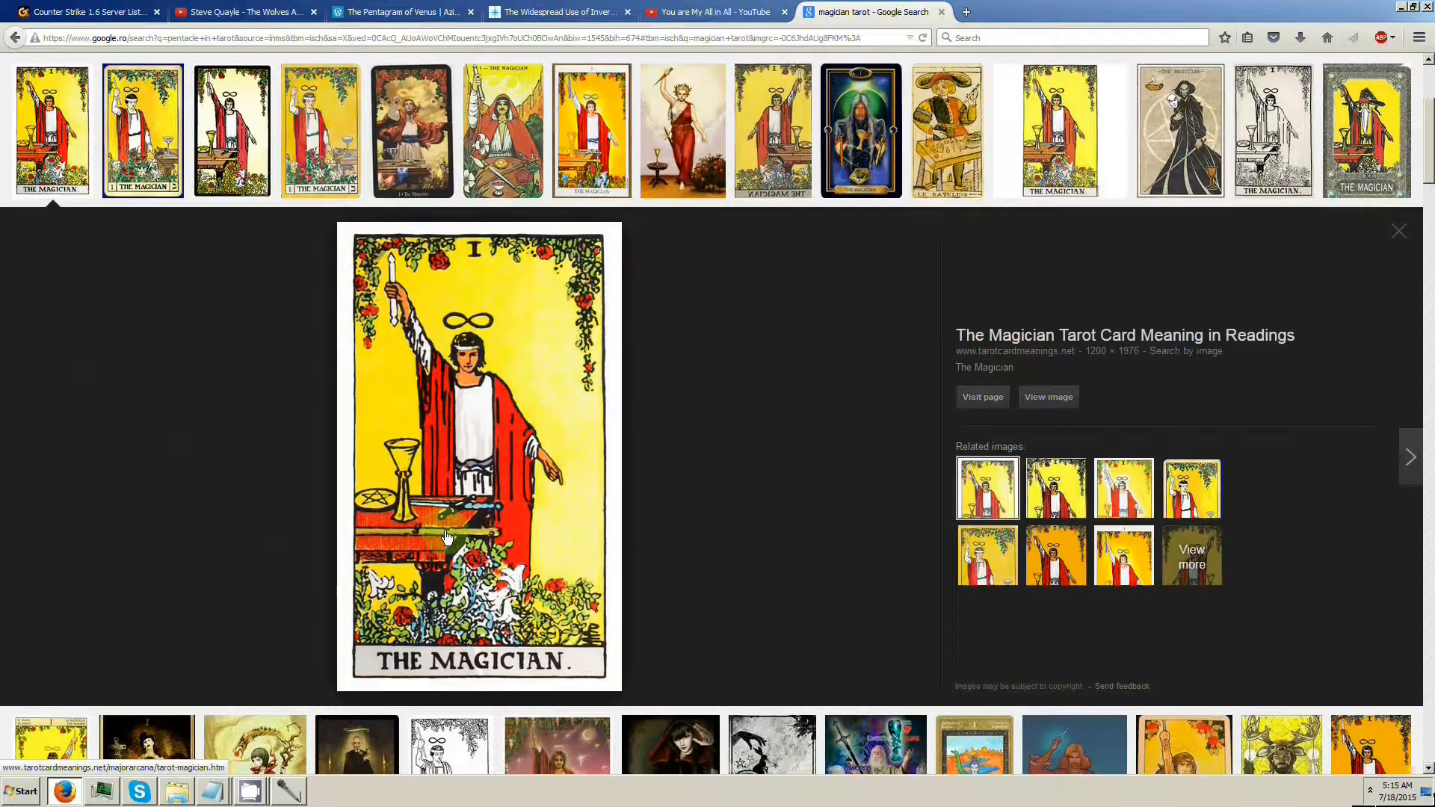
pyautogui.moveTo(483, 336)
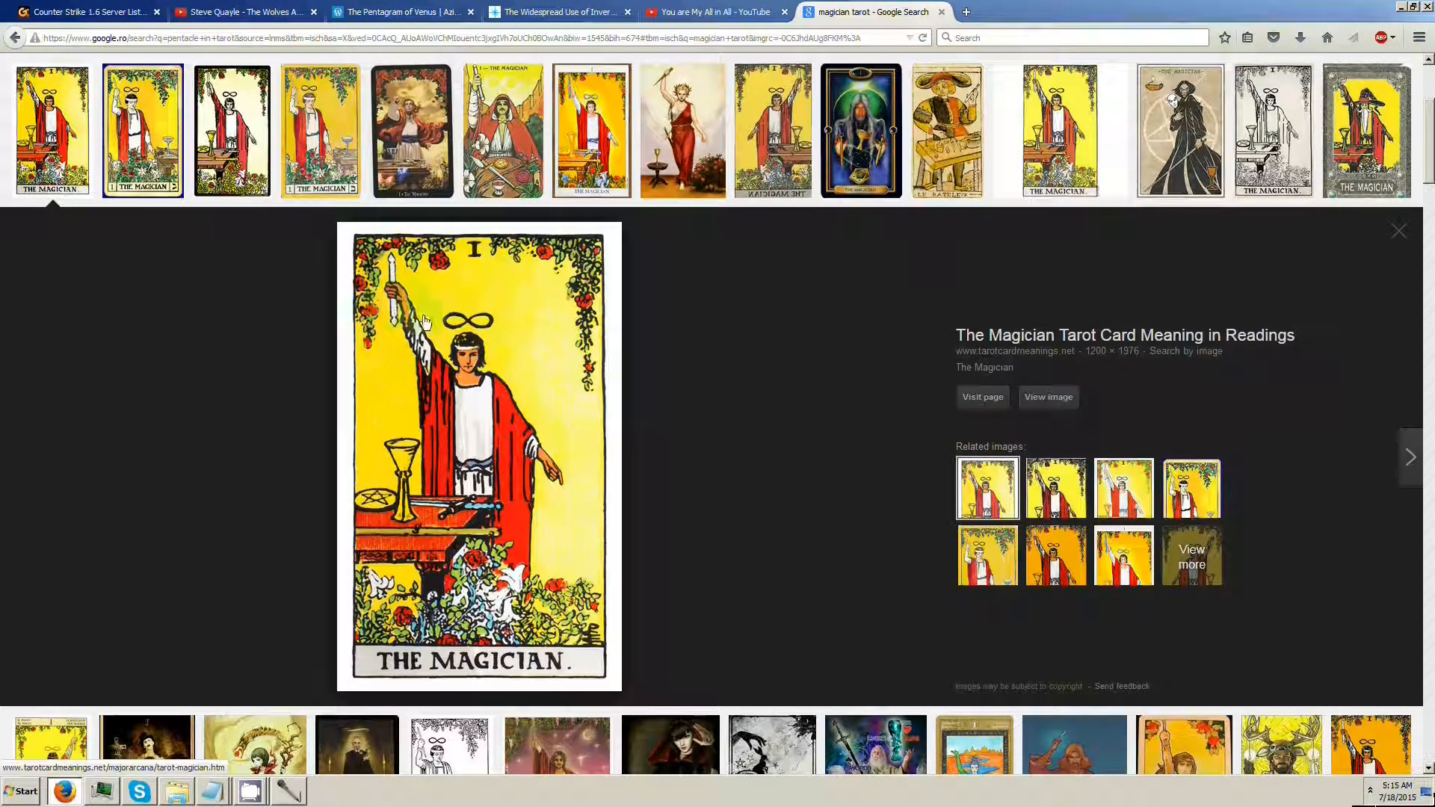
pyautogui.moveTo(565, 512)
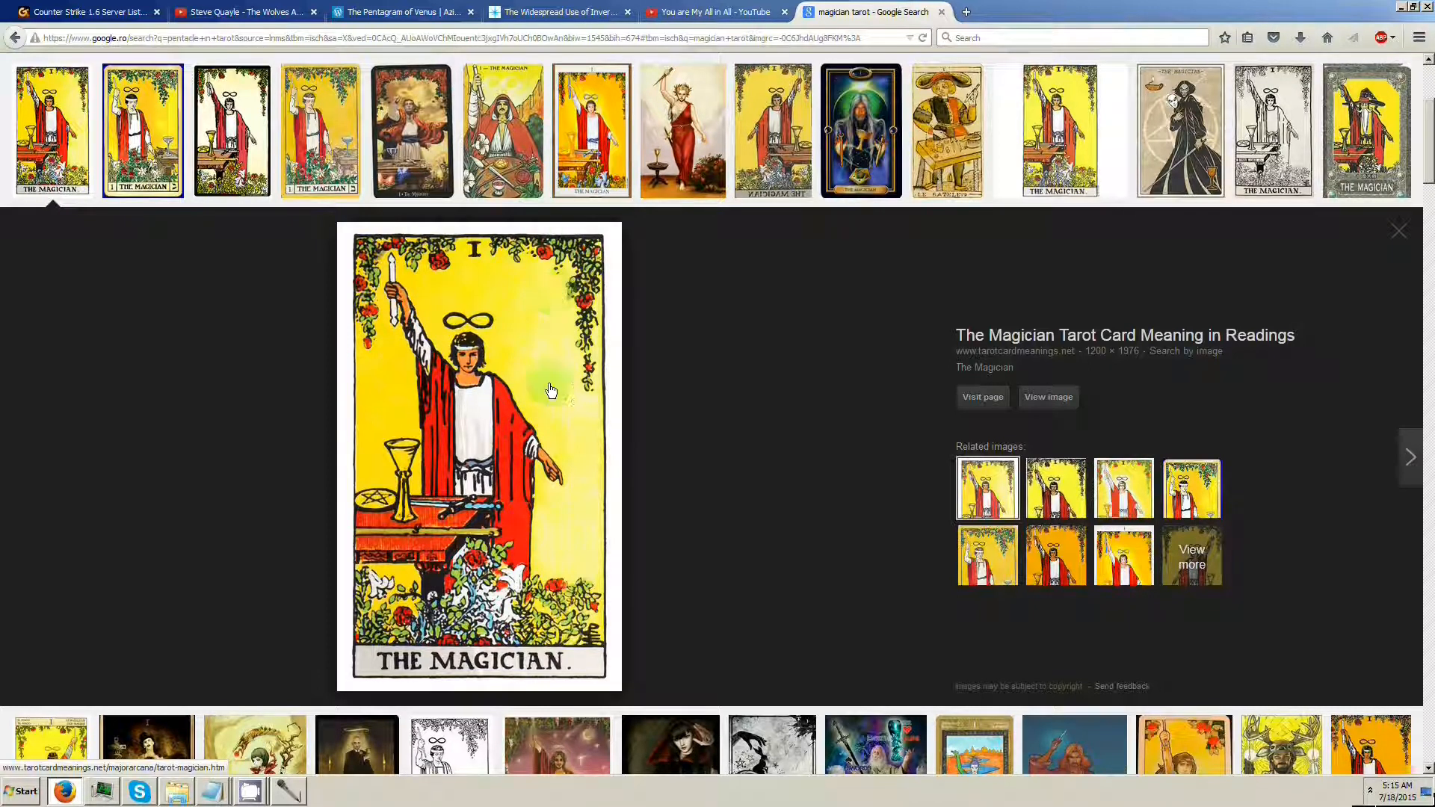
pyautogui.moveTo(449, 475)
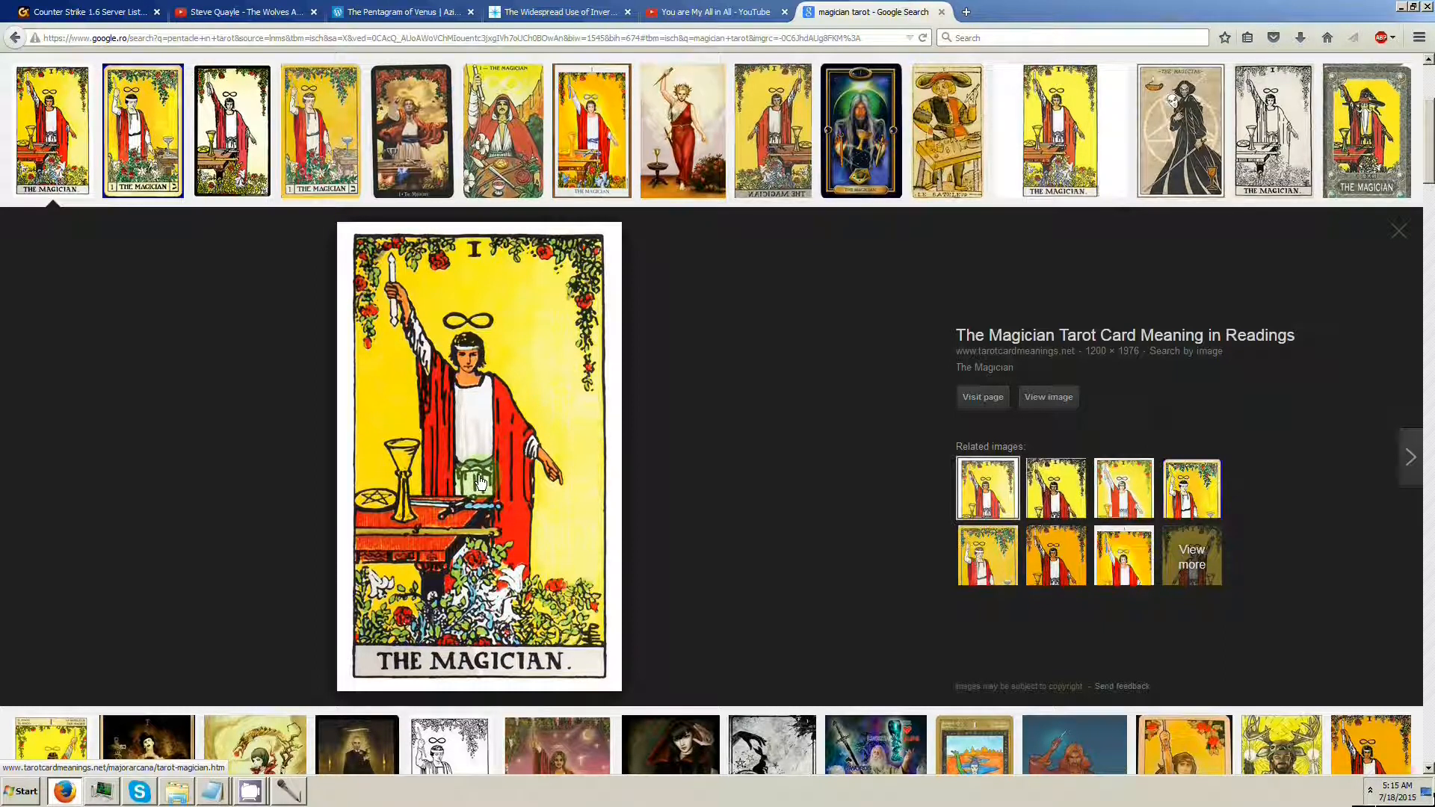
pyautogui.moveTo(541, 338)
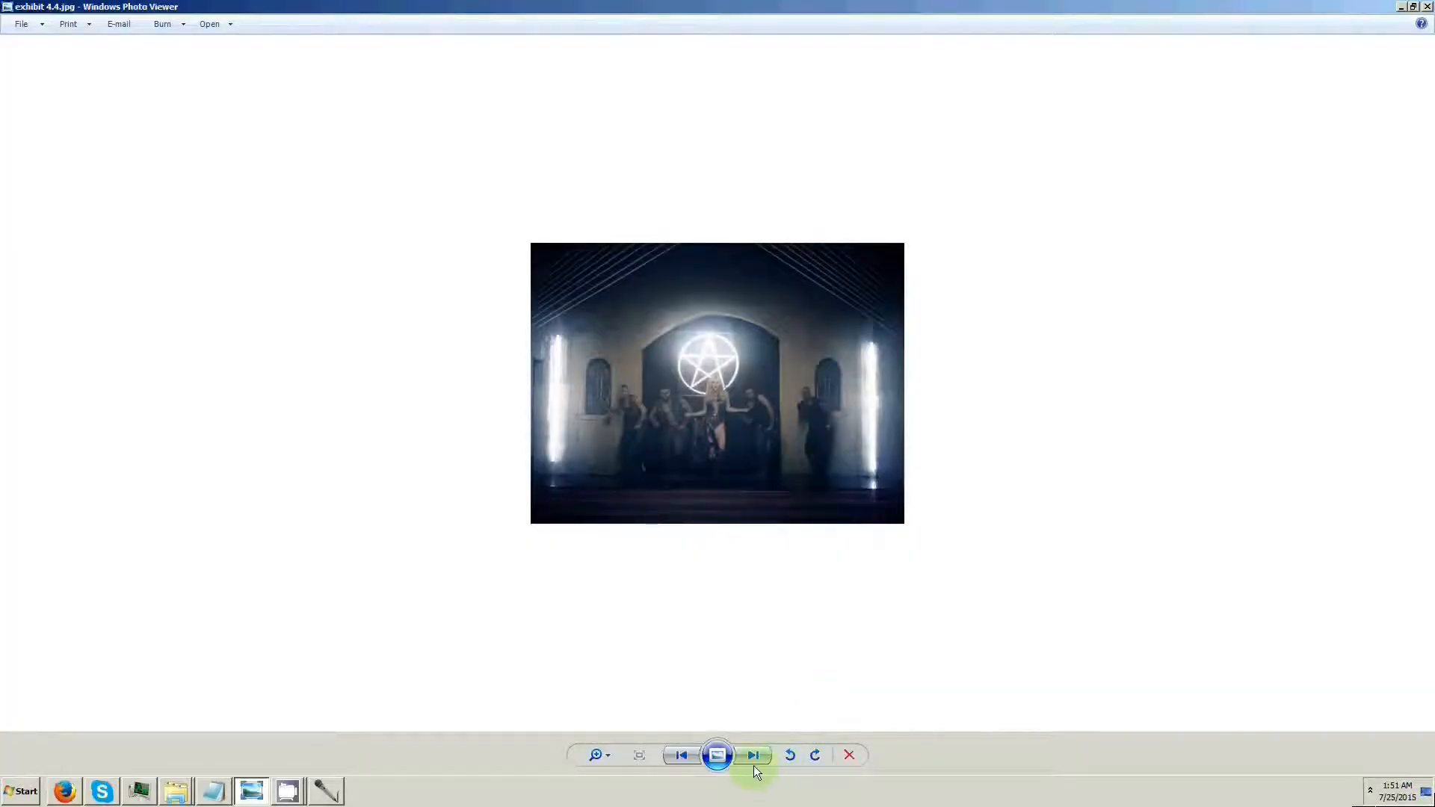
# Step through the star wands, red-star cap and cathedral window photos to exhibit 7.jpeg, the red star ceiling
pyautogui.click(752, 755)
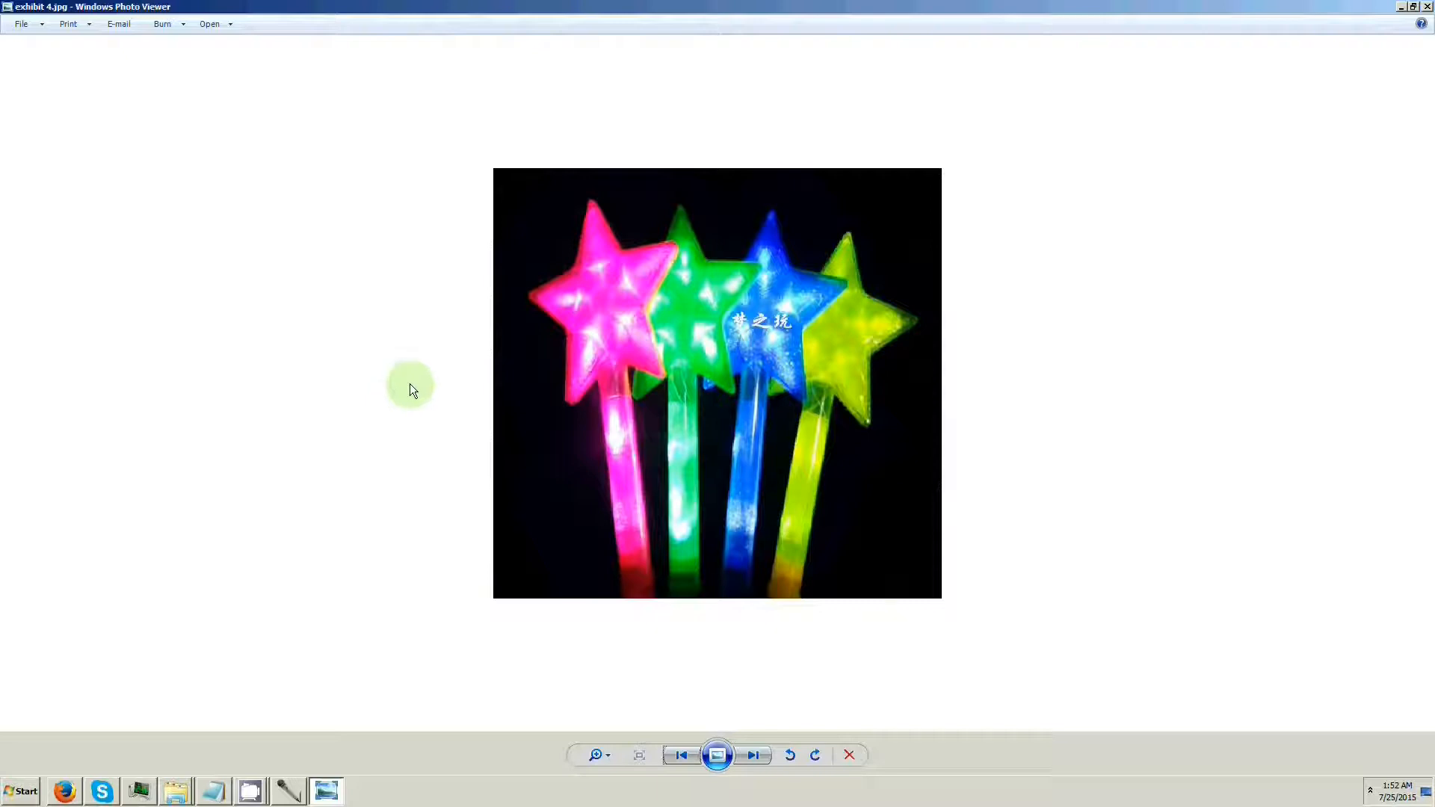
pyautogui.click(752, 755)
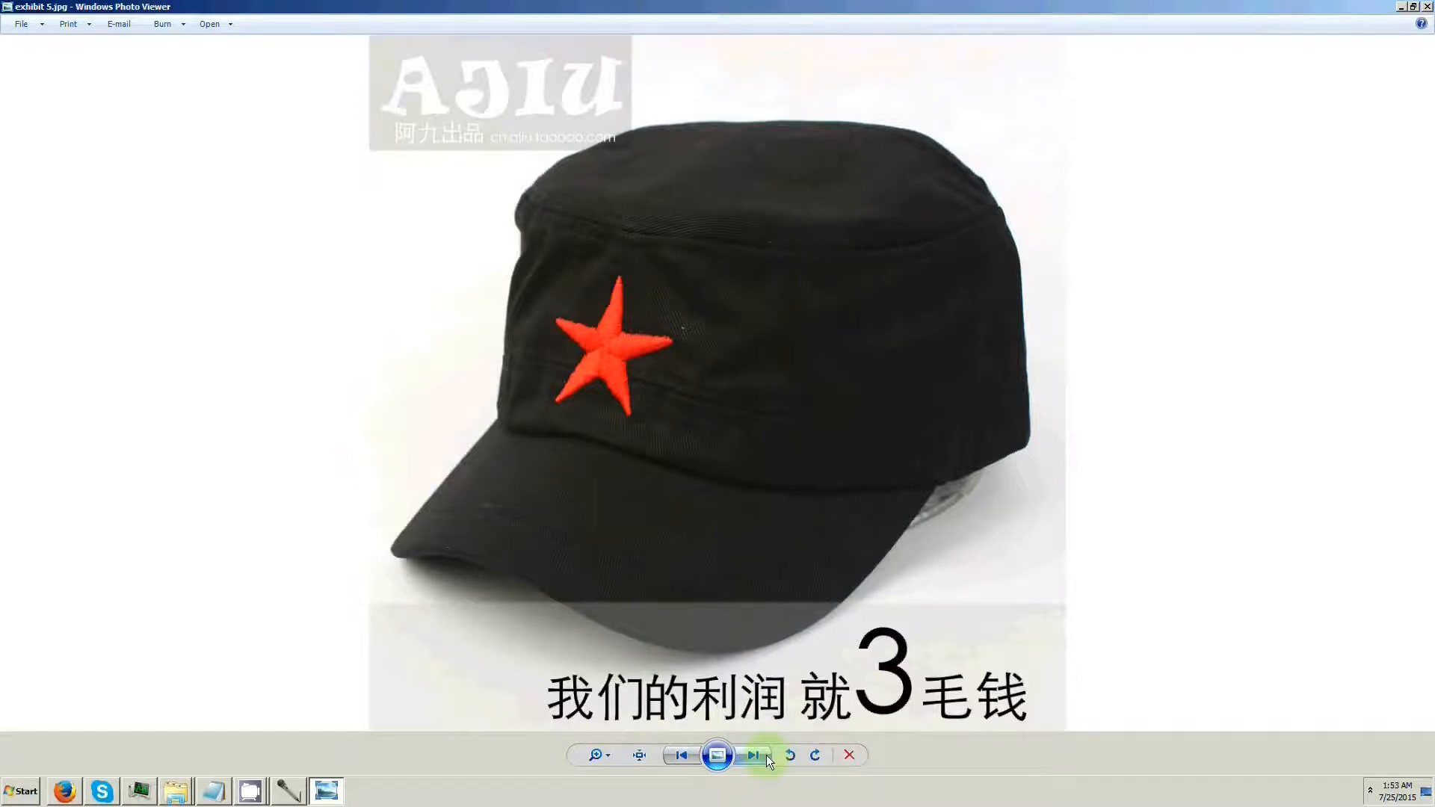
pyautogui.click(752, 755)
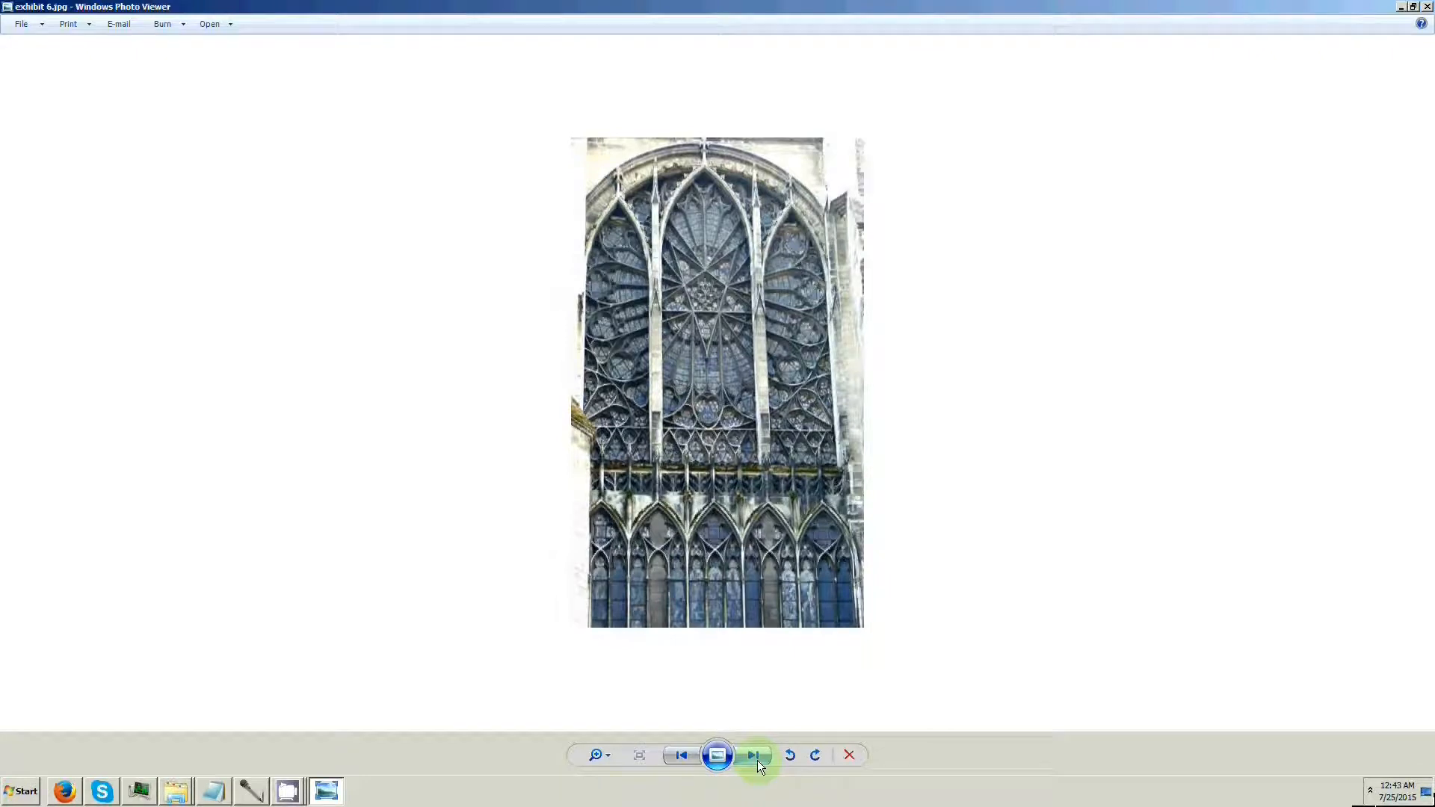
pyautogui.click(751, 755)
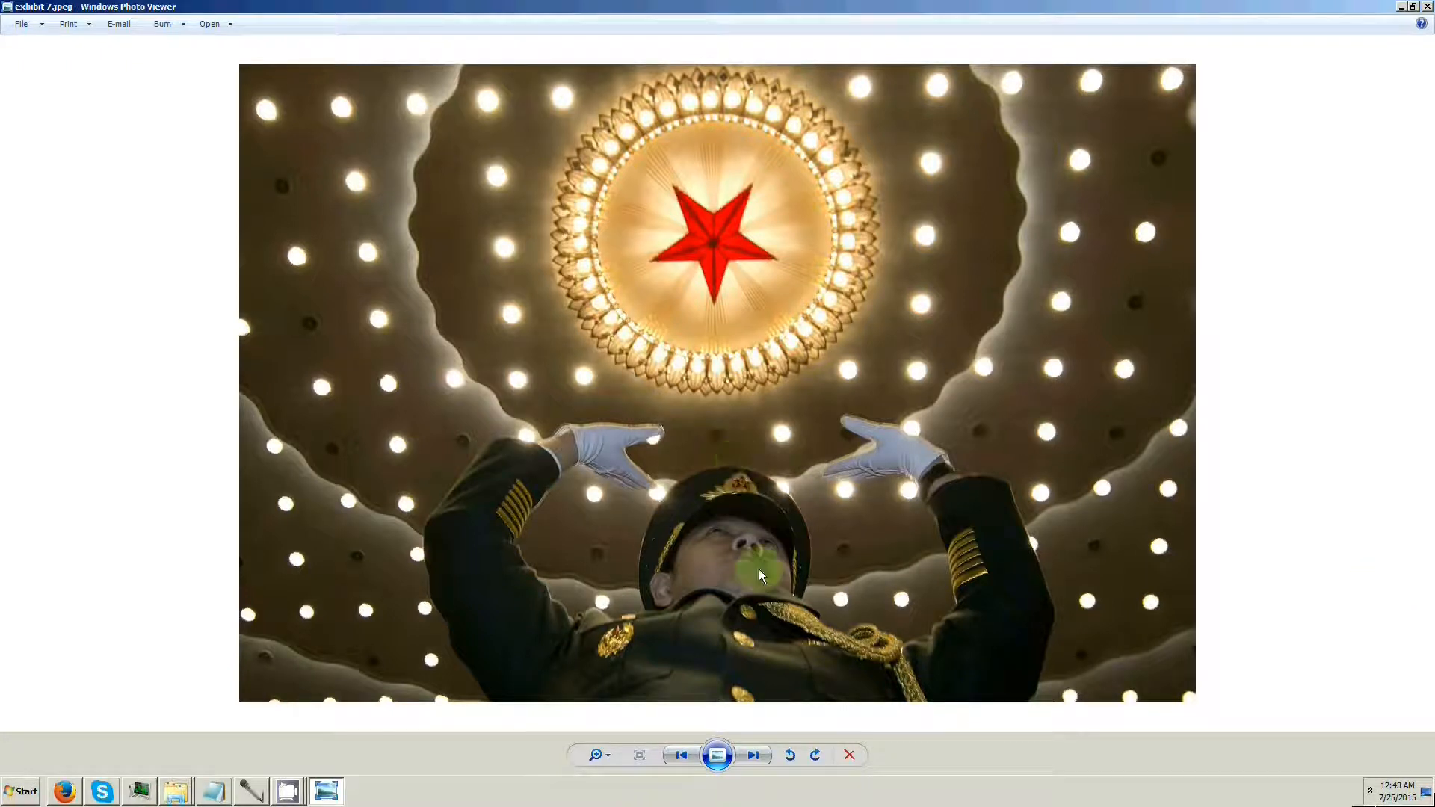
# Step through the star ceiling, walk of fame and brick tower pentagram photos to exhibit 9.jpg, the star medal
pyautogui.click(752, 755)
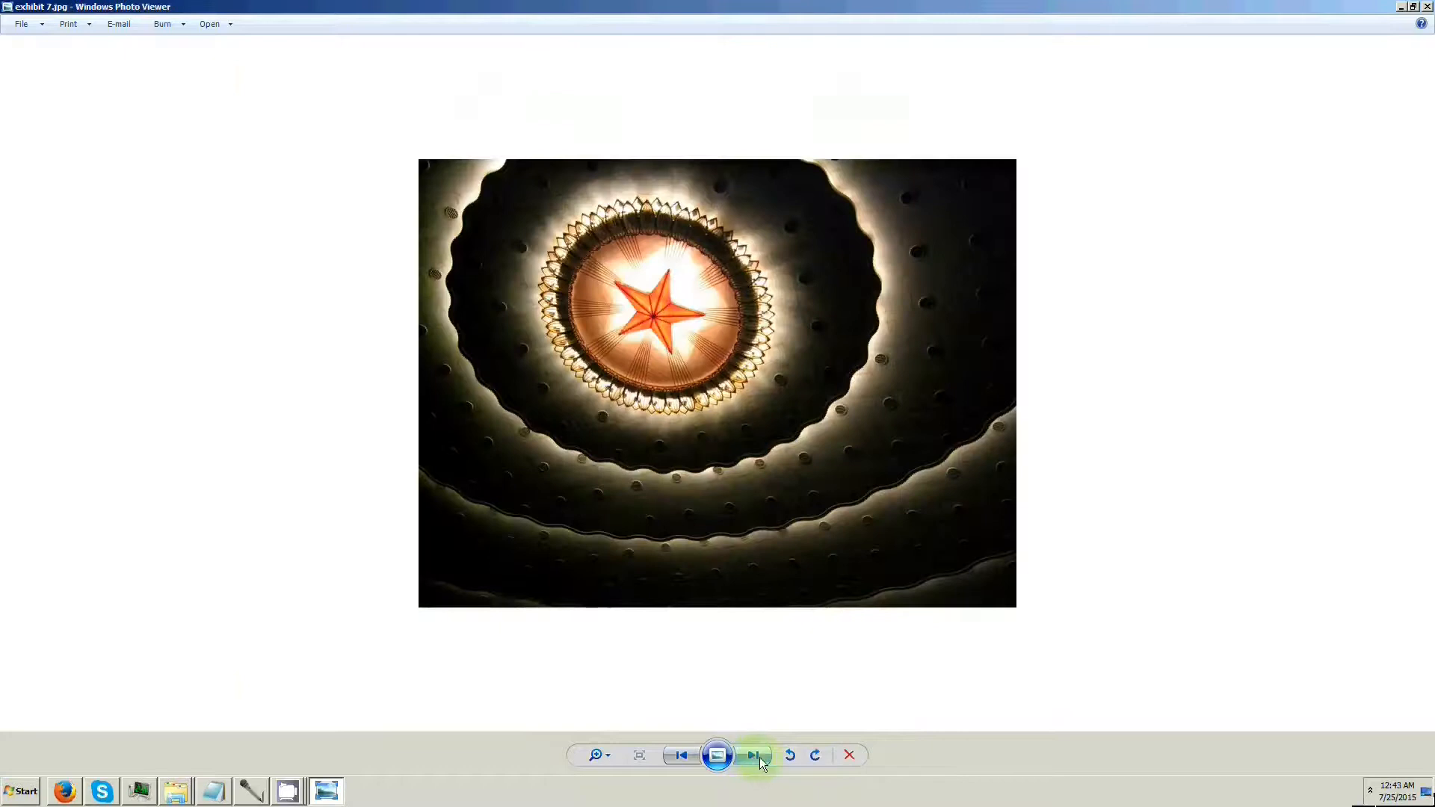
pyautogui.click(750, 755)
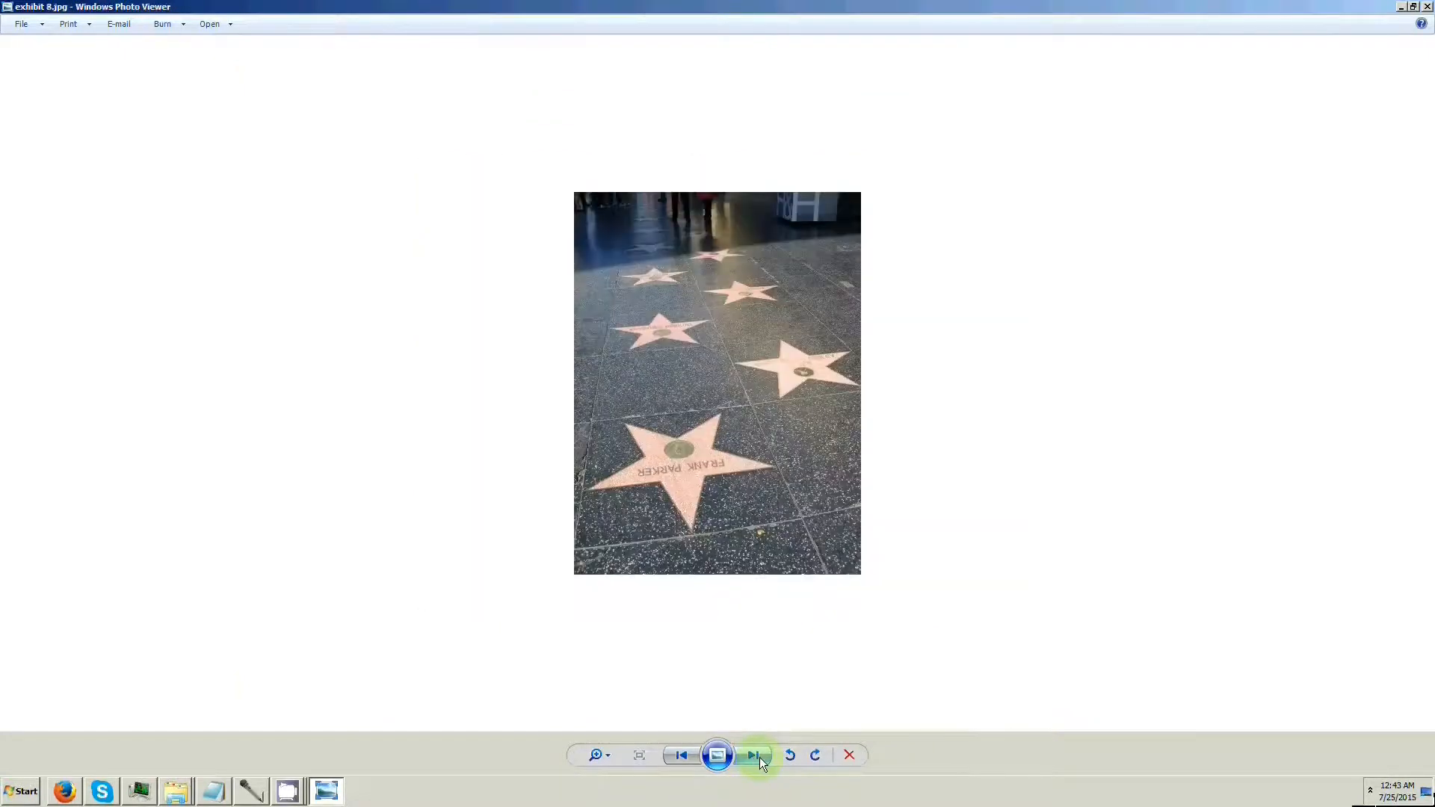
pyautogui.click(596, 754)
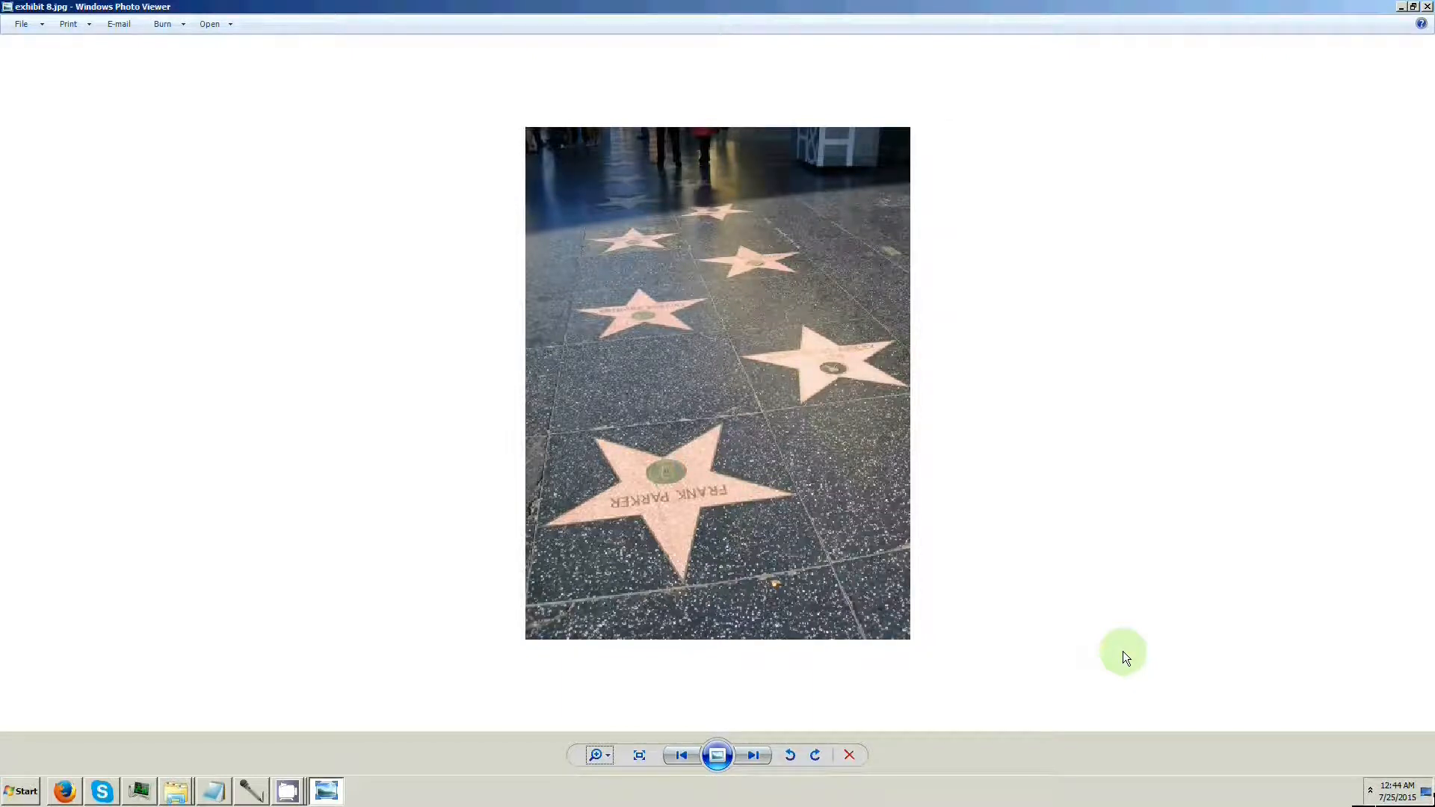
pyautogui.click(752, 755)
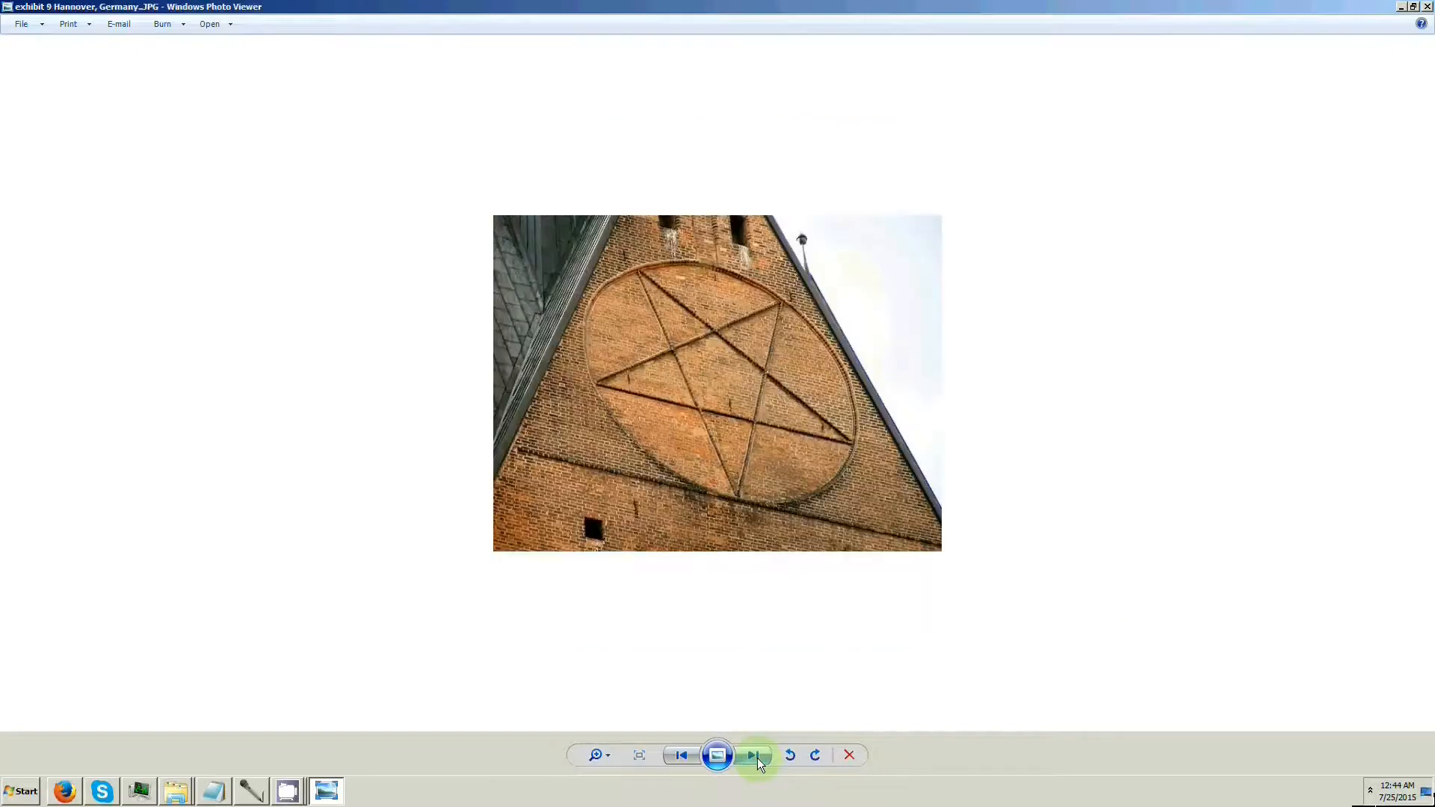
pyautogui.click(789, 755)
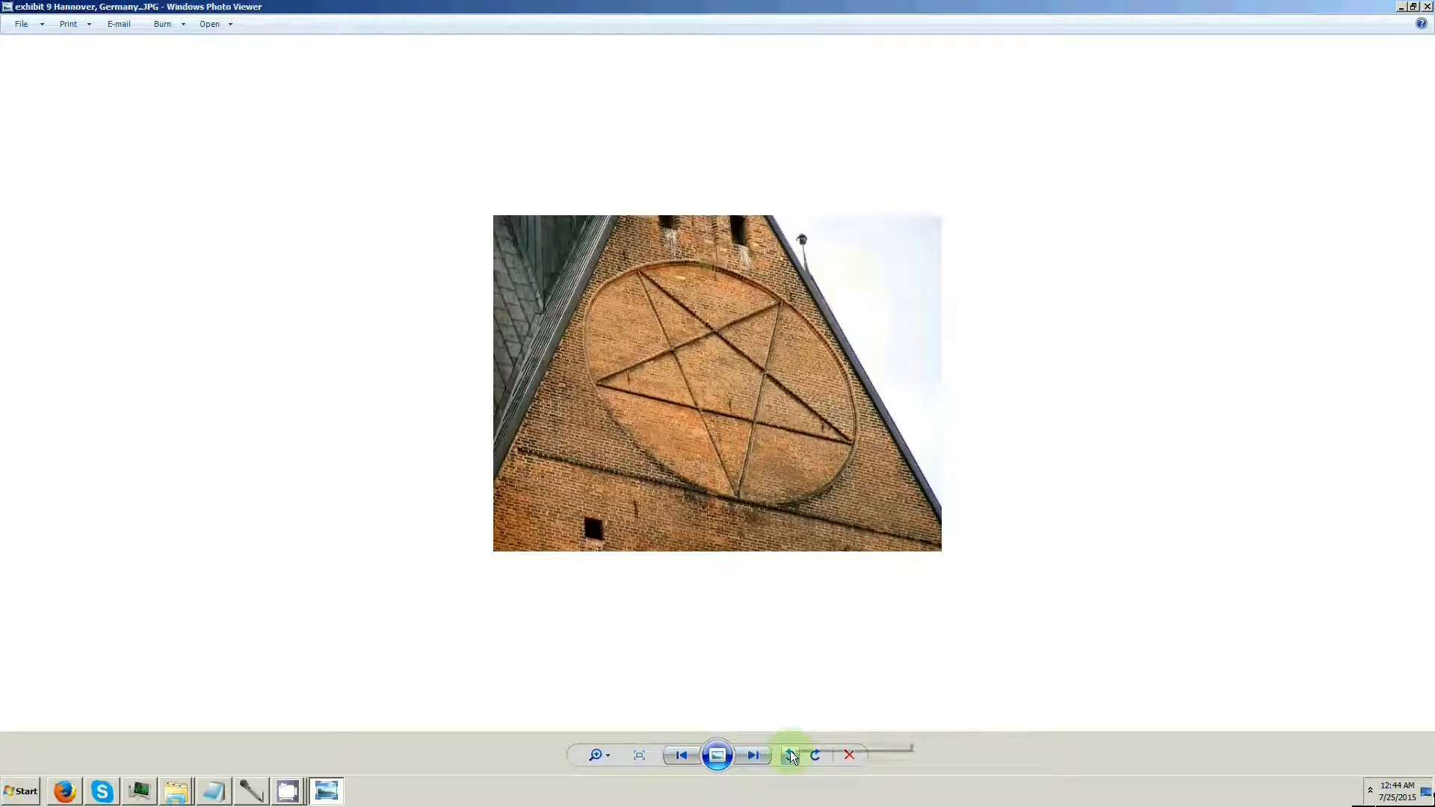
pyautogui.moveTo(790, 754)
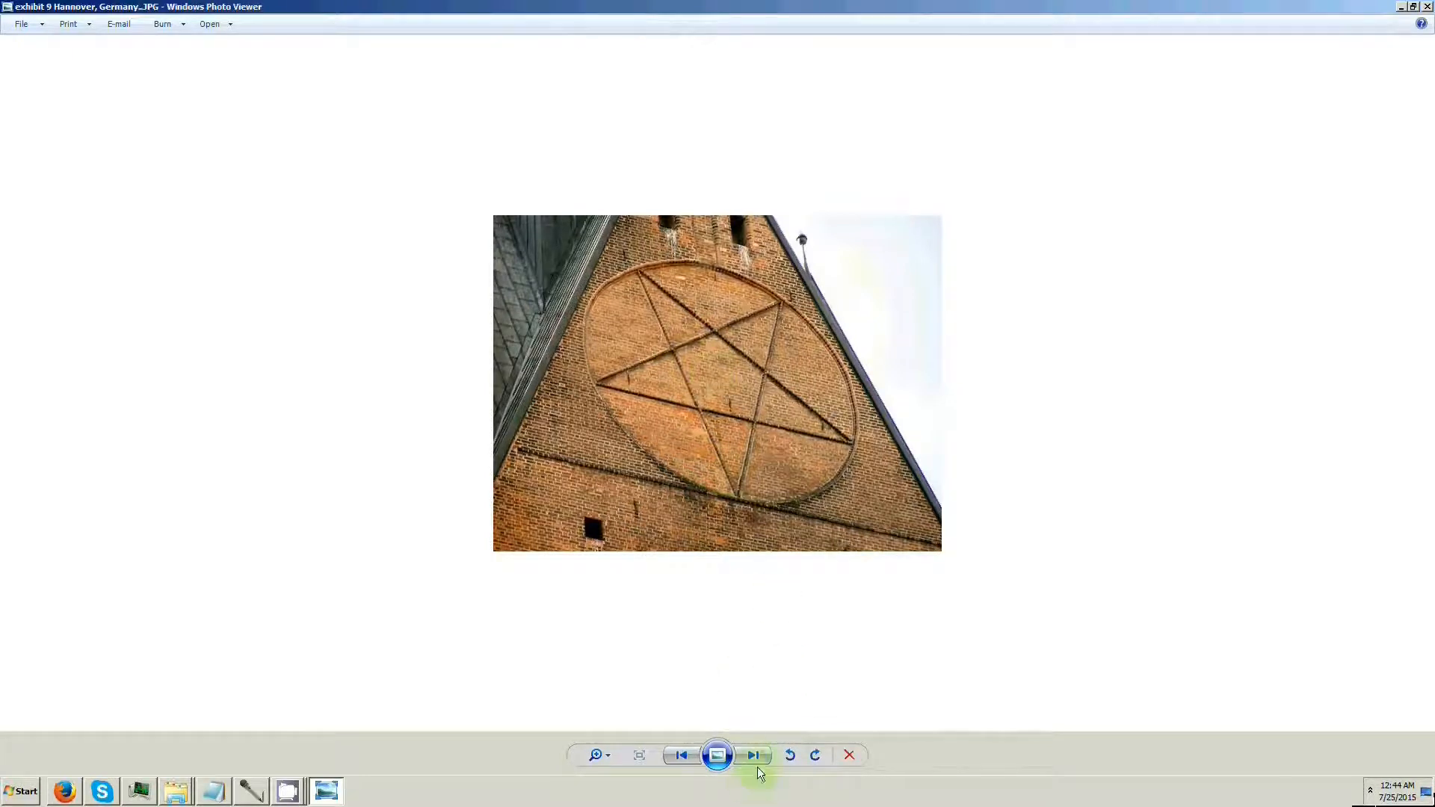
pyautogui.click(752, 754)
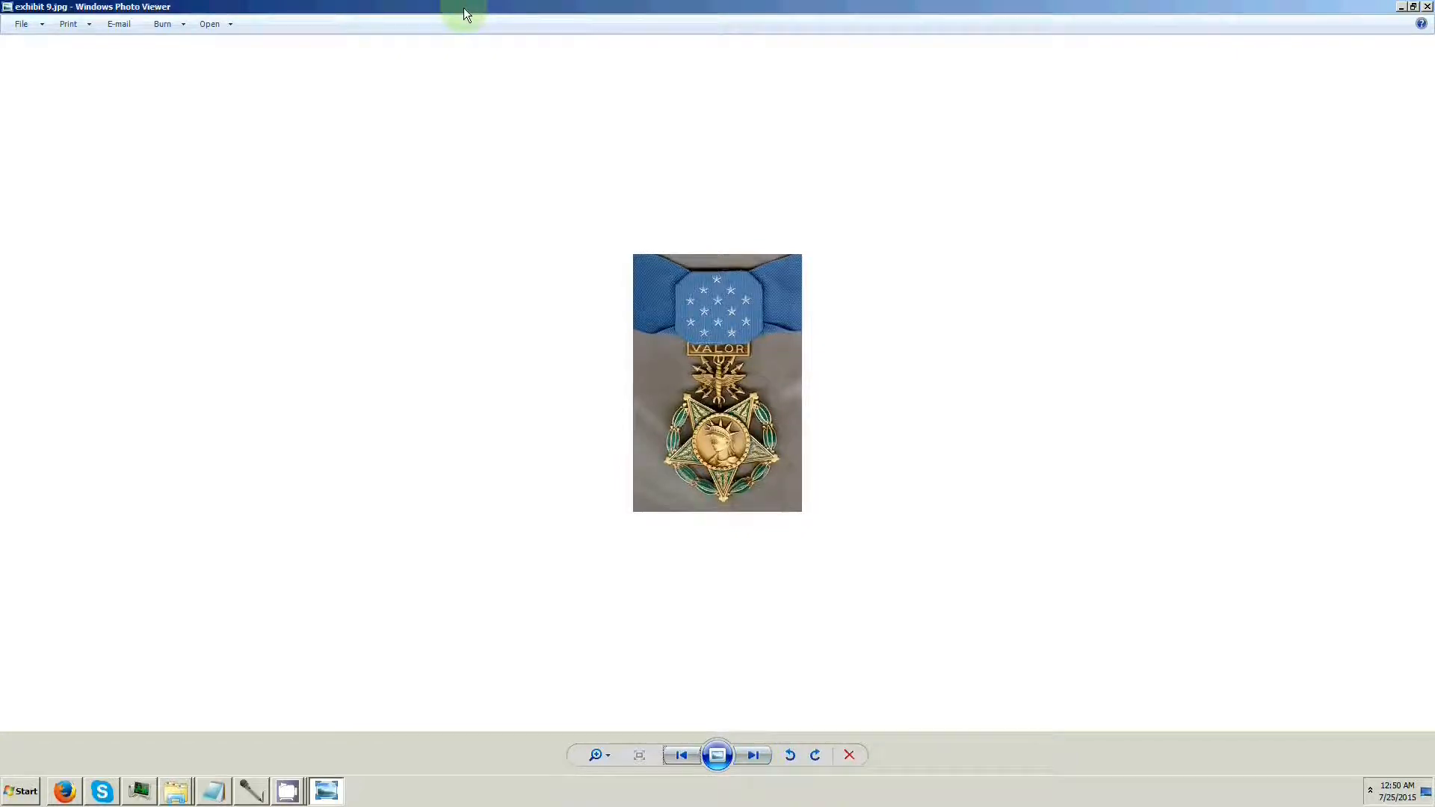
pyautogui.moveTo(552, 109)
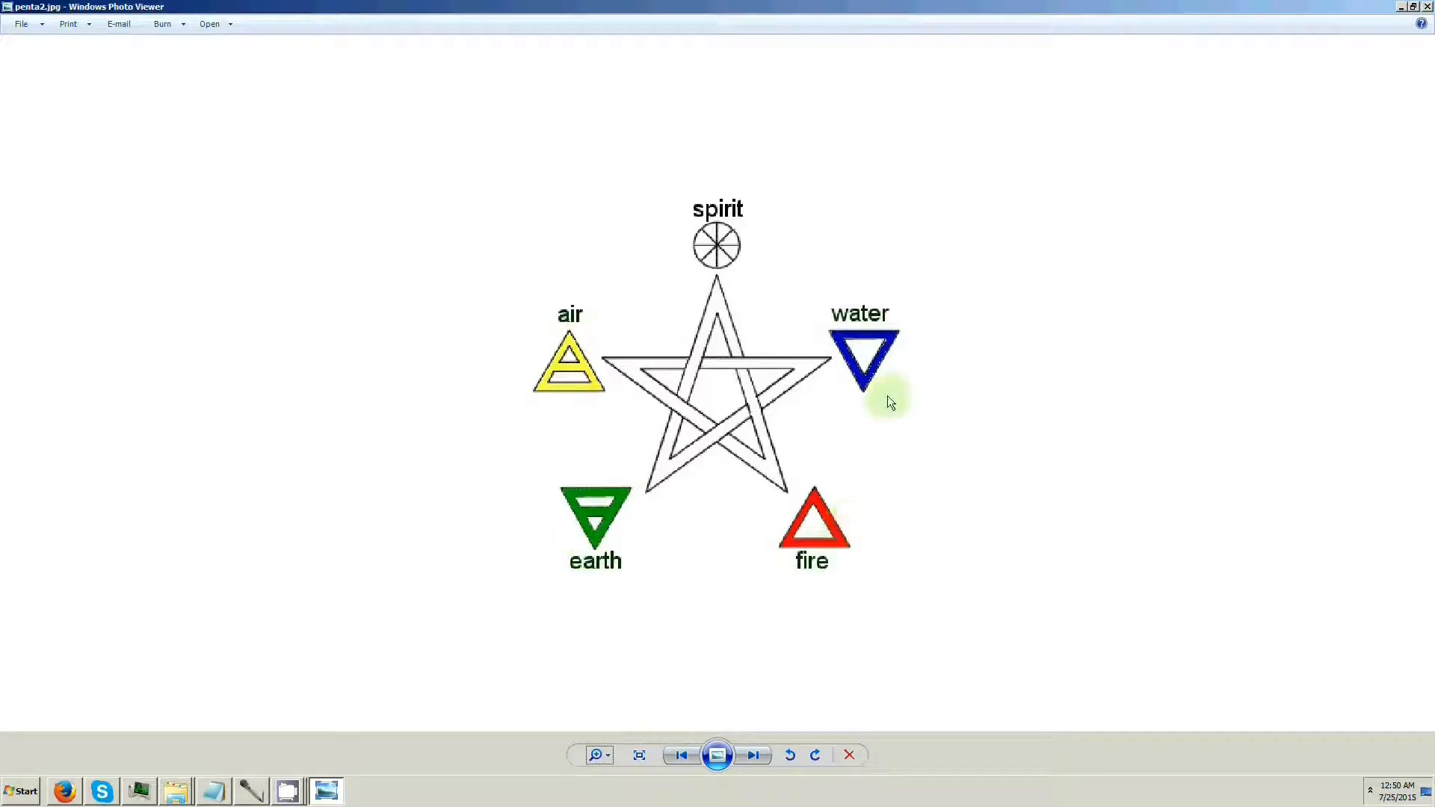
pyautogui.moveTo(746, 266)
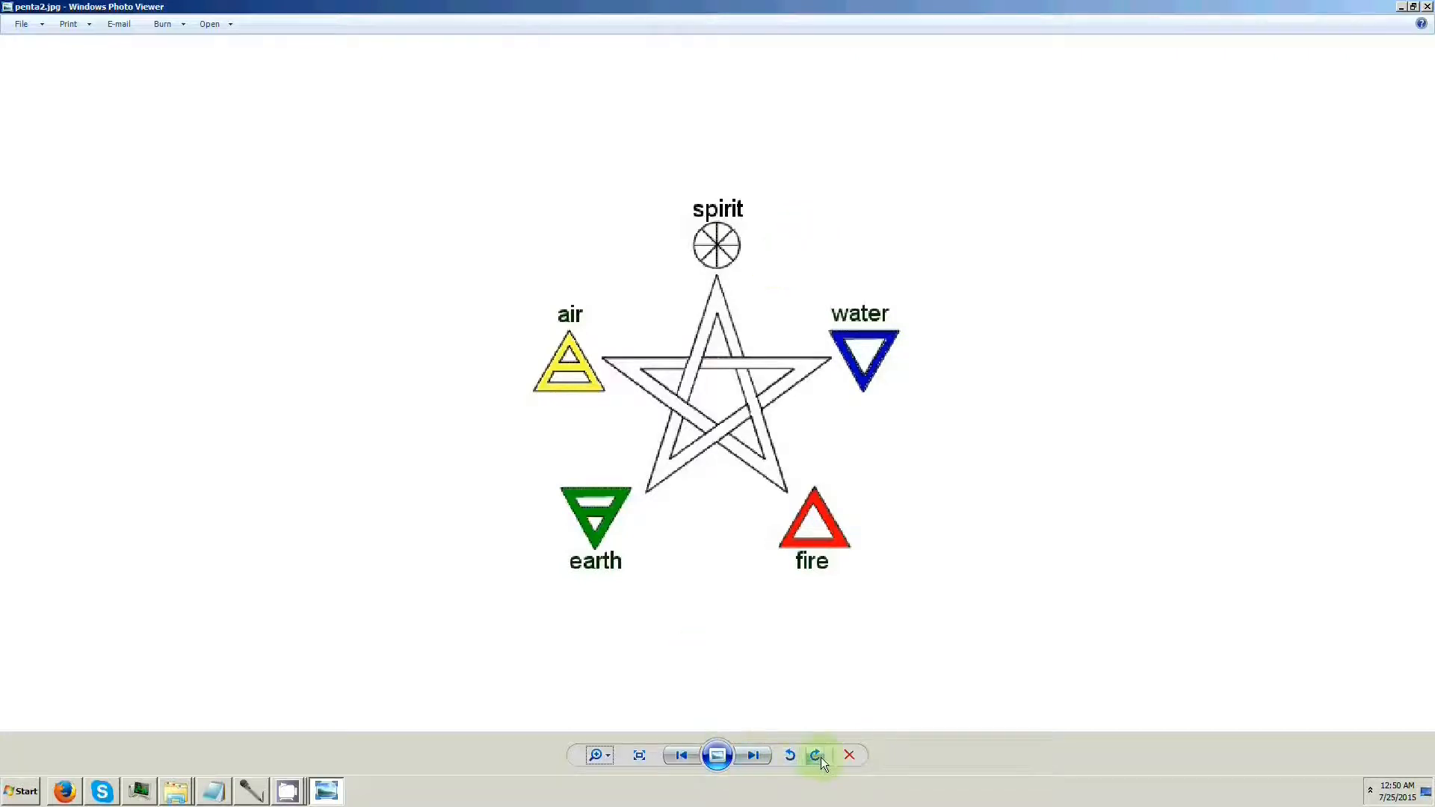
# Rotate the elemental pentagram image two quarter turns clockwise so spirit is no longer on top
pyautogui.click(817, 755)
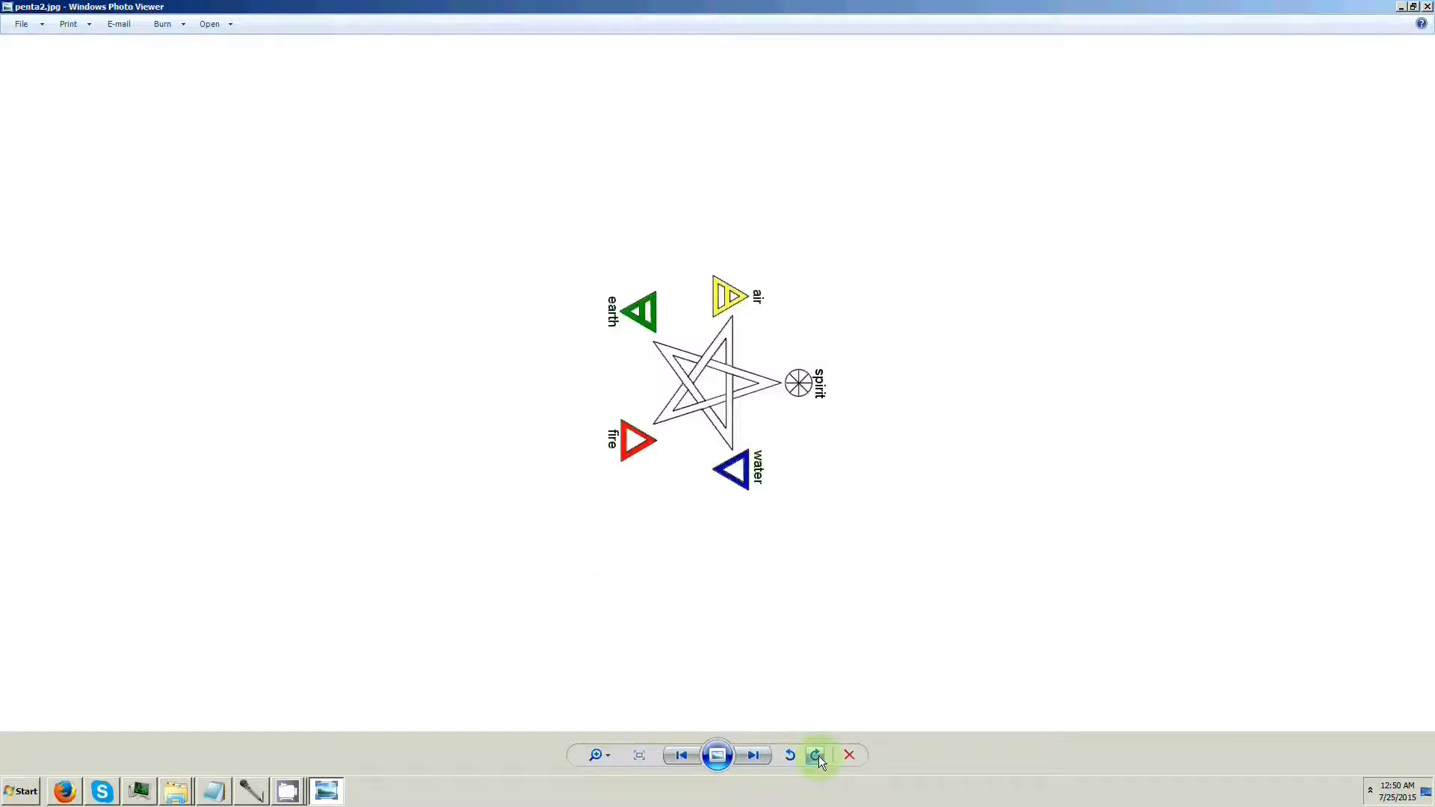
pyautogui.click(815, 754)
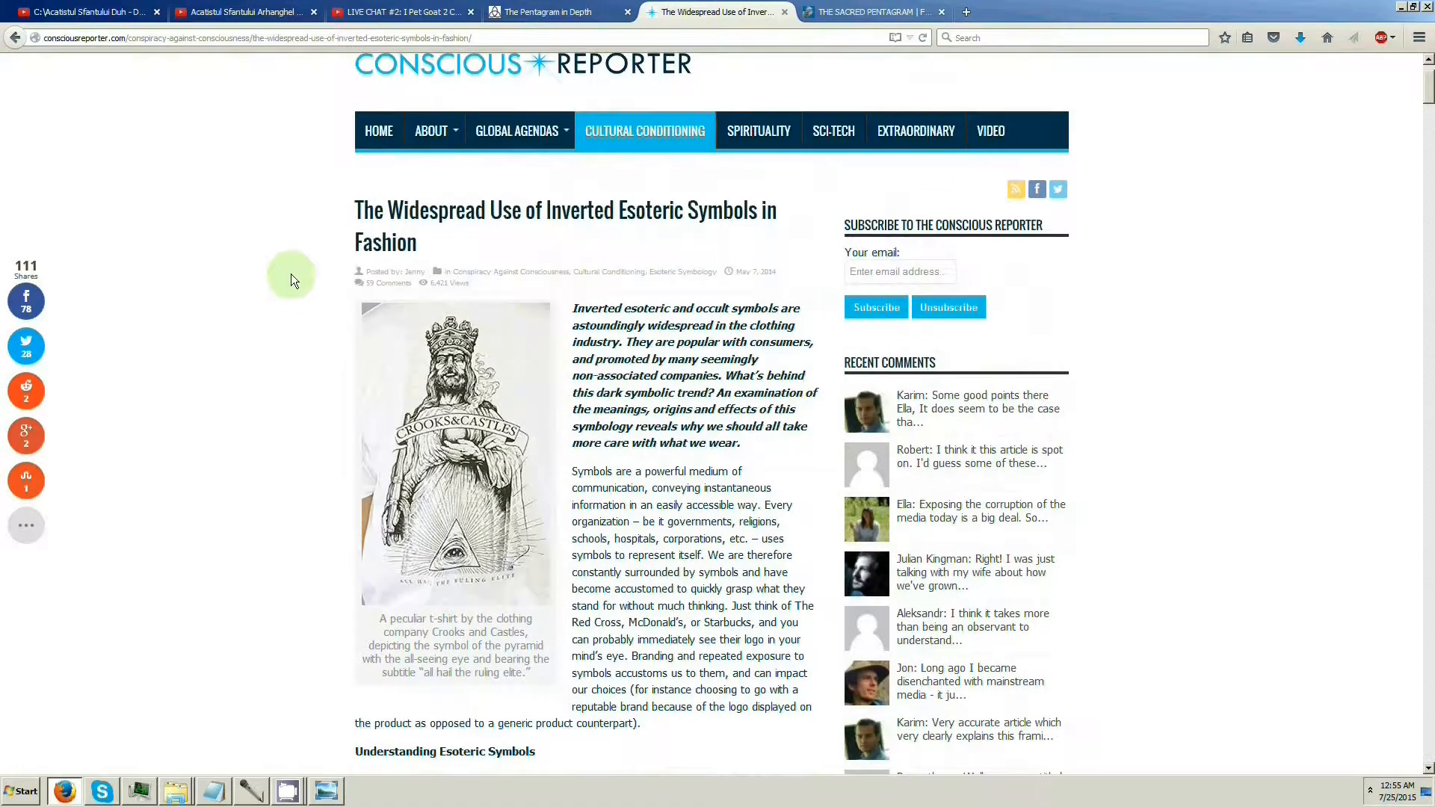
pyautogui.moveTo(296, 266)
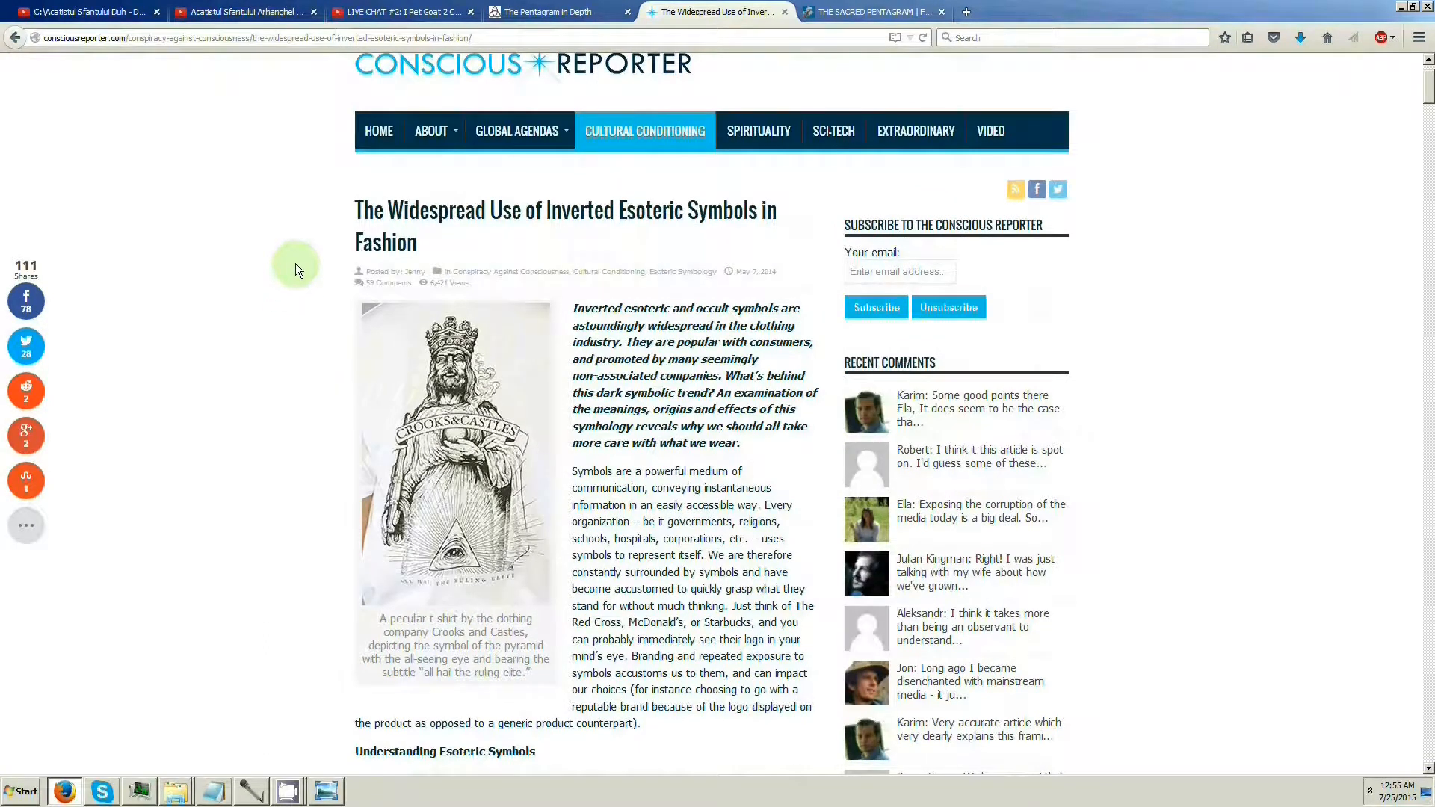
pyautogui.moveTo(535, 278)
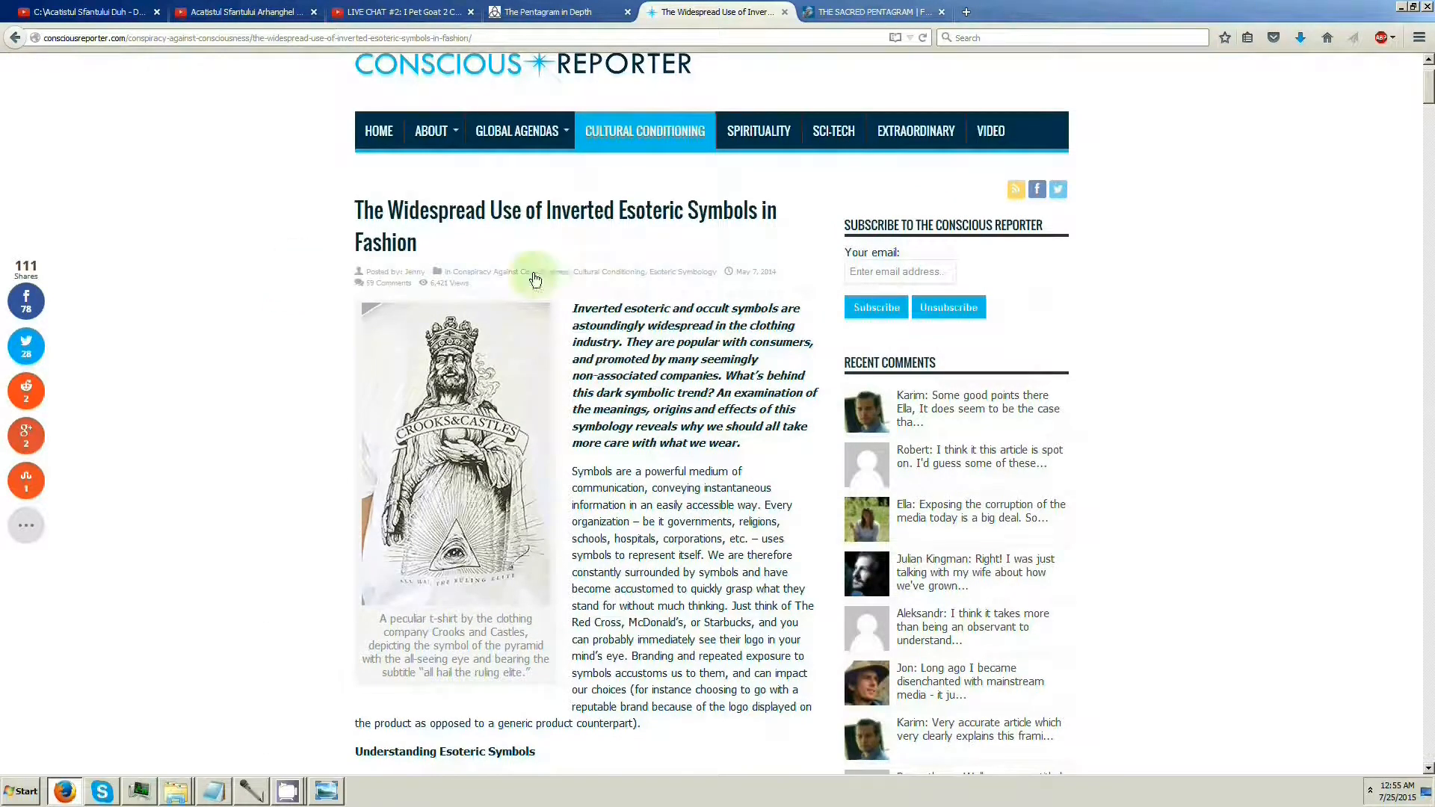
# Select Esoteric in the title, then highlight the phrases on meaning obscured to the masses and opening up perception
pyautogui.doubleClick(648, 211)
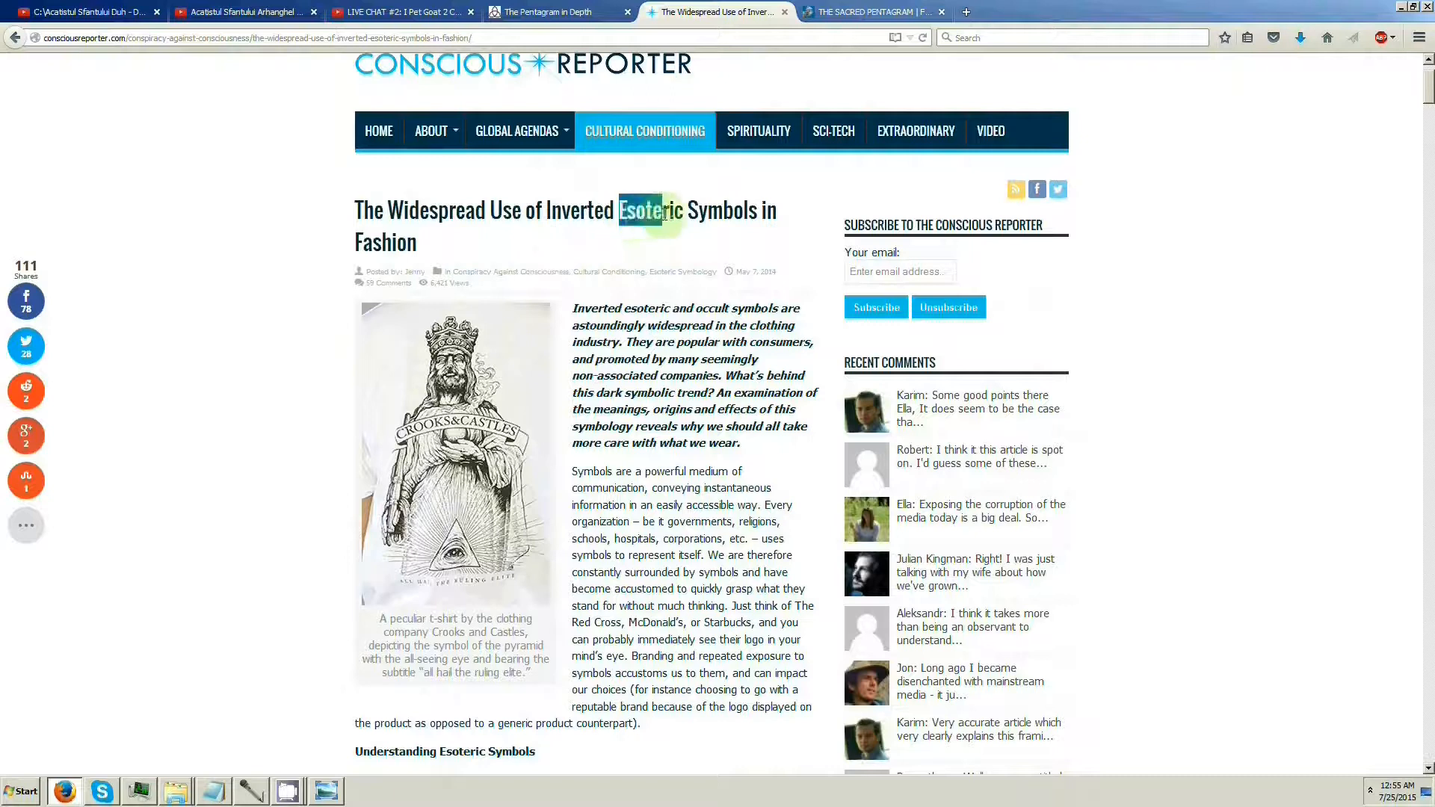
pyautogui.doubleClick(651, 209)
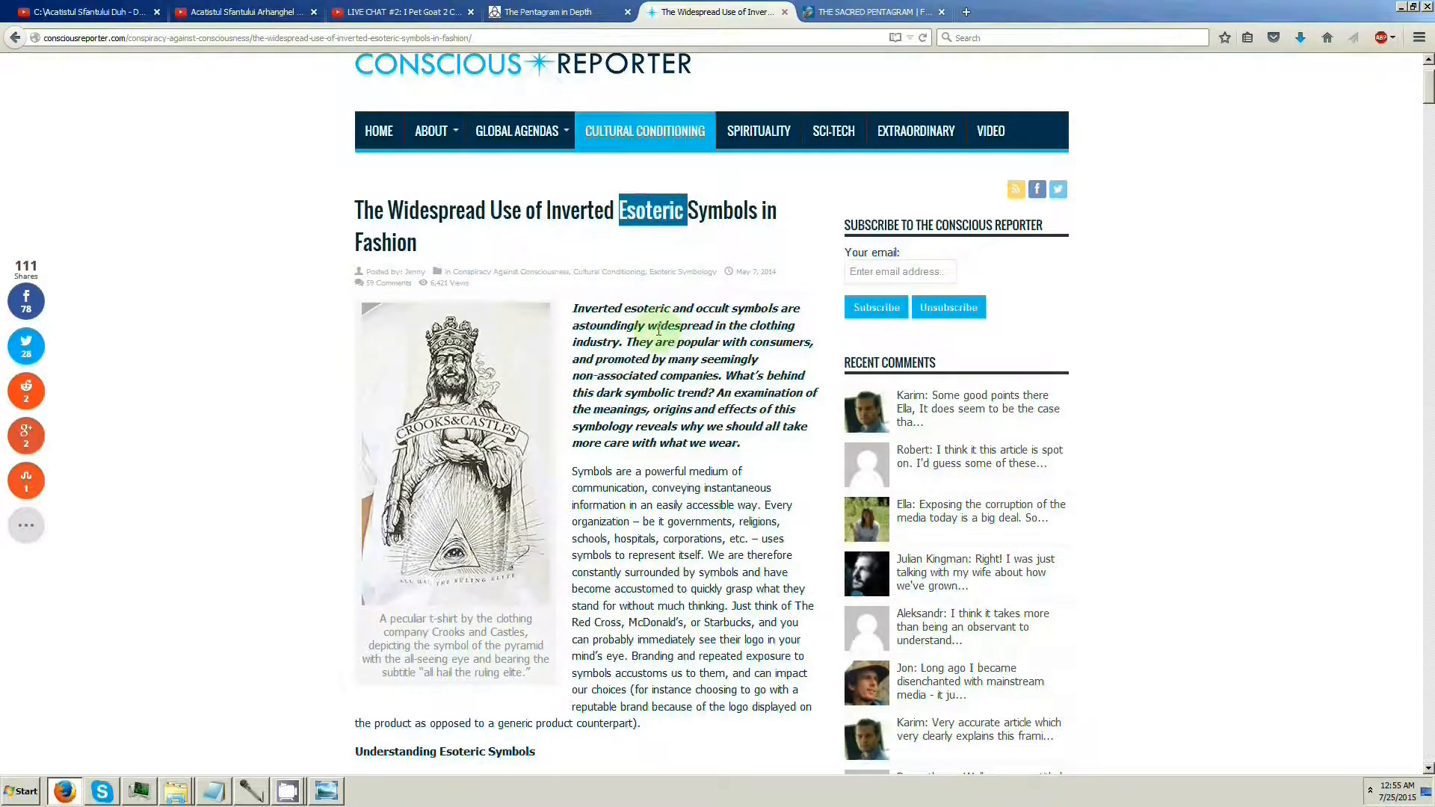
pyautogui.scroll(-3)
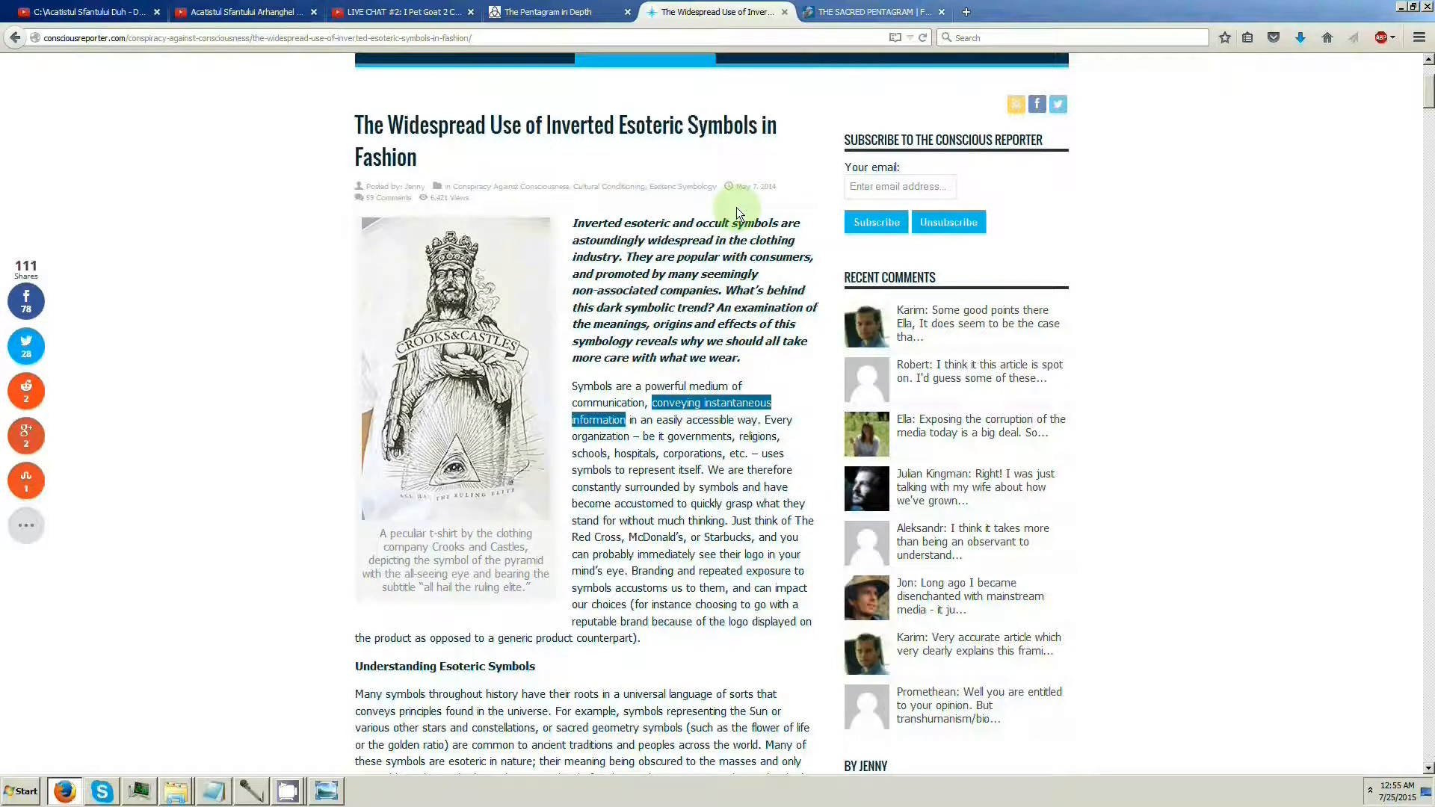
pyautogui.moveTo(227, 584)
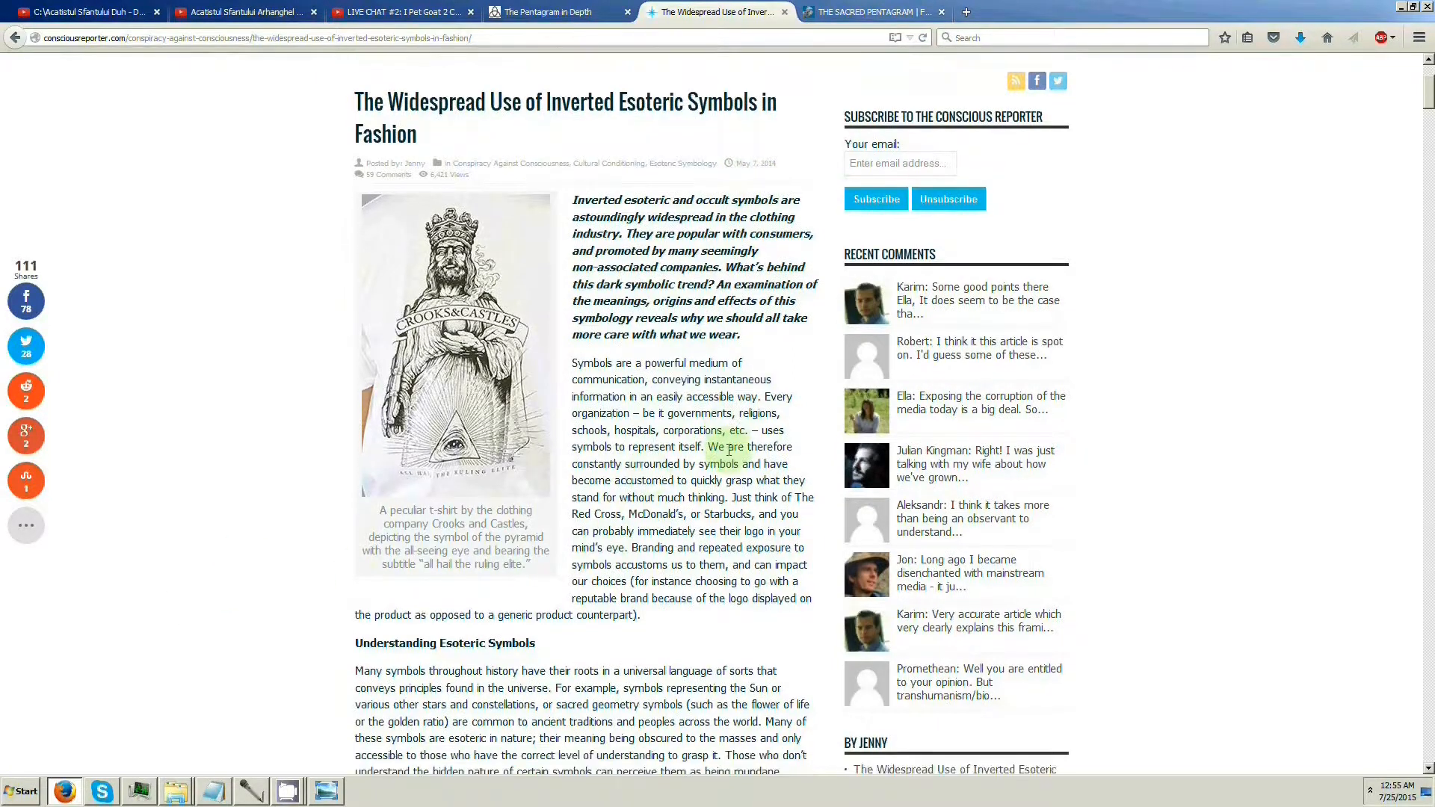
pyautogui.scroll(-3)
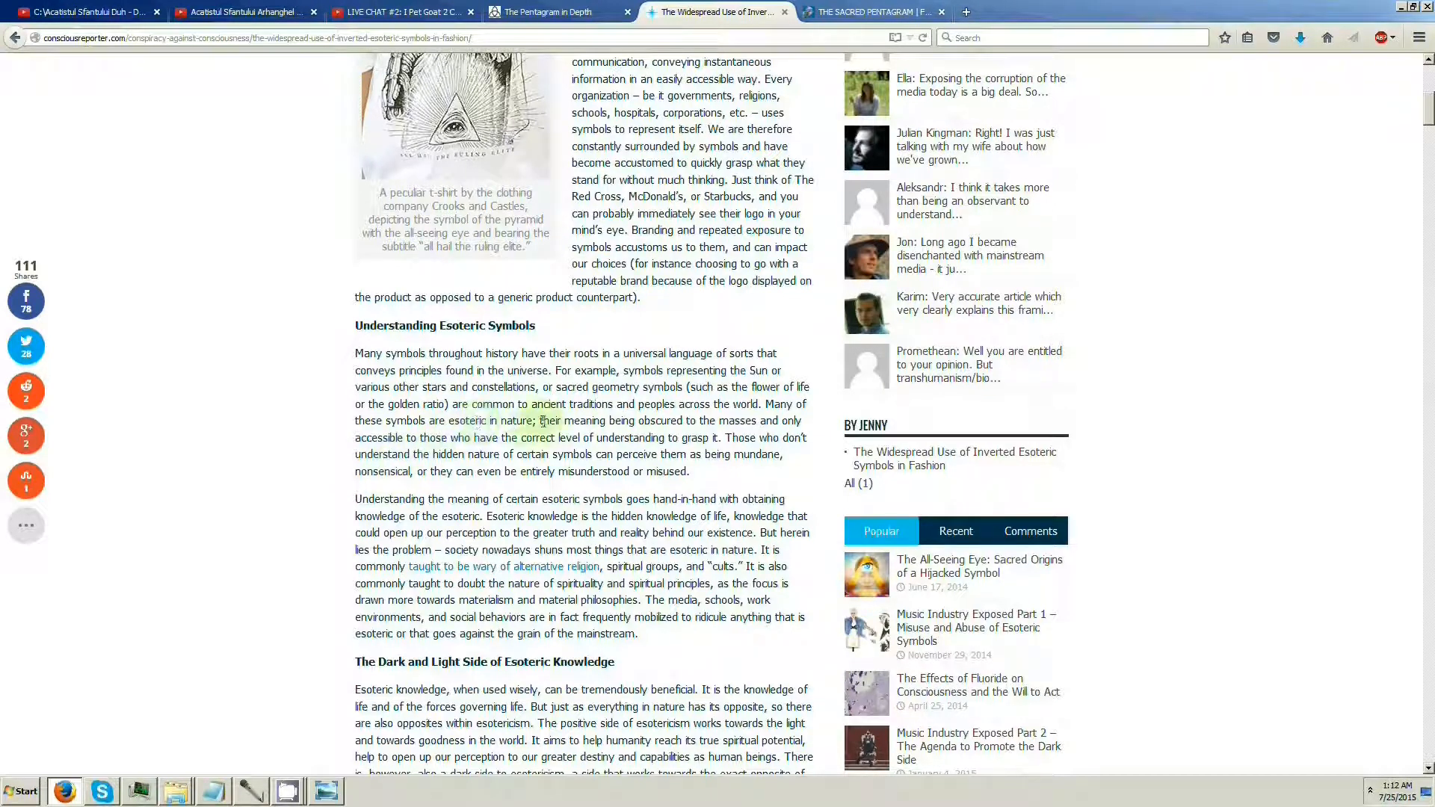
pyautogui.moveTo(540, 420); pyautogui.dragTo(699, 420)
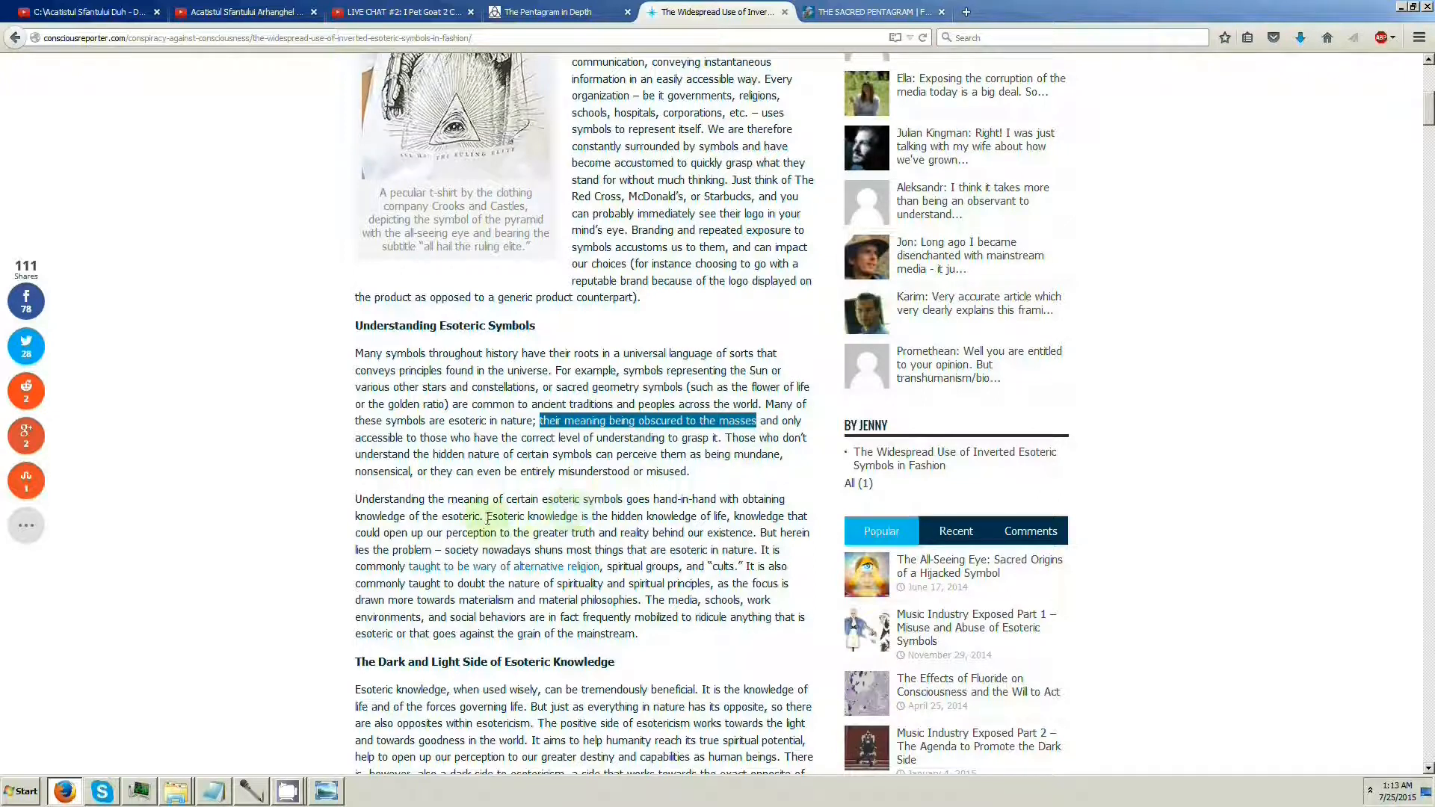
pyautogui.moveTo(487, 516); pyautogui.dragTo(695, 515)
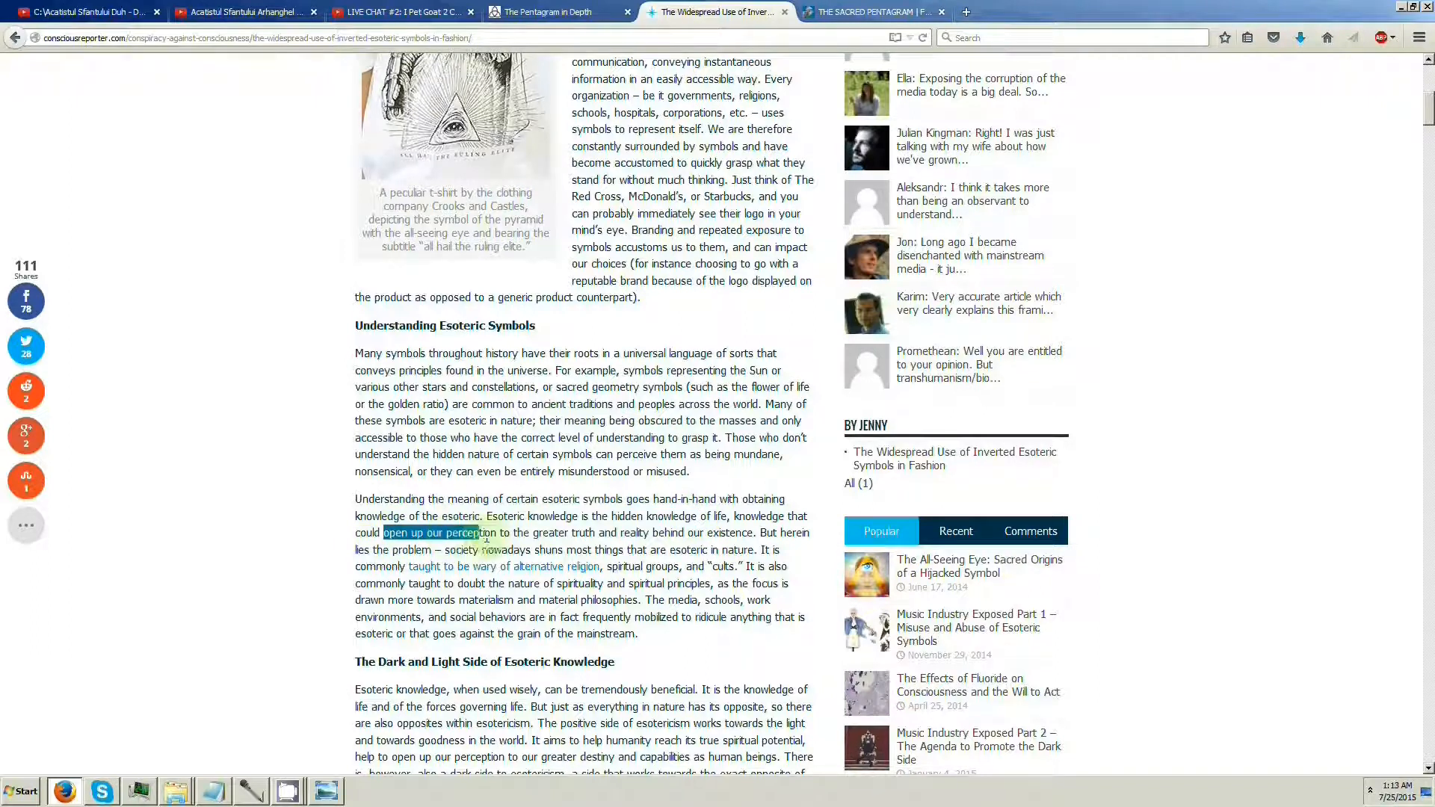
pyautogui.moveTo(494, 532); pyautogui.dragTo(622, 532)
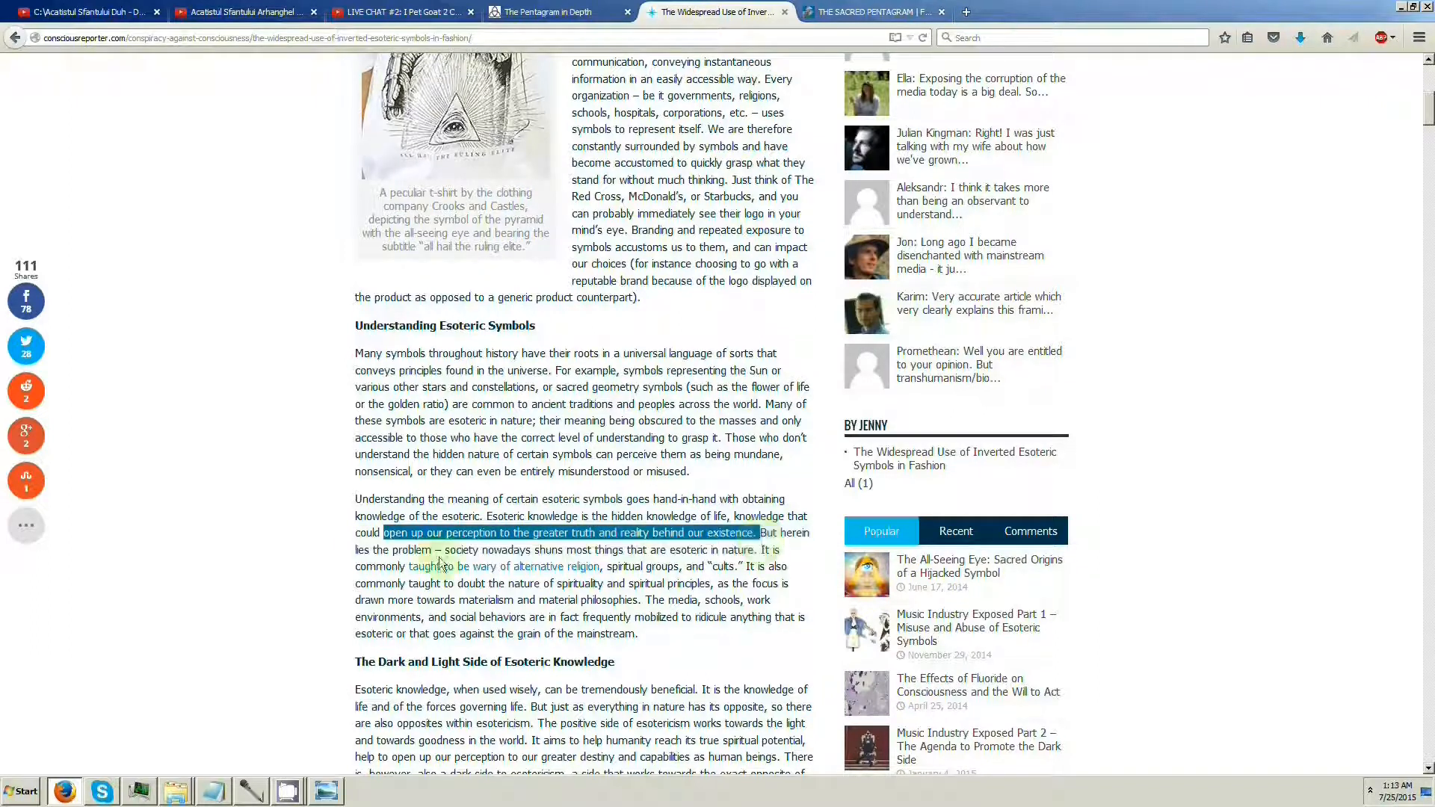
# Scroll down to the media and entertainment section and highlight a key sentence there
pyautogui.scroll(-3)
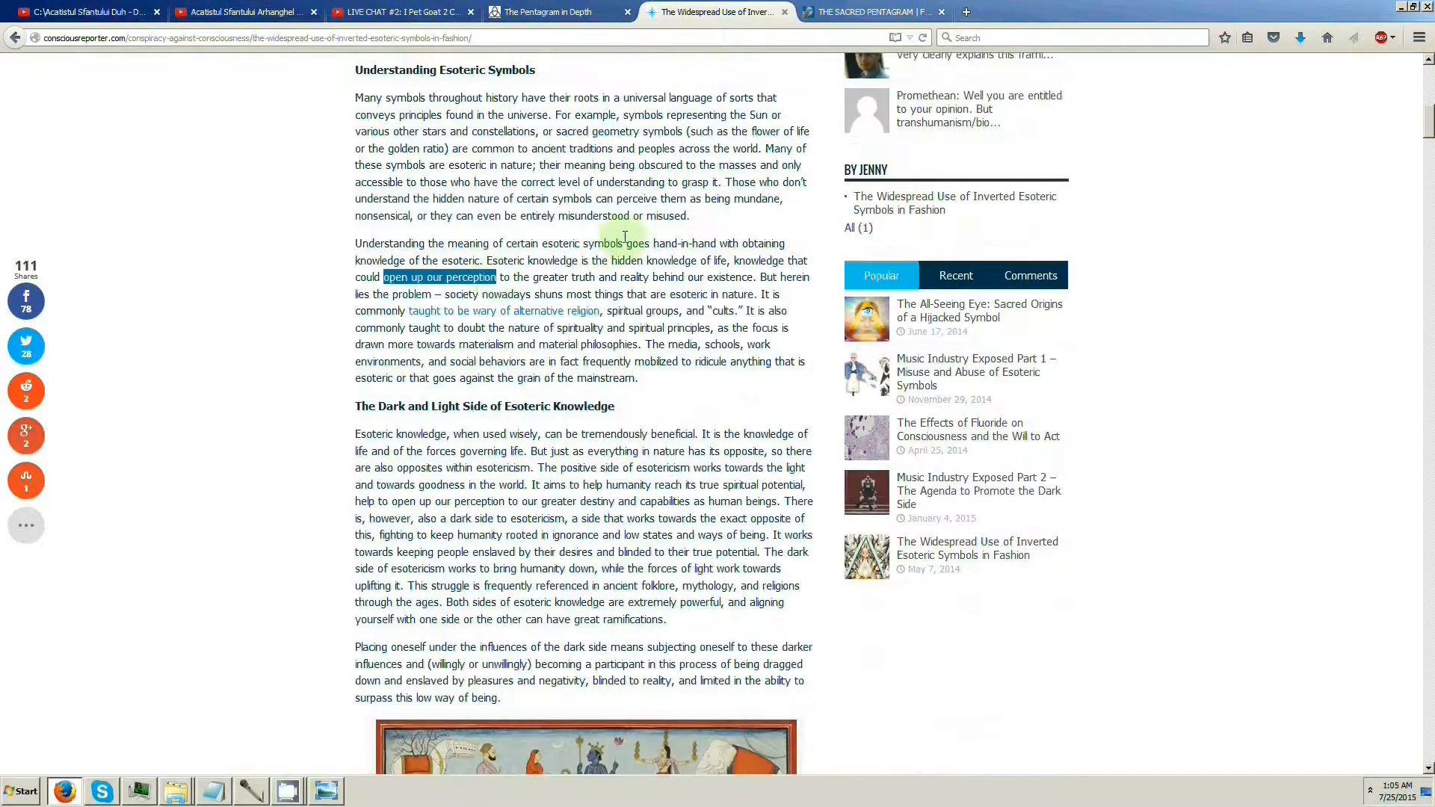
pyautogui.moveTo(424, 320)
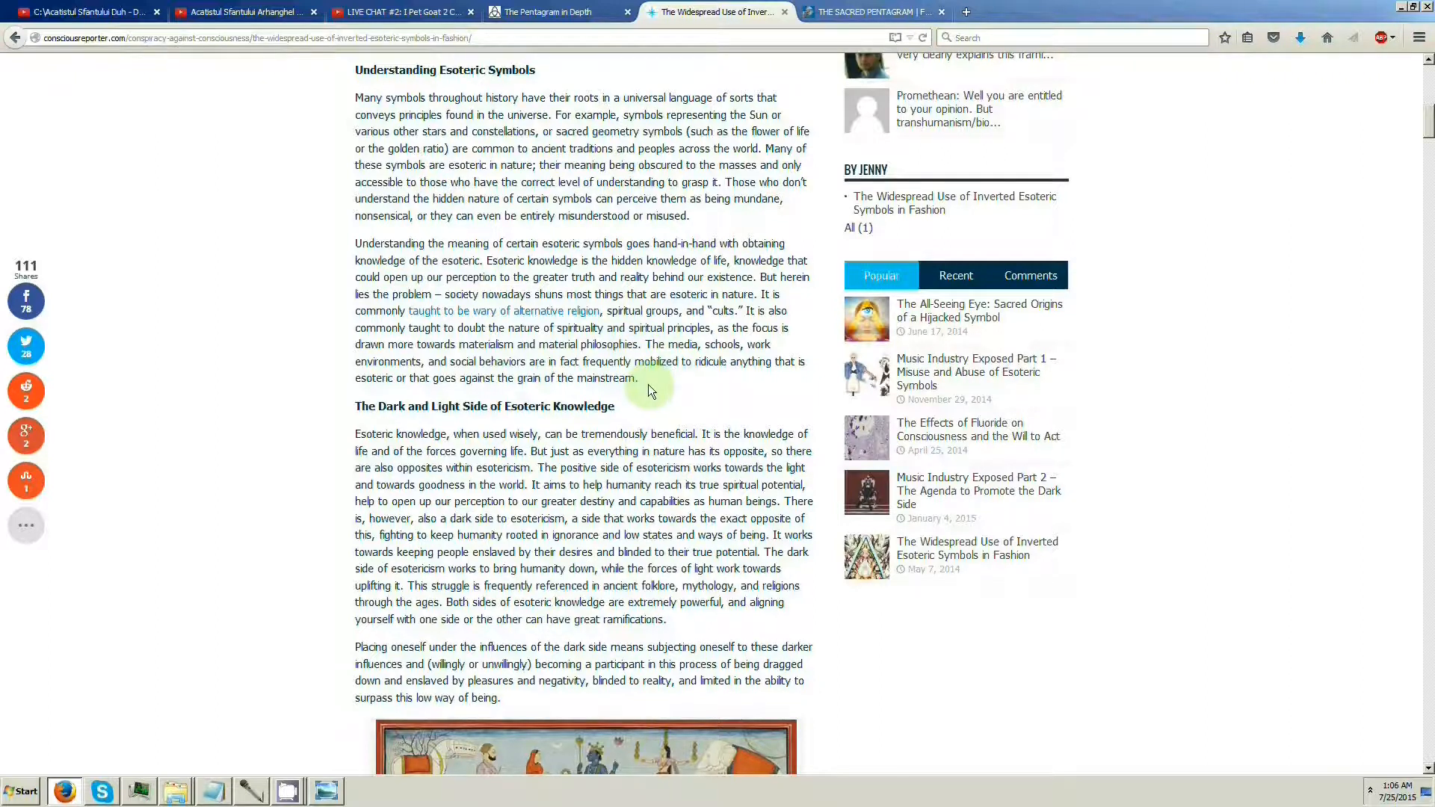
pyautogui.moveTo(423, 378)
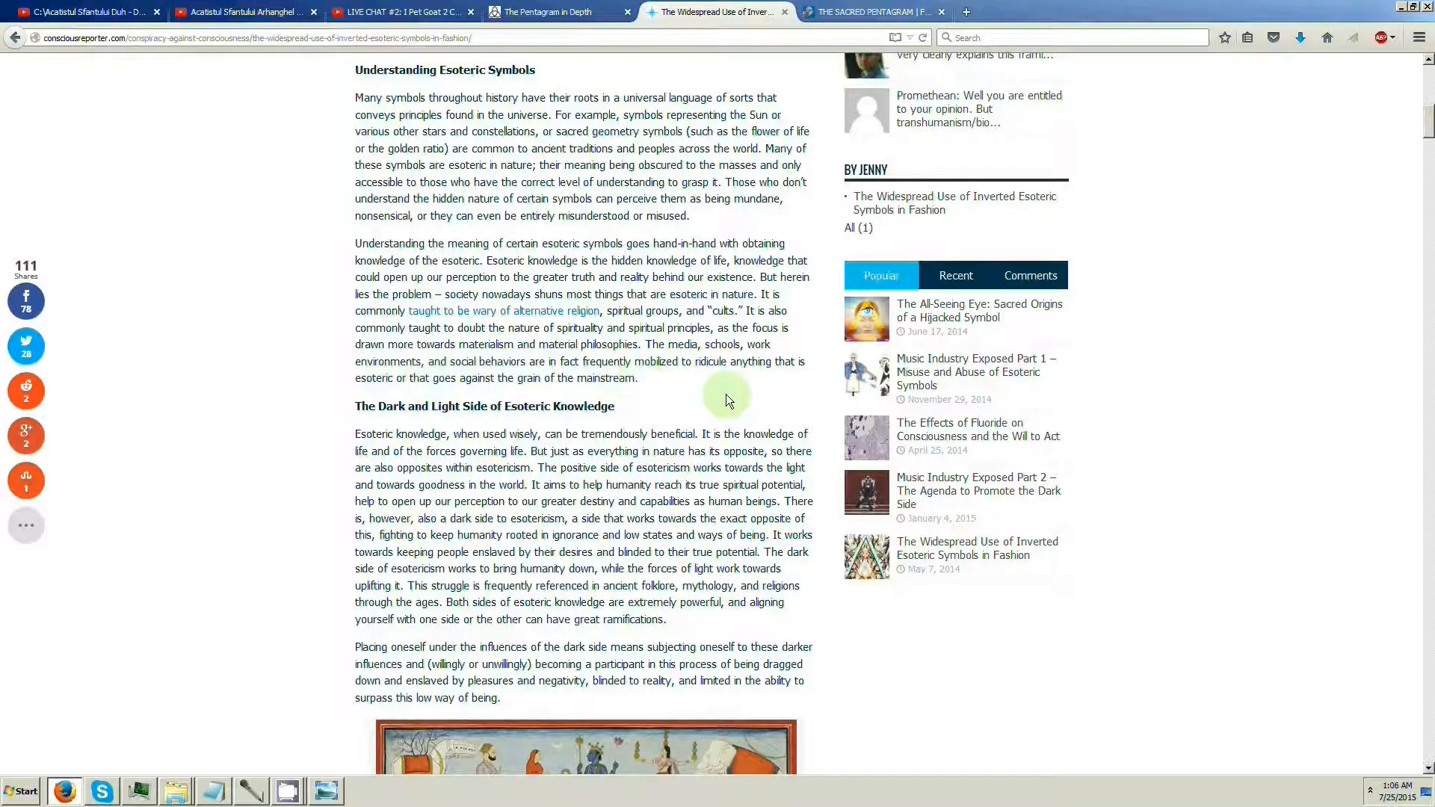
pyautogui.scroll(-3)
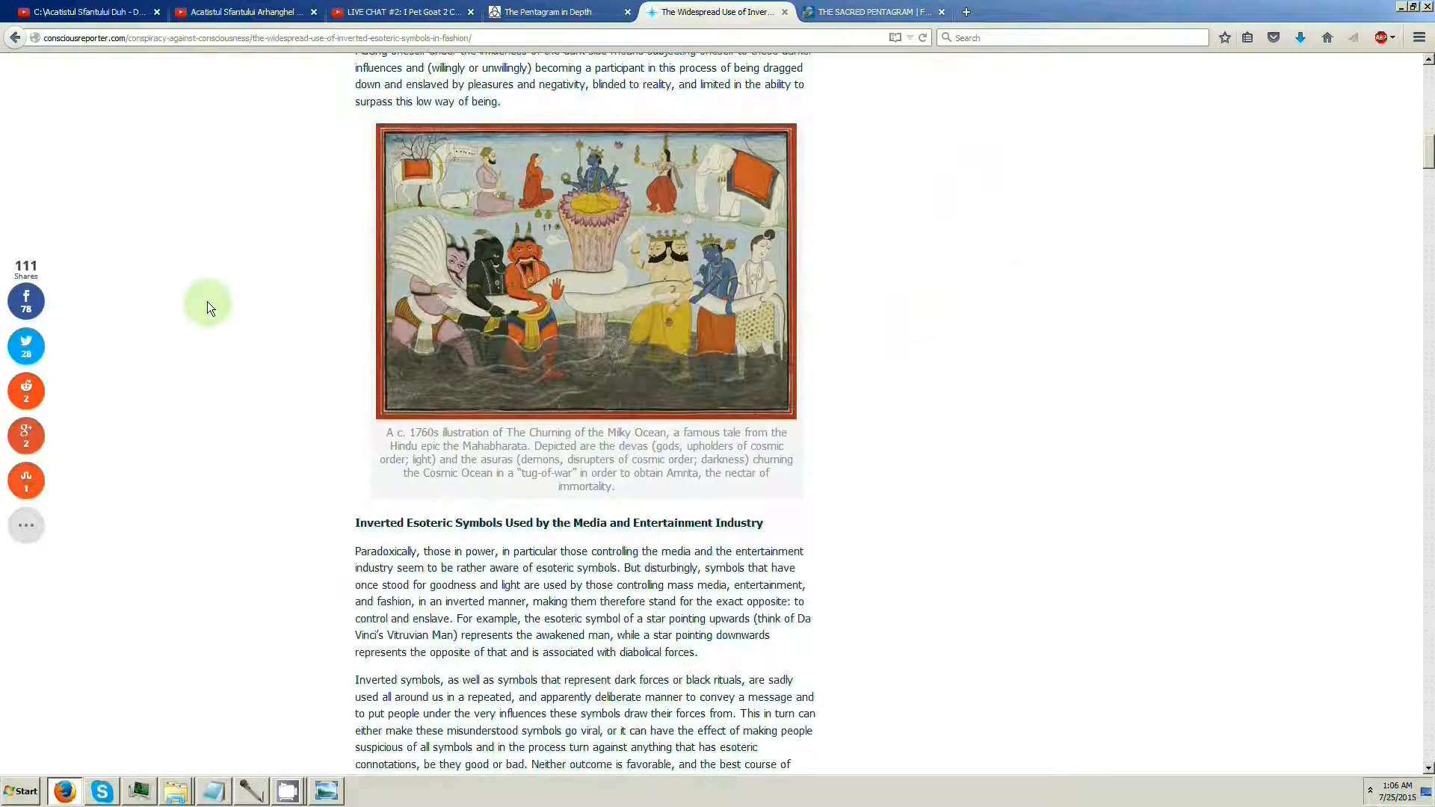
pyautogui.scroll(-3)
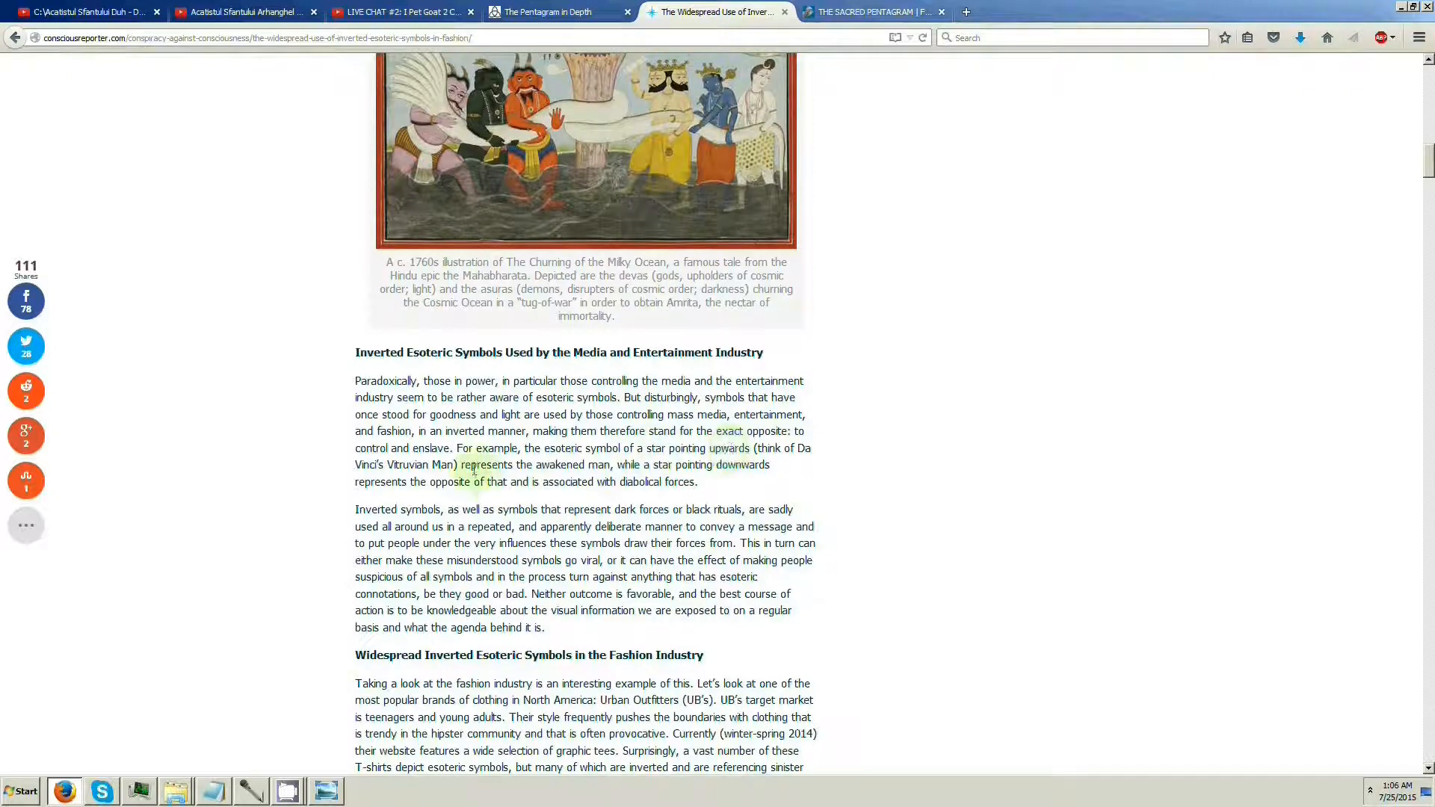
pyautogui.moveTo(460, 465); pyautogui.dragTo(614, 464)
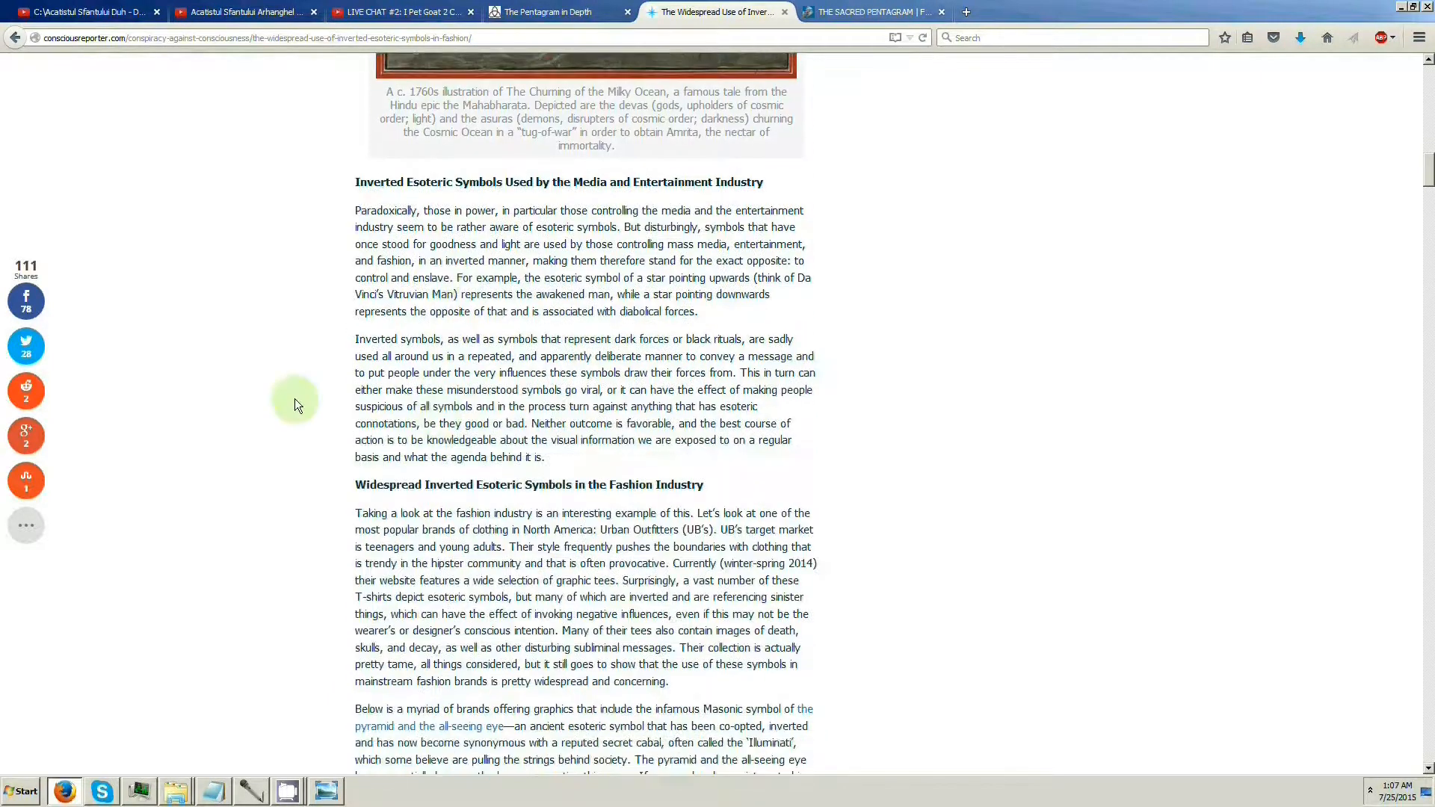
# Scroll through the T-shirt collages and highlight the phrase about UNIF, a Hollywood clothing company
pyautogui.scroll(-3)
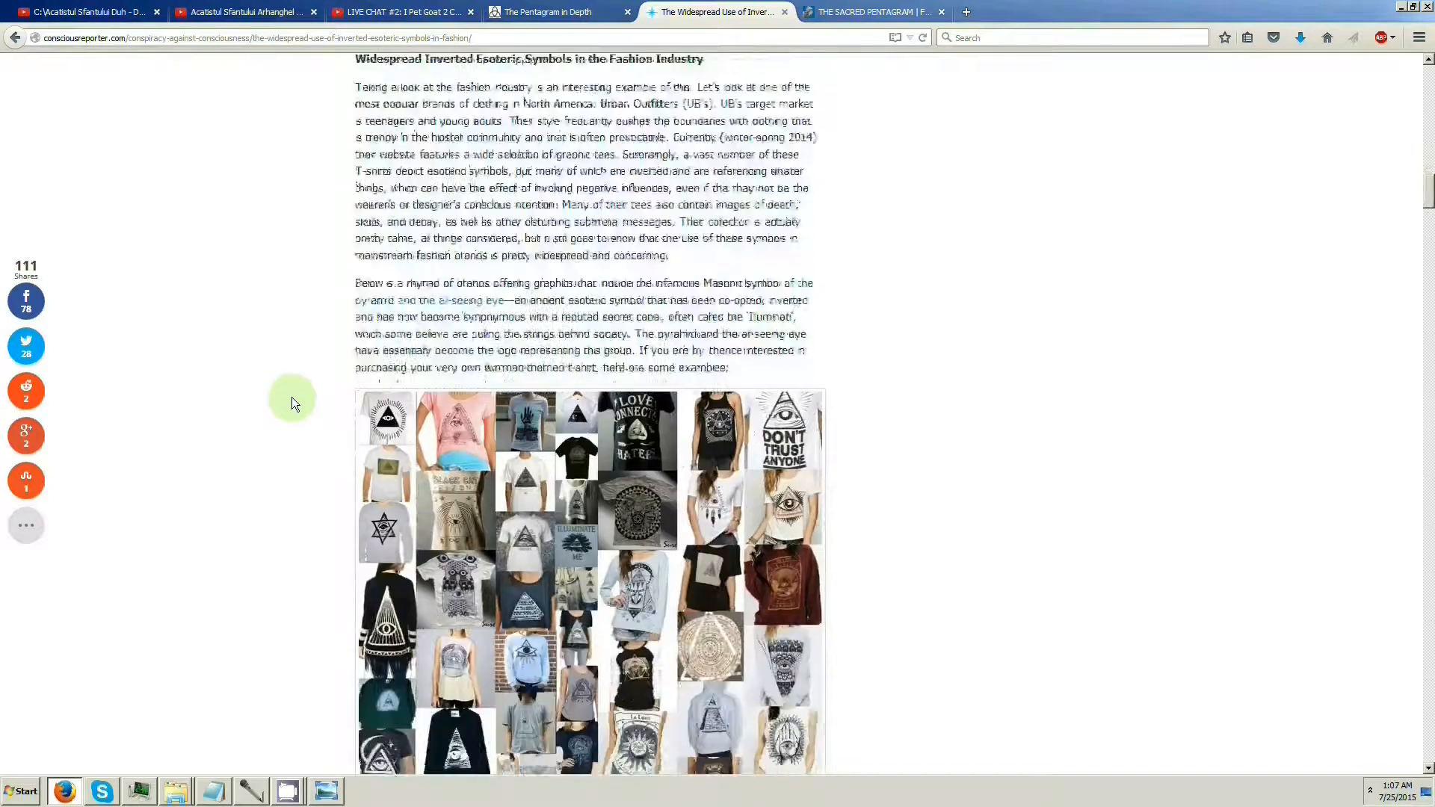
pyautogui.scroll(-3)
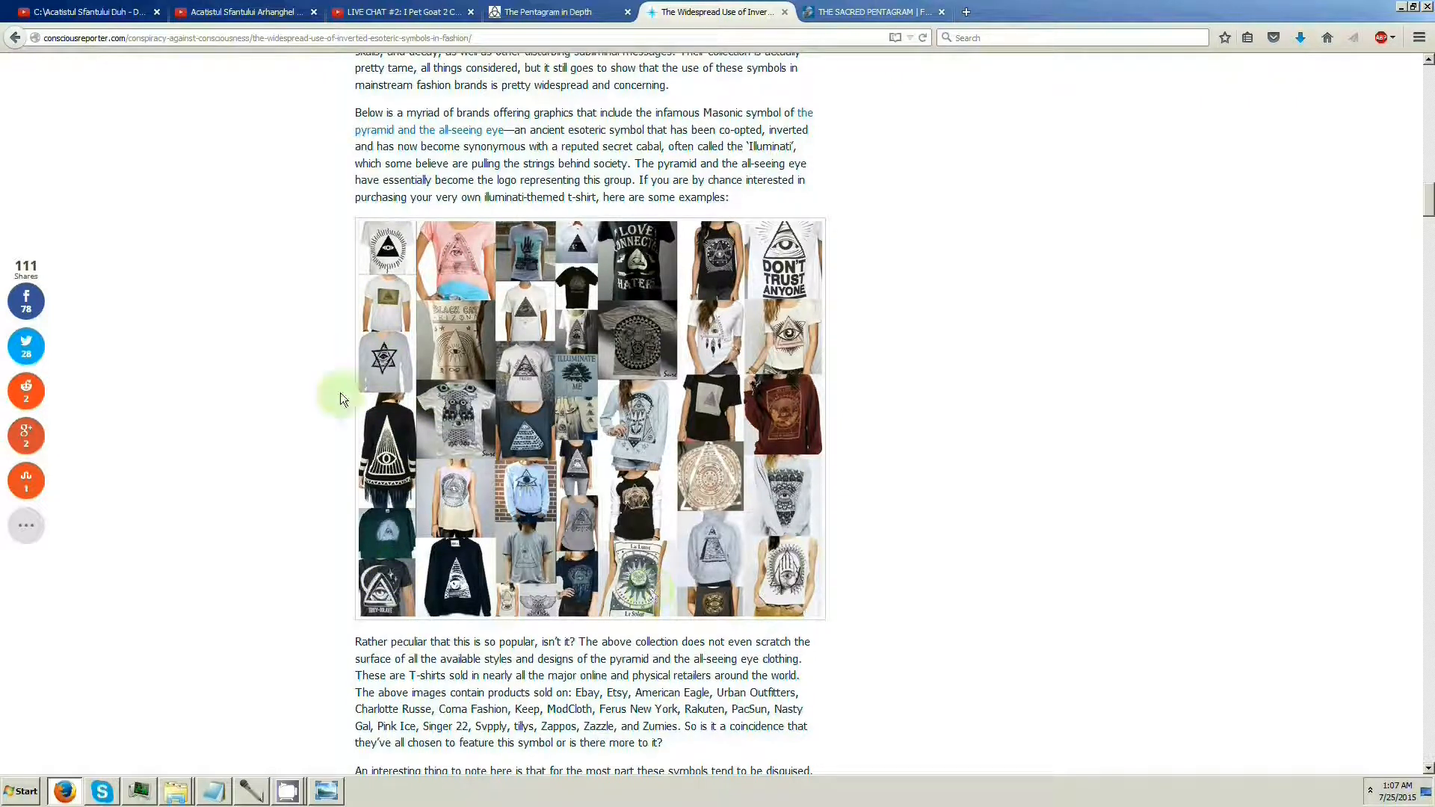
pyautogui.moveTo(333, 302)
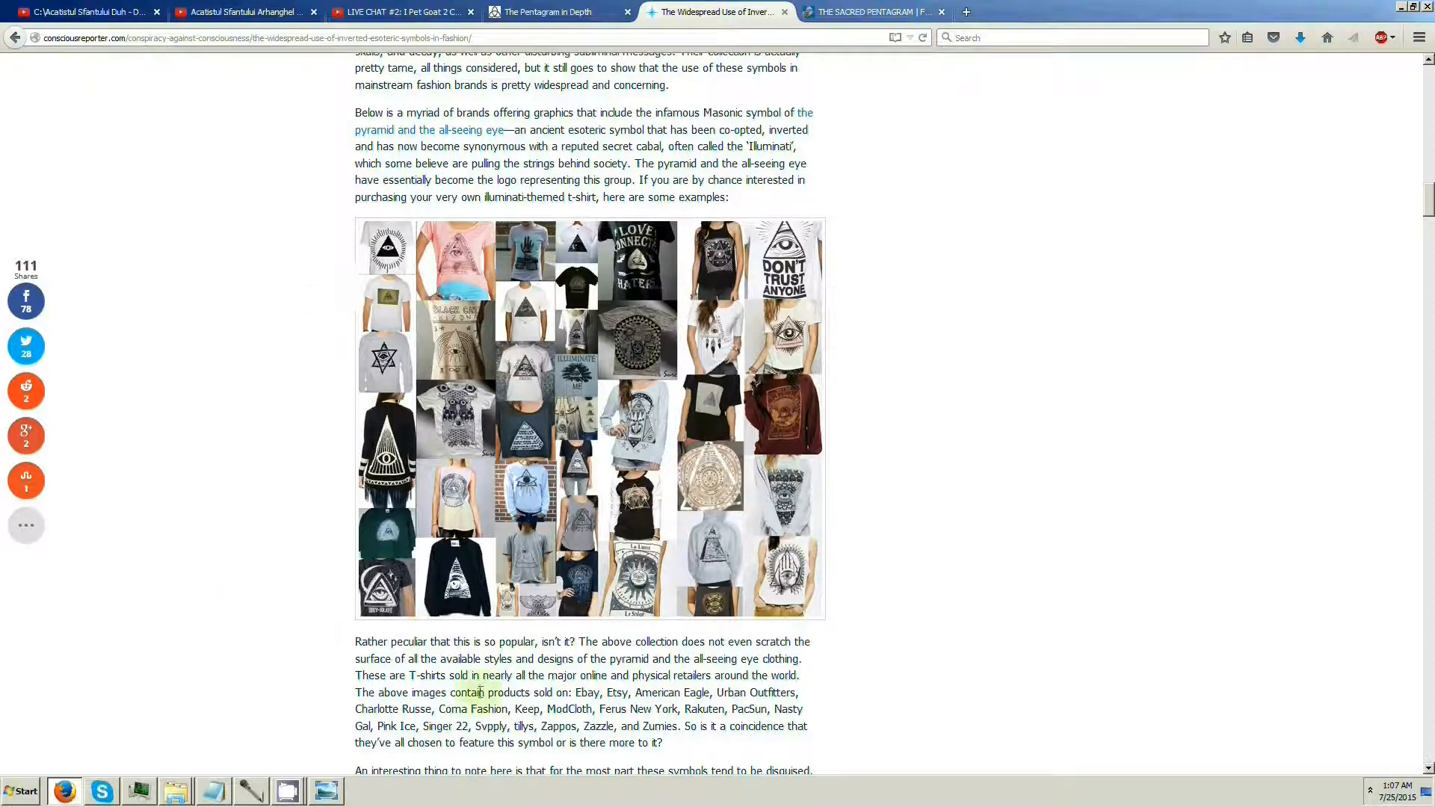
pyautogui.scroll(-3)
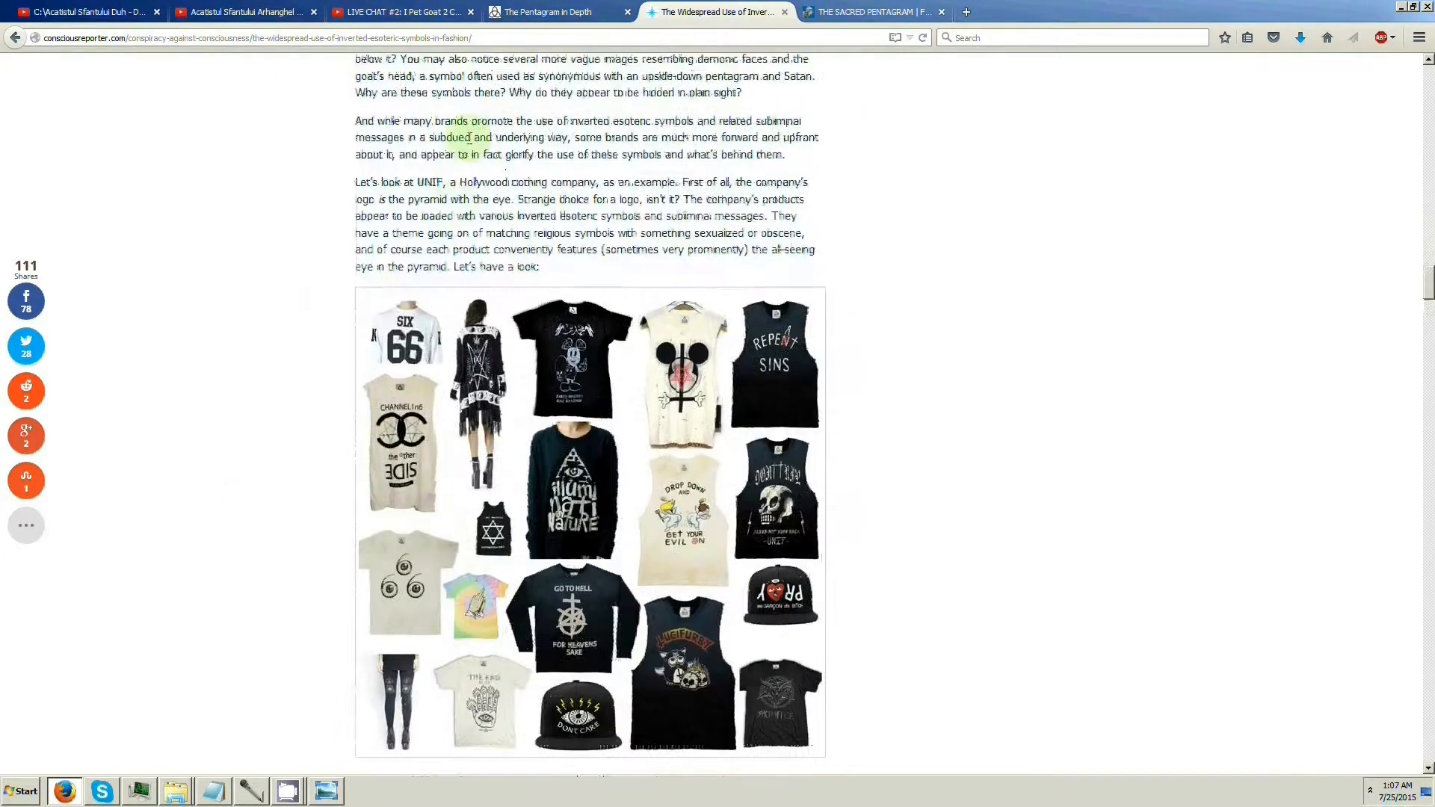
pyautogui.moveTo(417, 183); pyautogui.dragTo(601, 183)
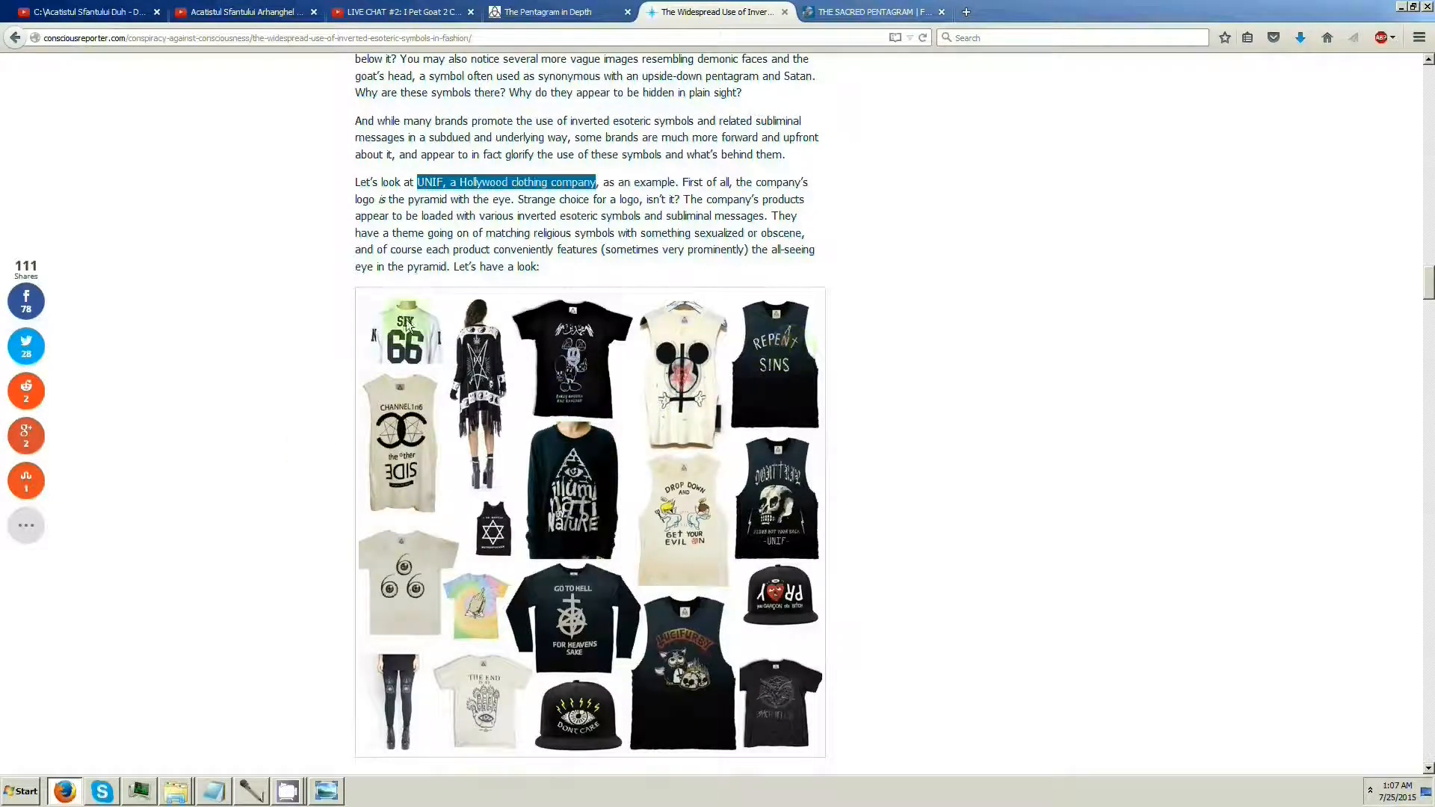
# Scroll past the UNIF examples and highlight the question Is it all a coincidence?
pyautogui.scroll(-3)
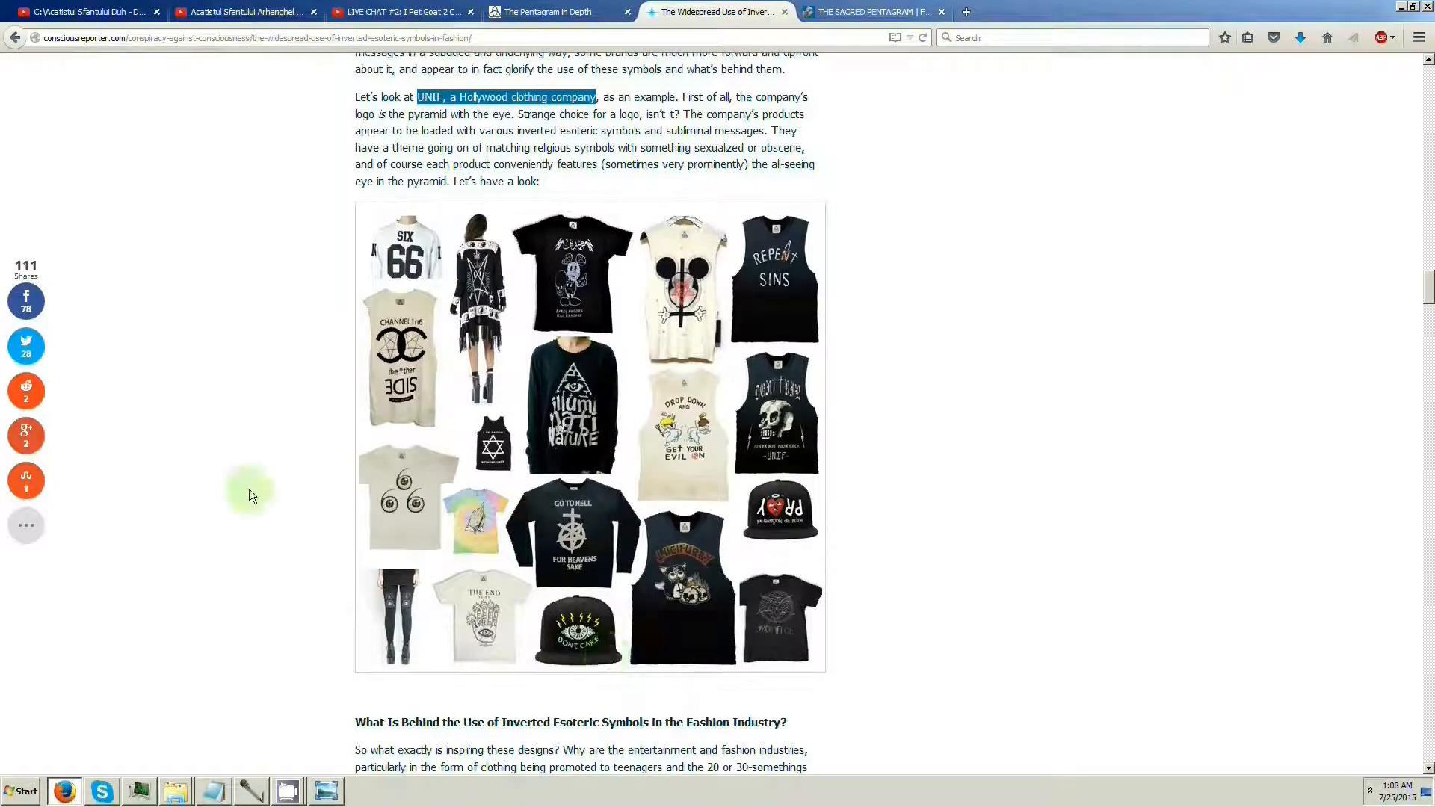
pyautogui.scroll(-3)
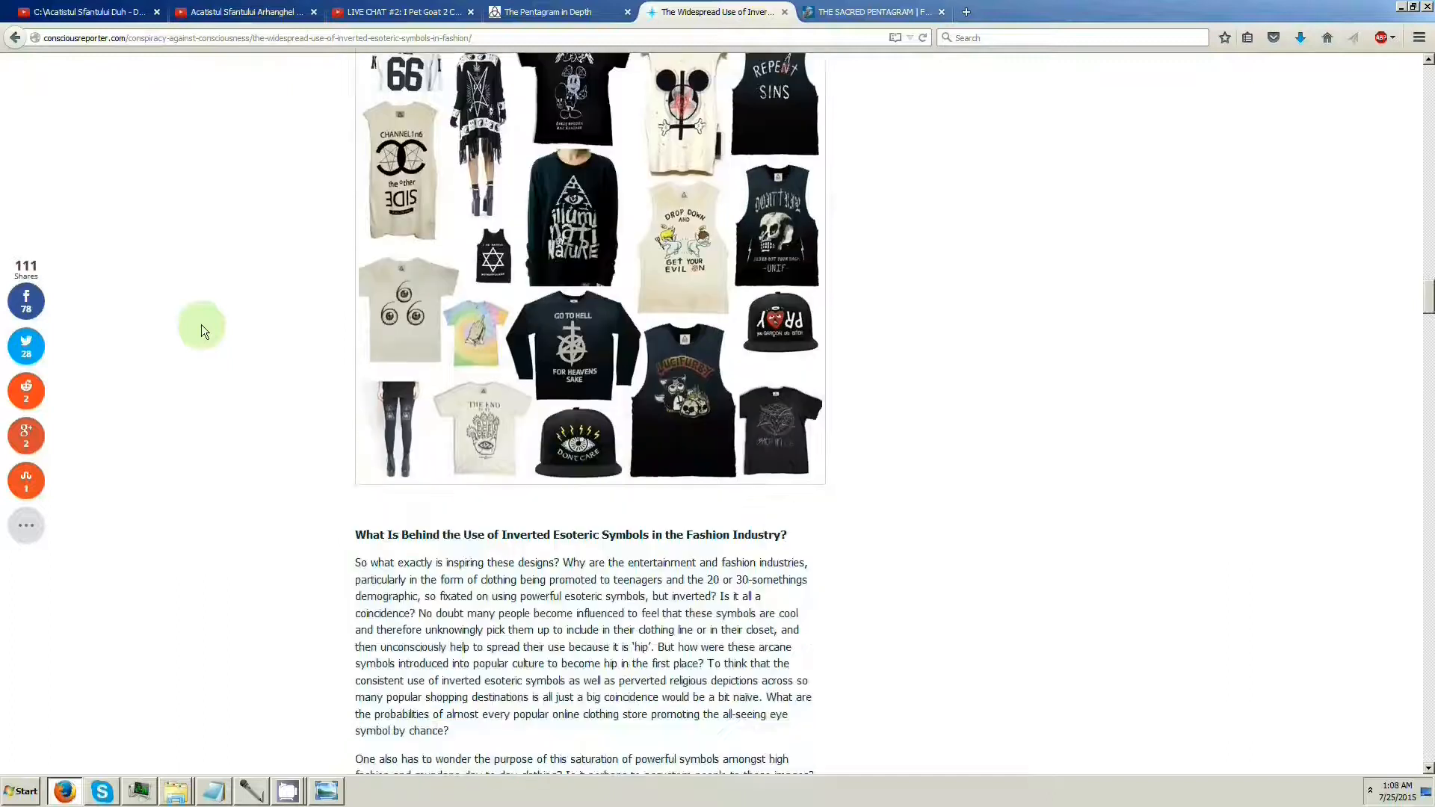
pyautogui.scroll(-3)
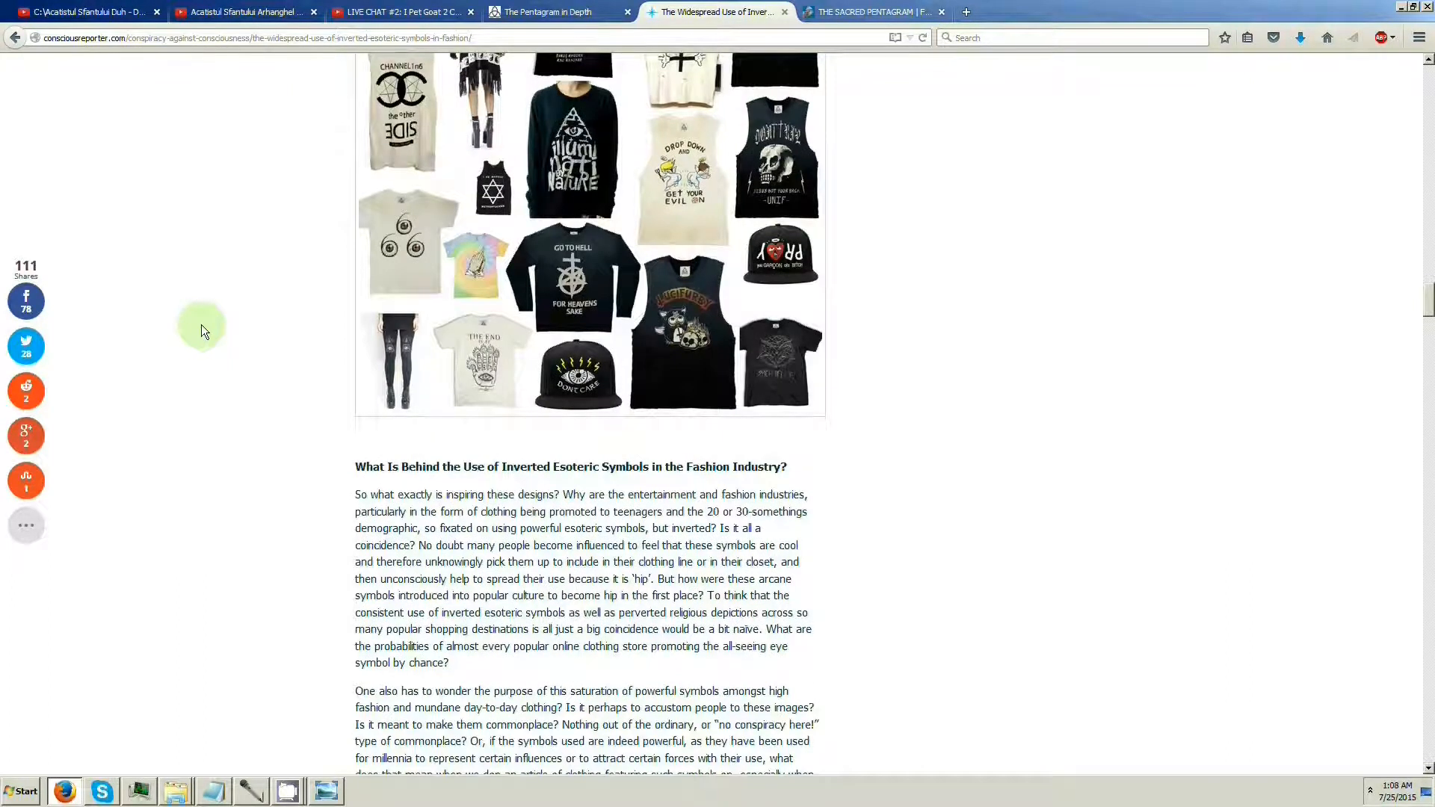
pyautogui.moveTo(721, 528); pyautogui.dragTo(594, 560)
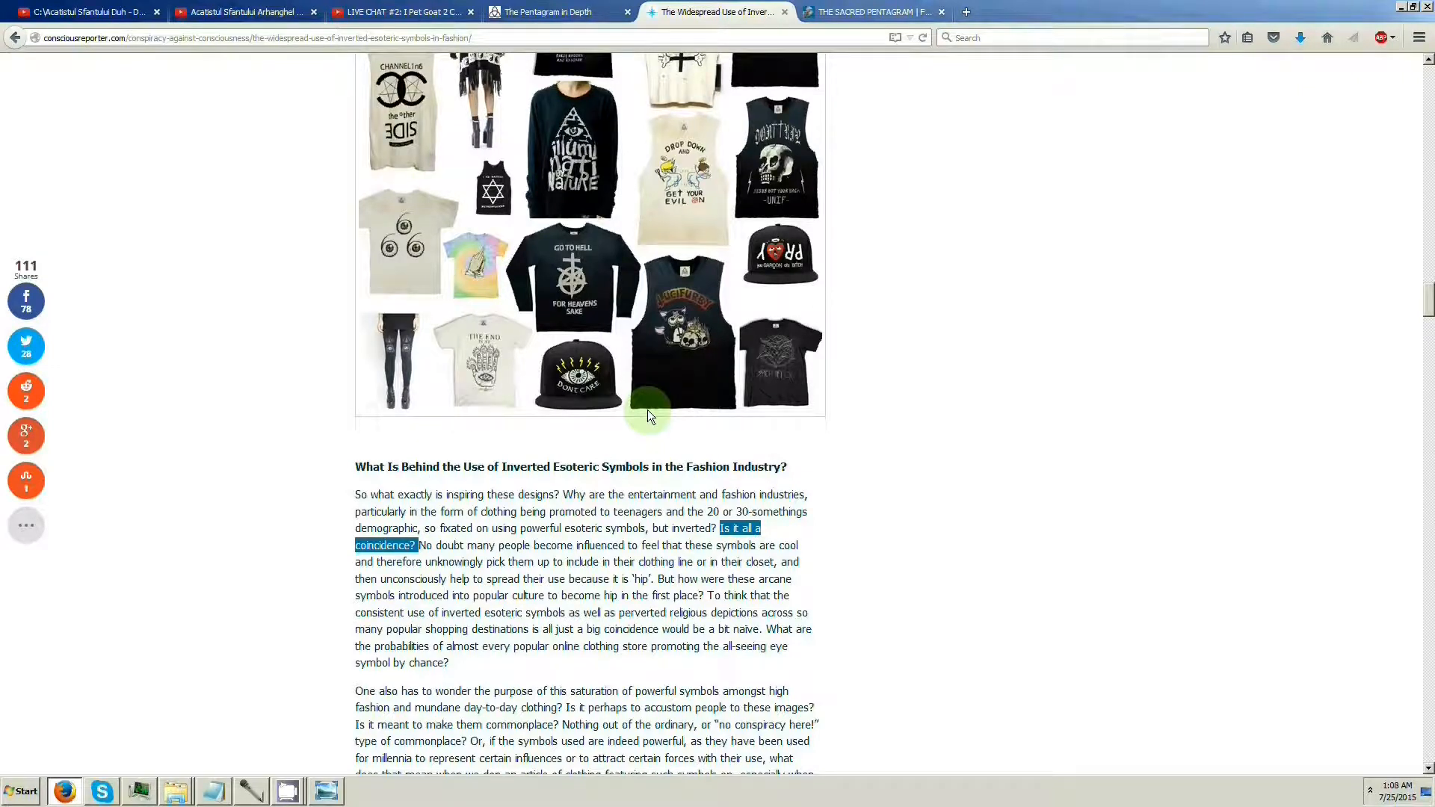
pyautogui.moveTo(484, 451)
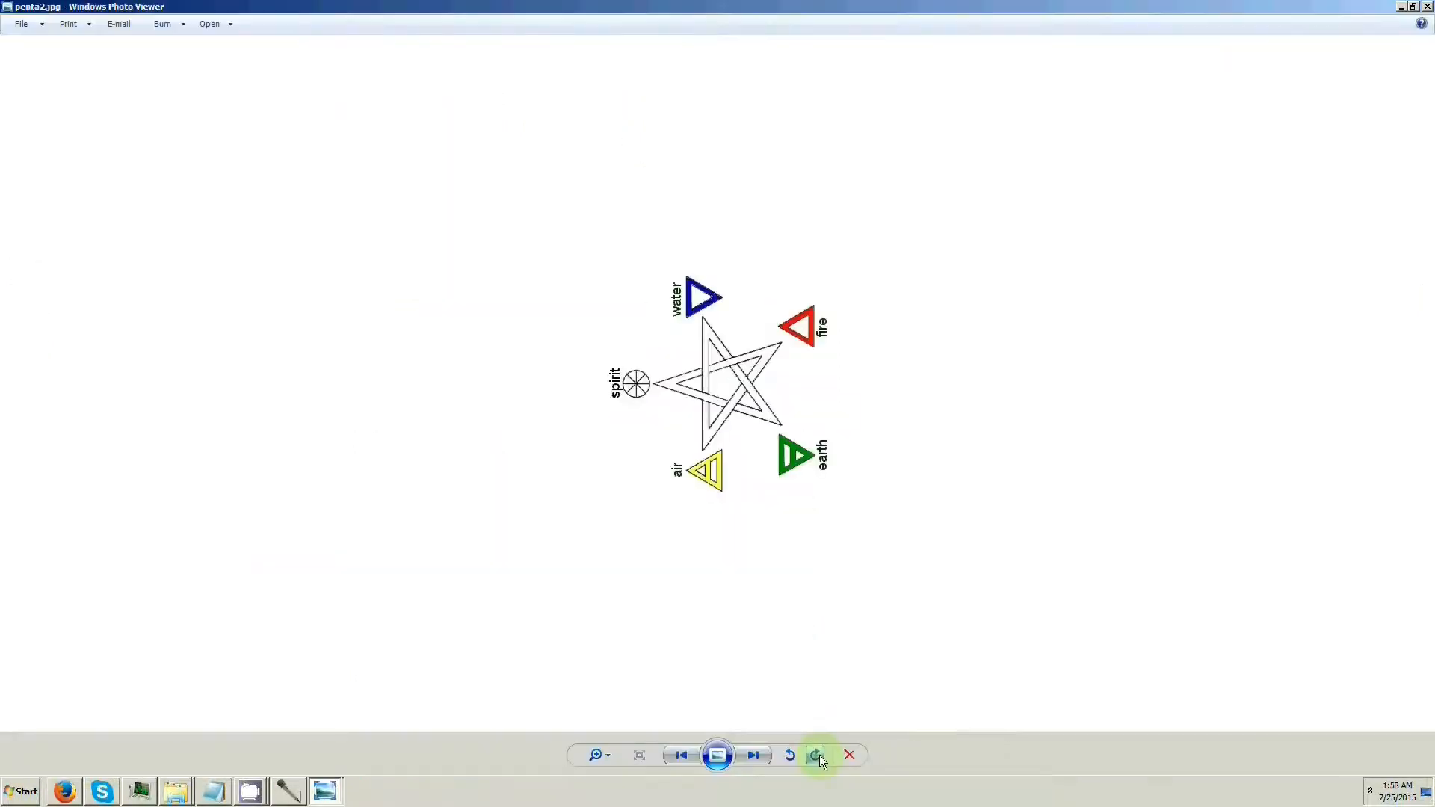
# Rotate the pentagram image back upright and advance to penta3.jpg, robed figures in animal masks before a pentagram
pyautogui.click(817, 754)
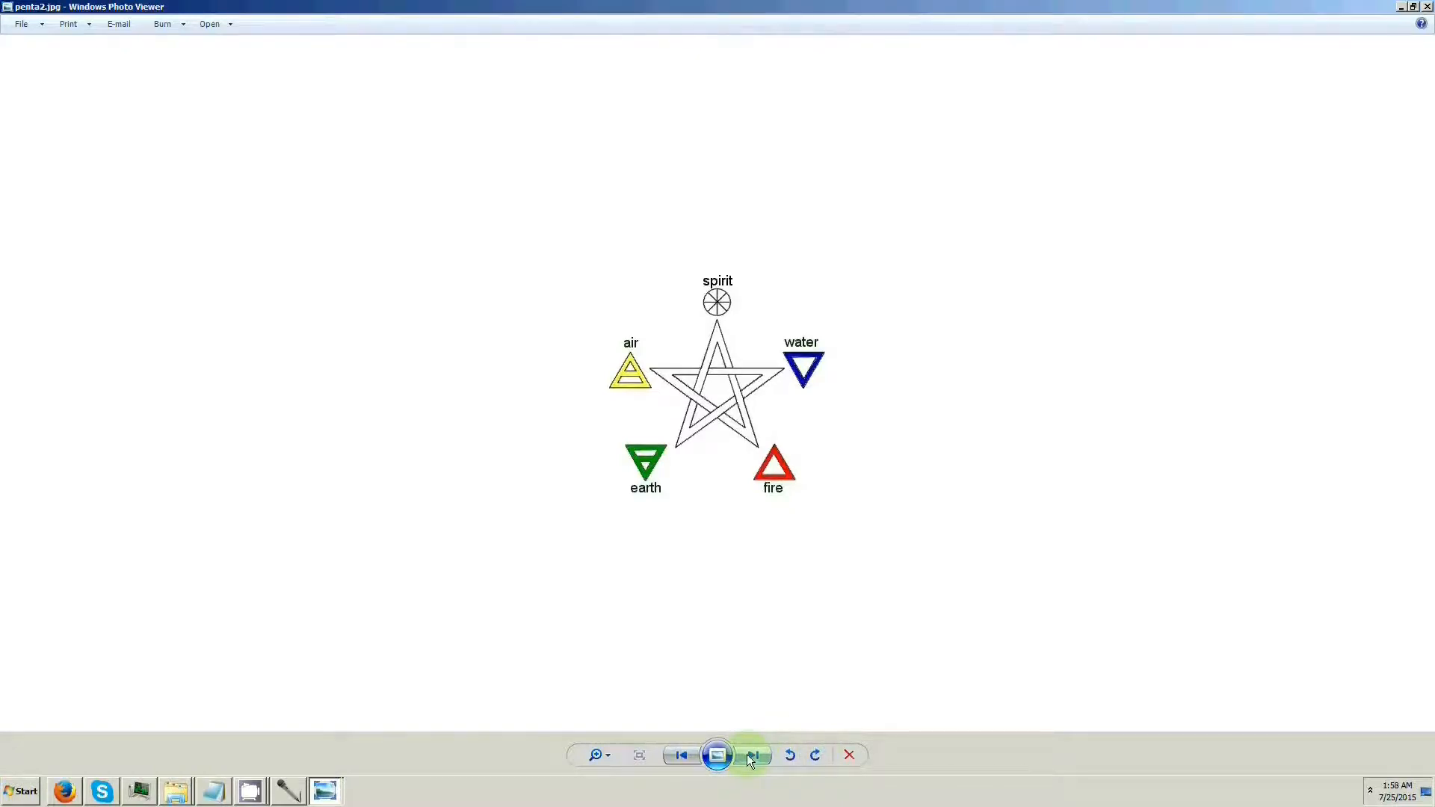
pyautogui.click(752, 755)
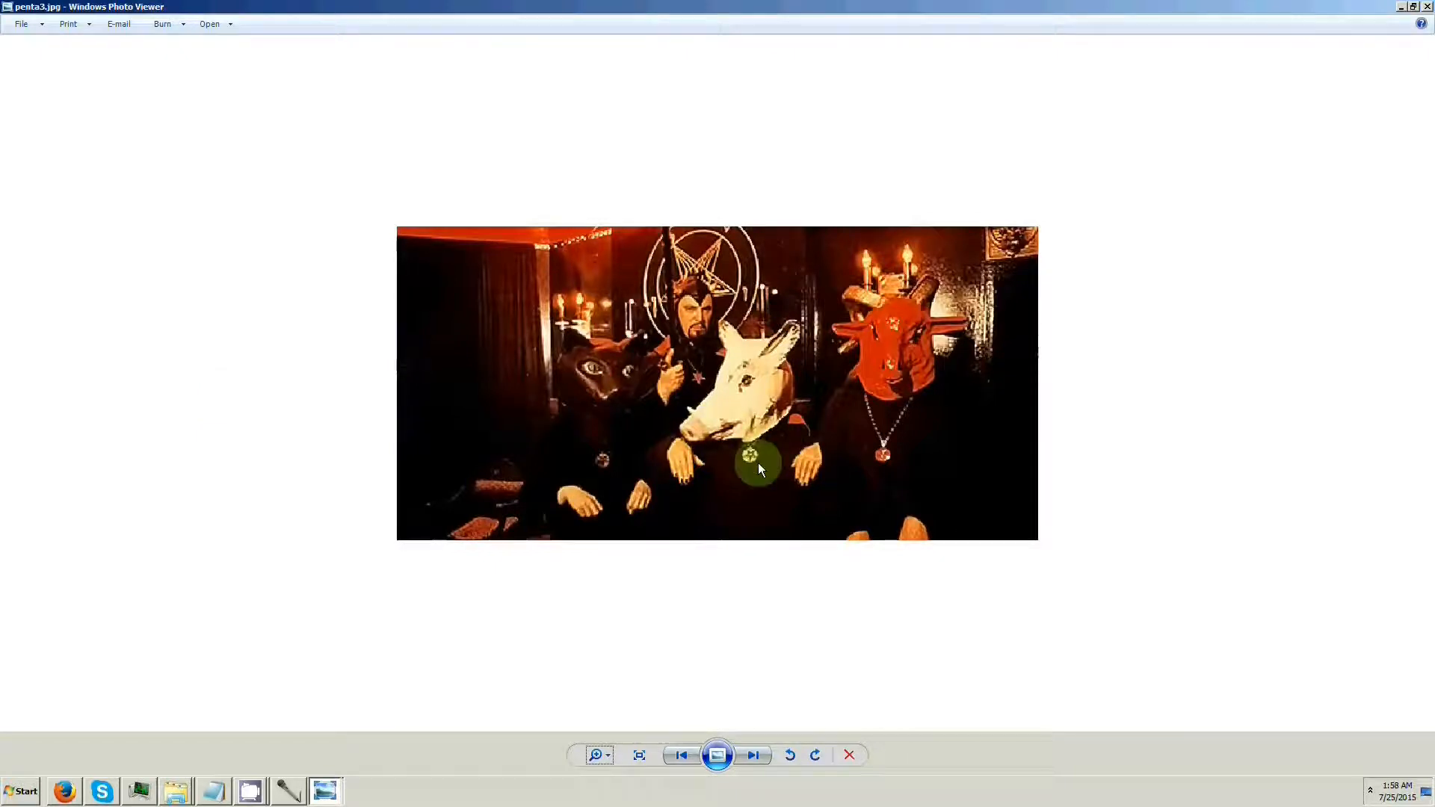
pyautogui.click(752, 755)
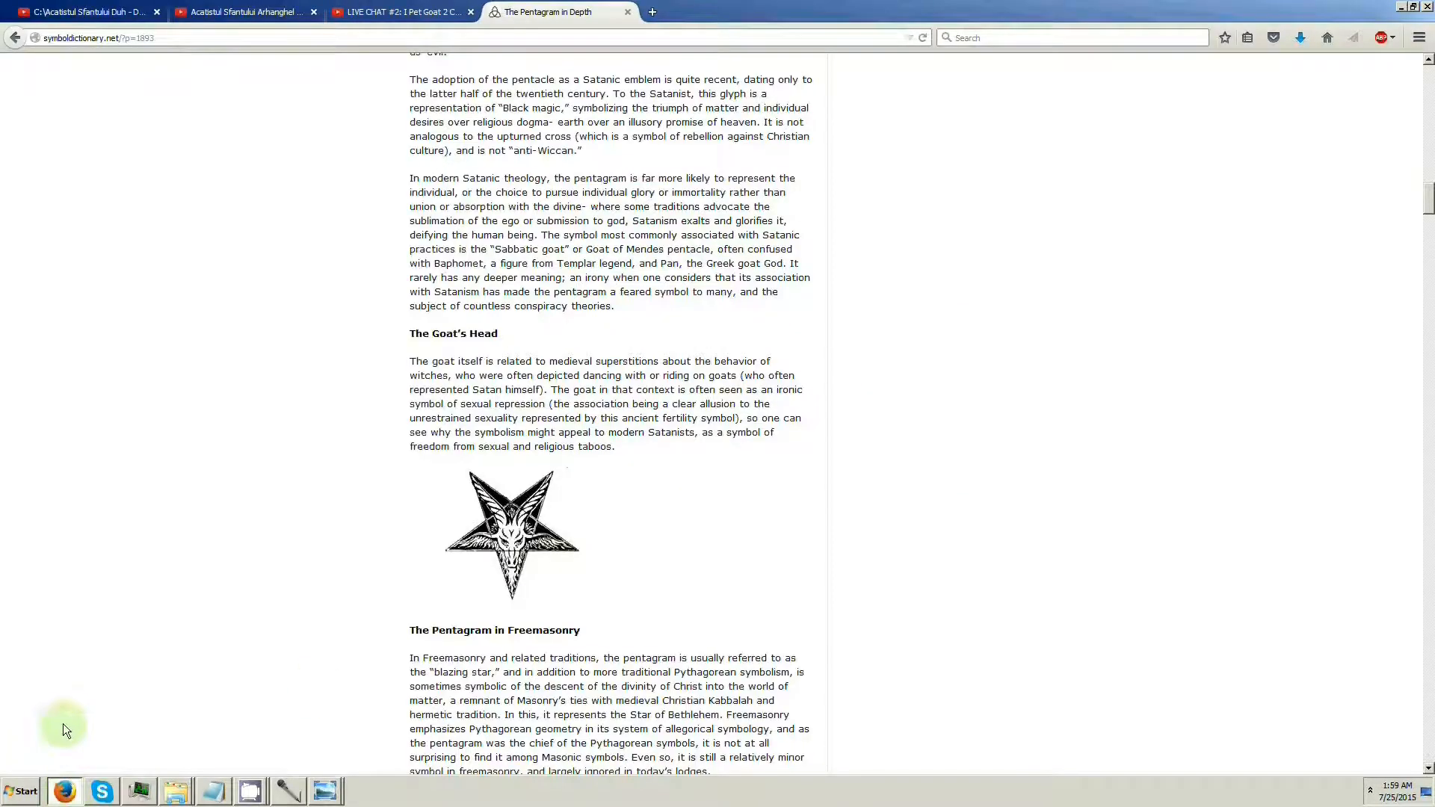
pyautogui.moveTo(154, 202)
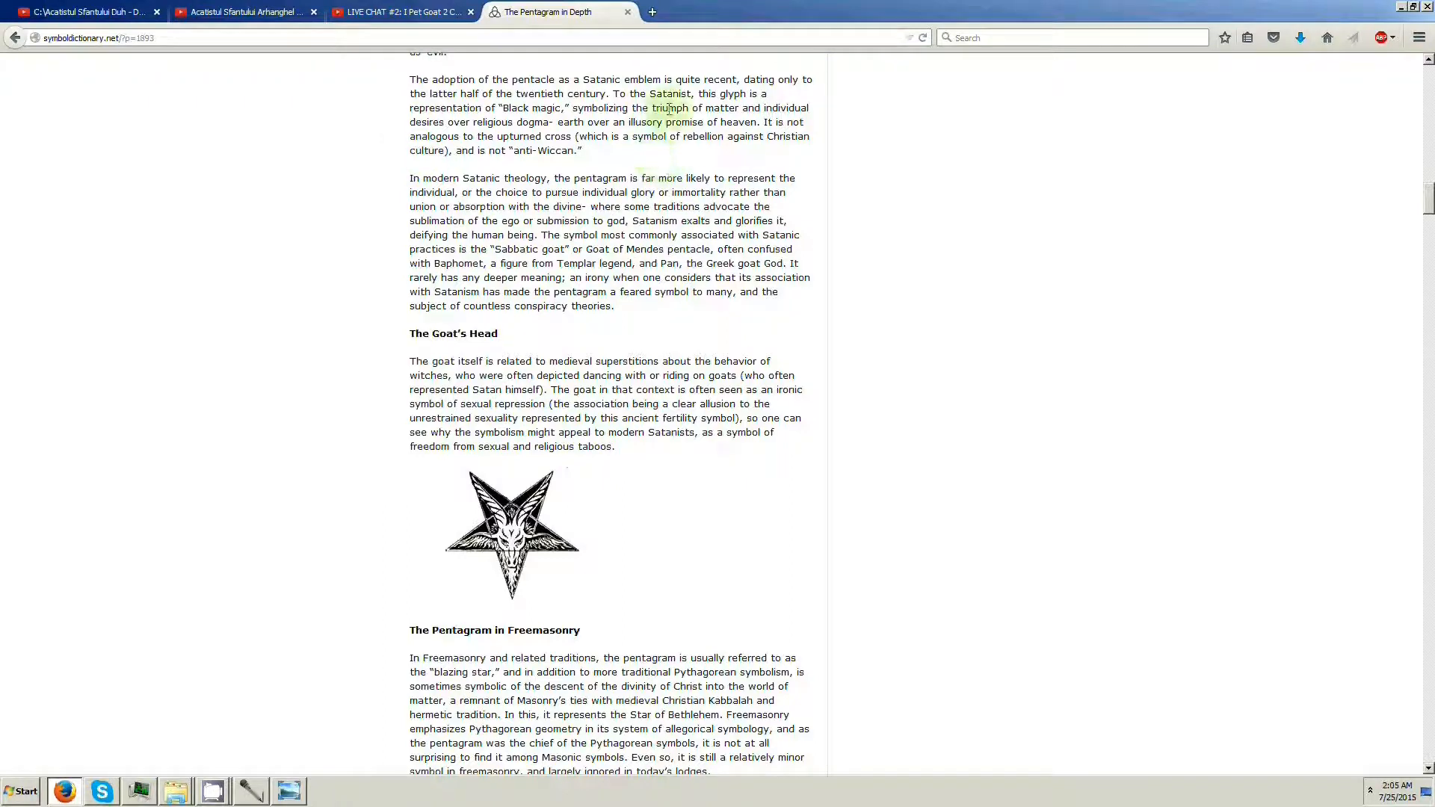
pyautogui.doubleClick(669, 107)
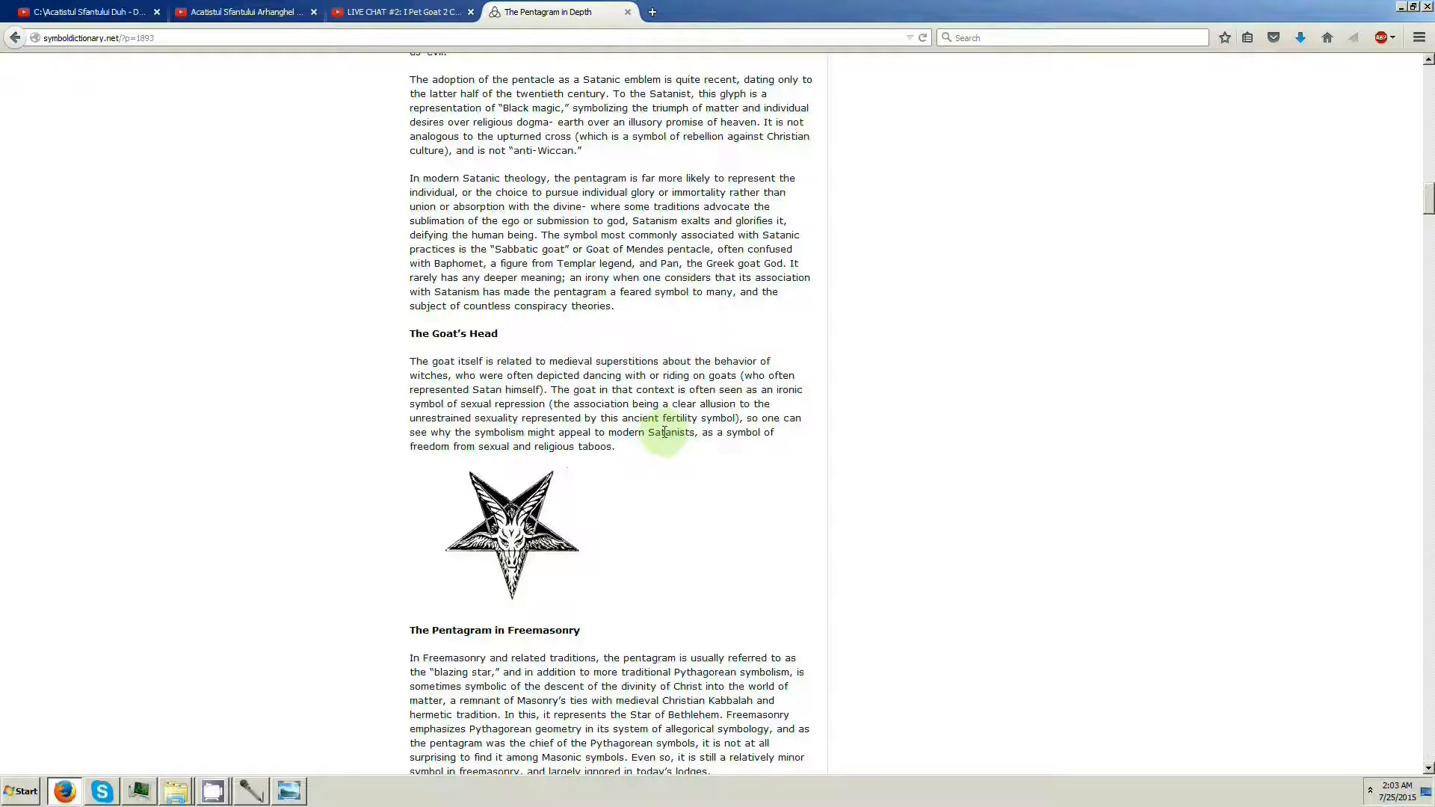
pyautogui.moveTo(634, 459)
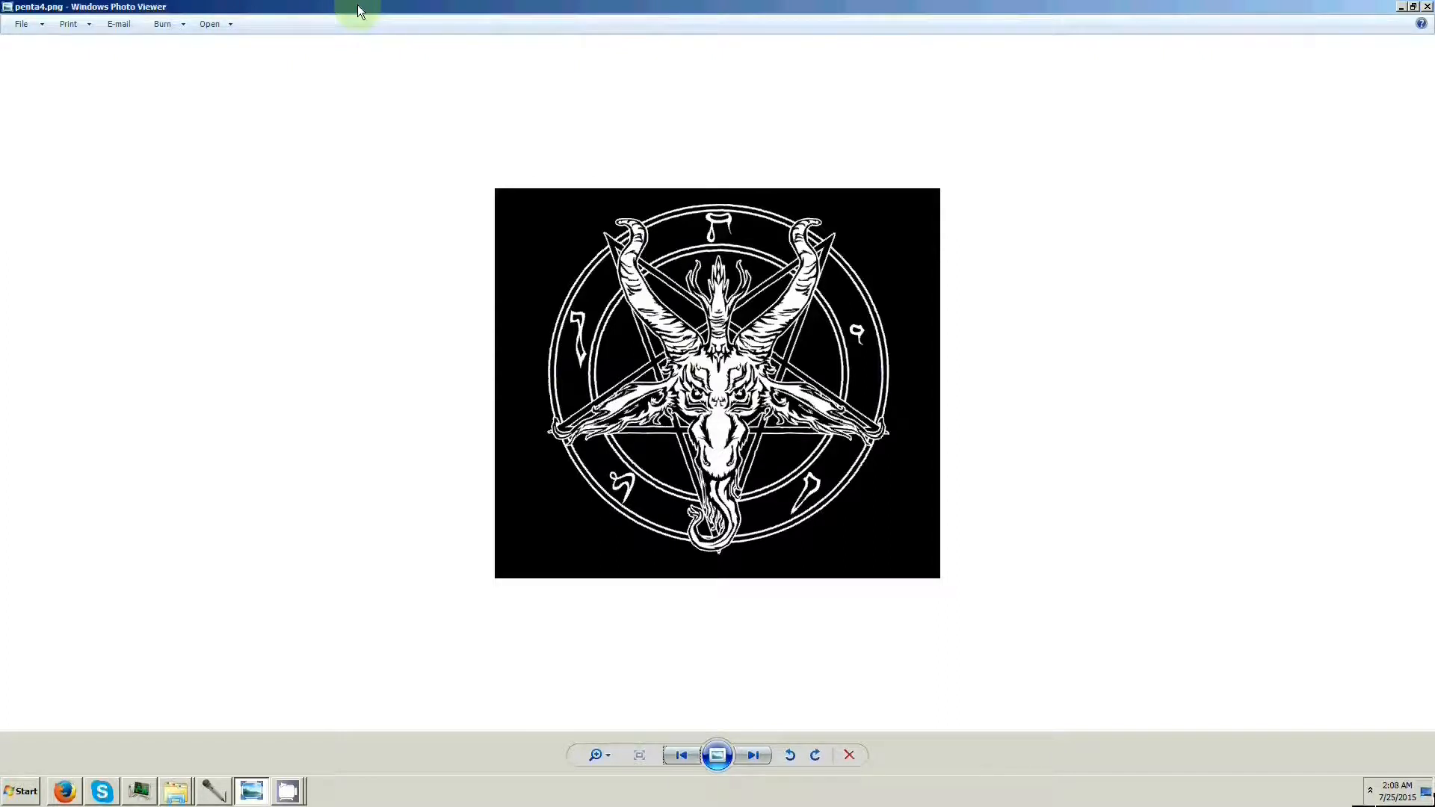
pyautogui.moveTo(381, 128)
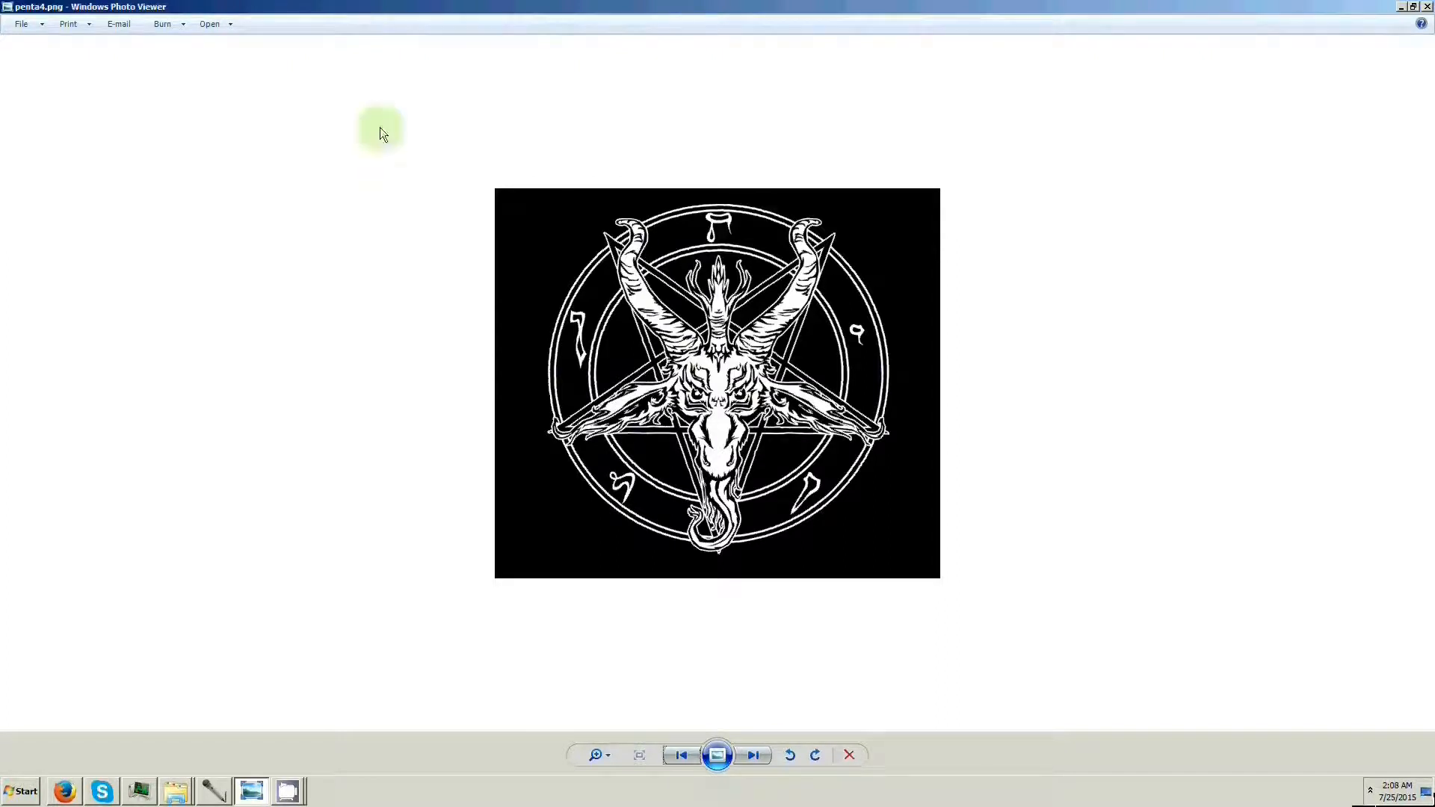
# Browse the eagle statue and enlarged museum pentagram-wall photos, then view z.jpg's hanging star lanterns
pyautogui.click(752, 754)
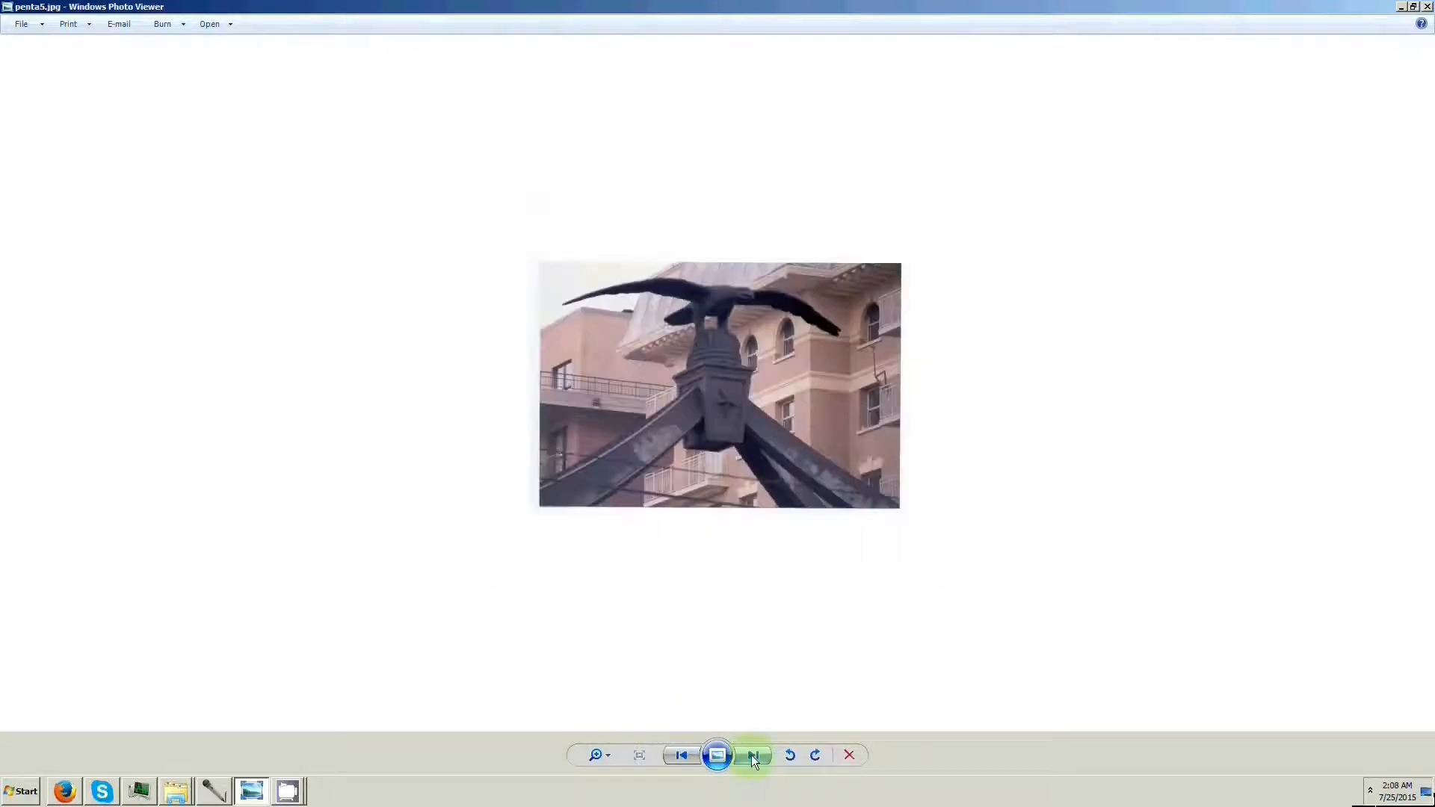
pyautogui.click(752, 755)
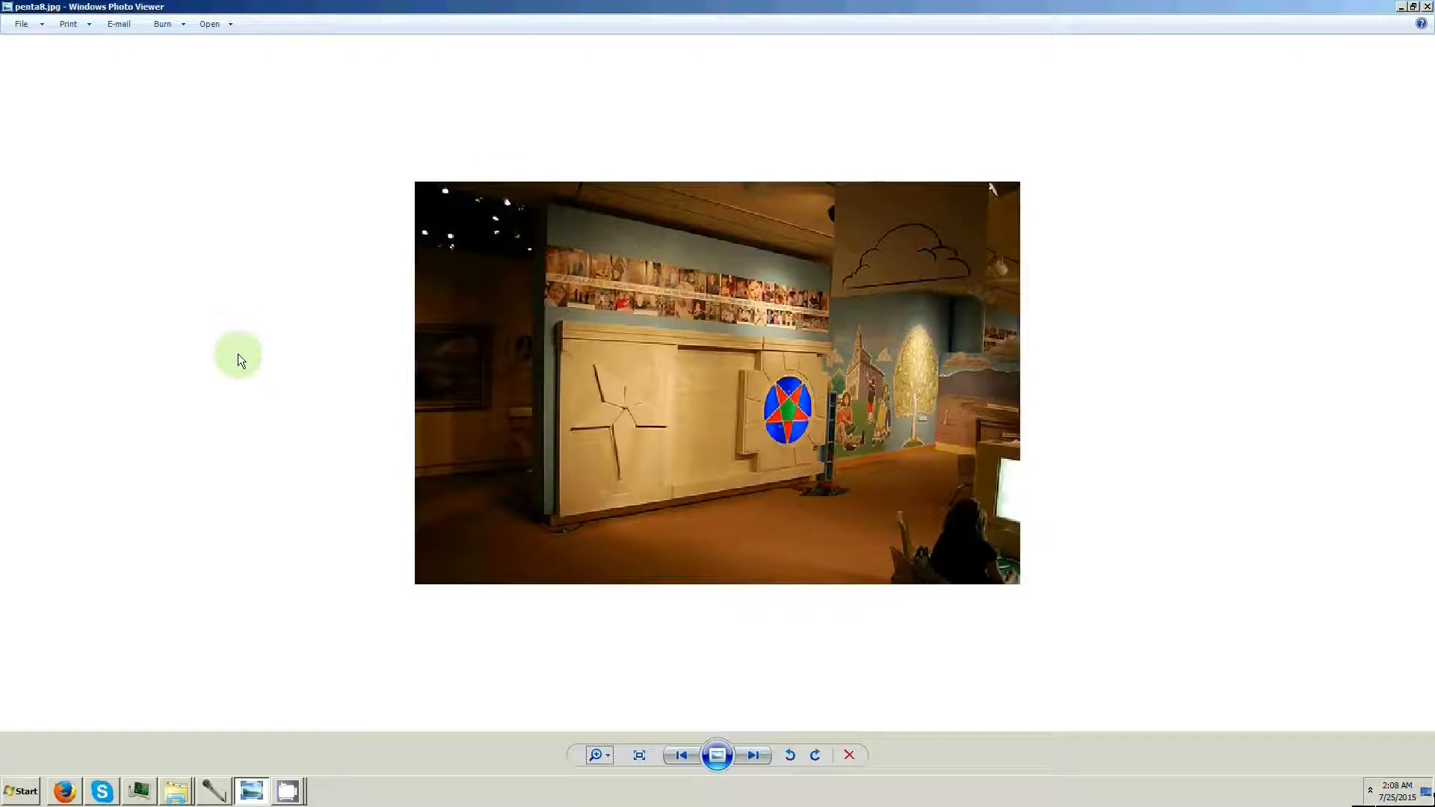
pyautogui.moveTo(608, 314)
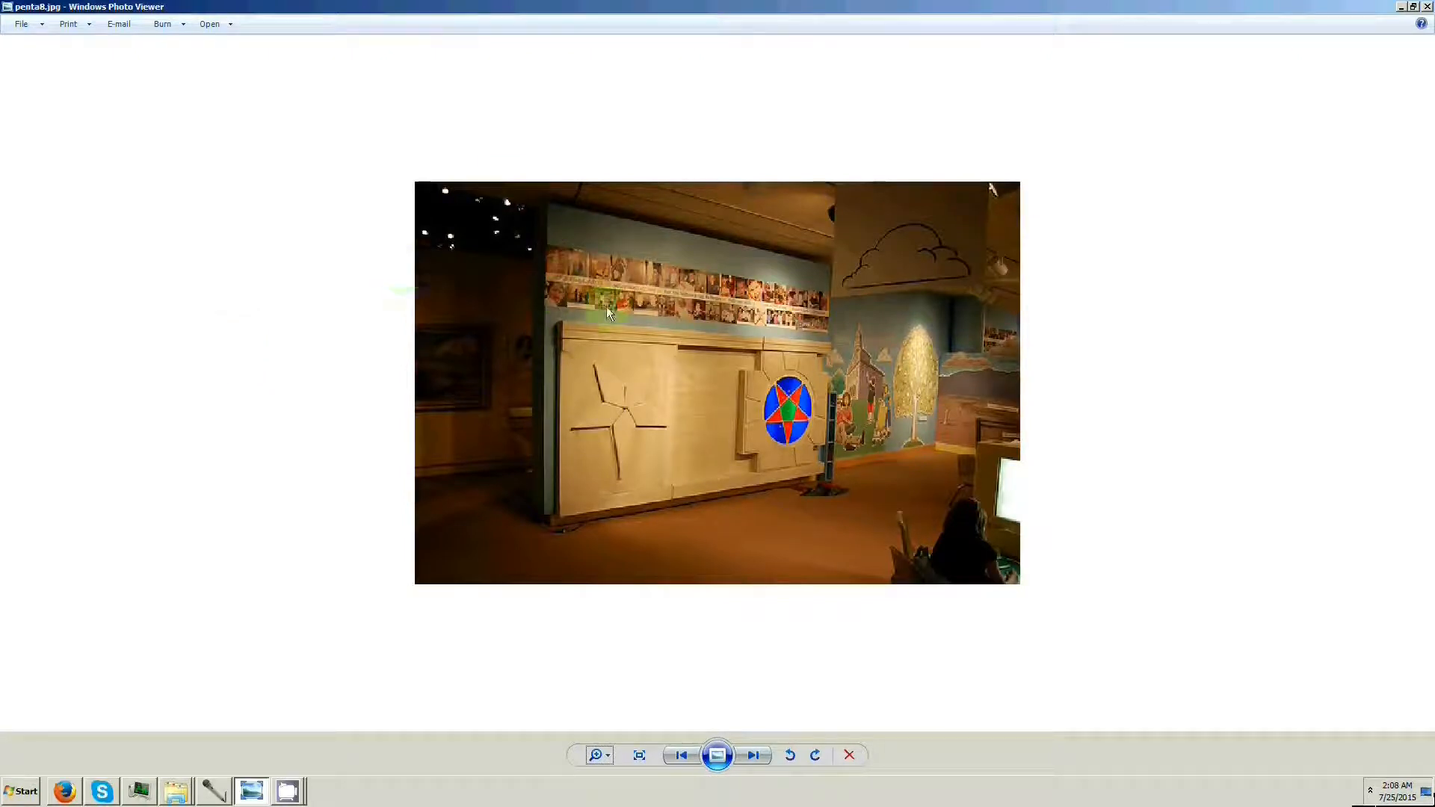
pyautogui.moveTo(992, 570)
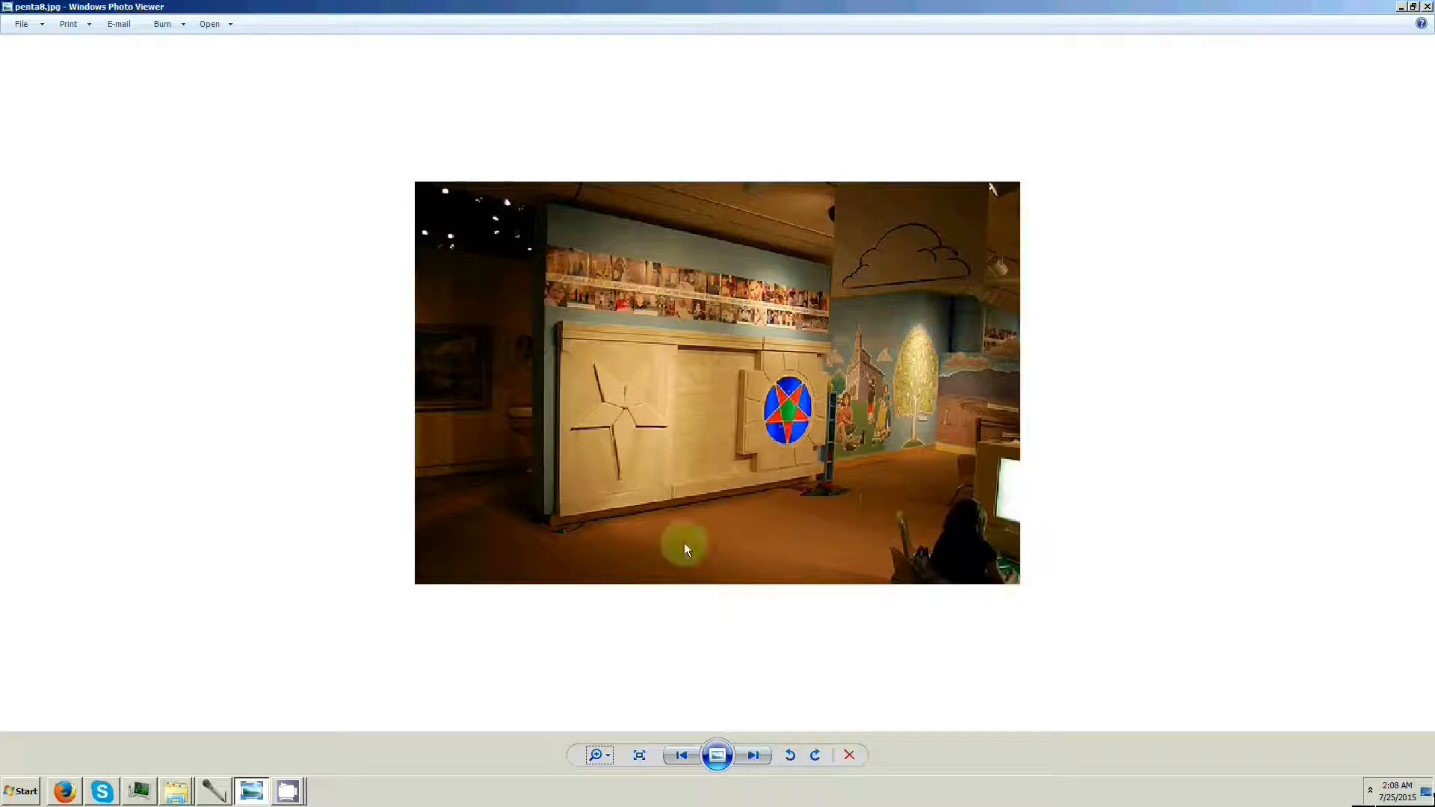
pyautogui.moveTo(883, 544)
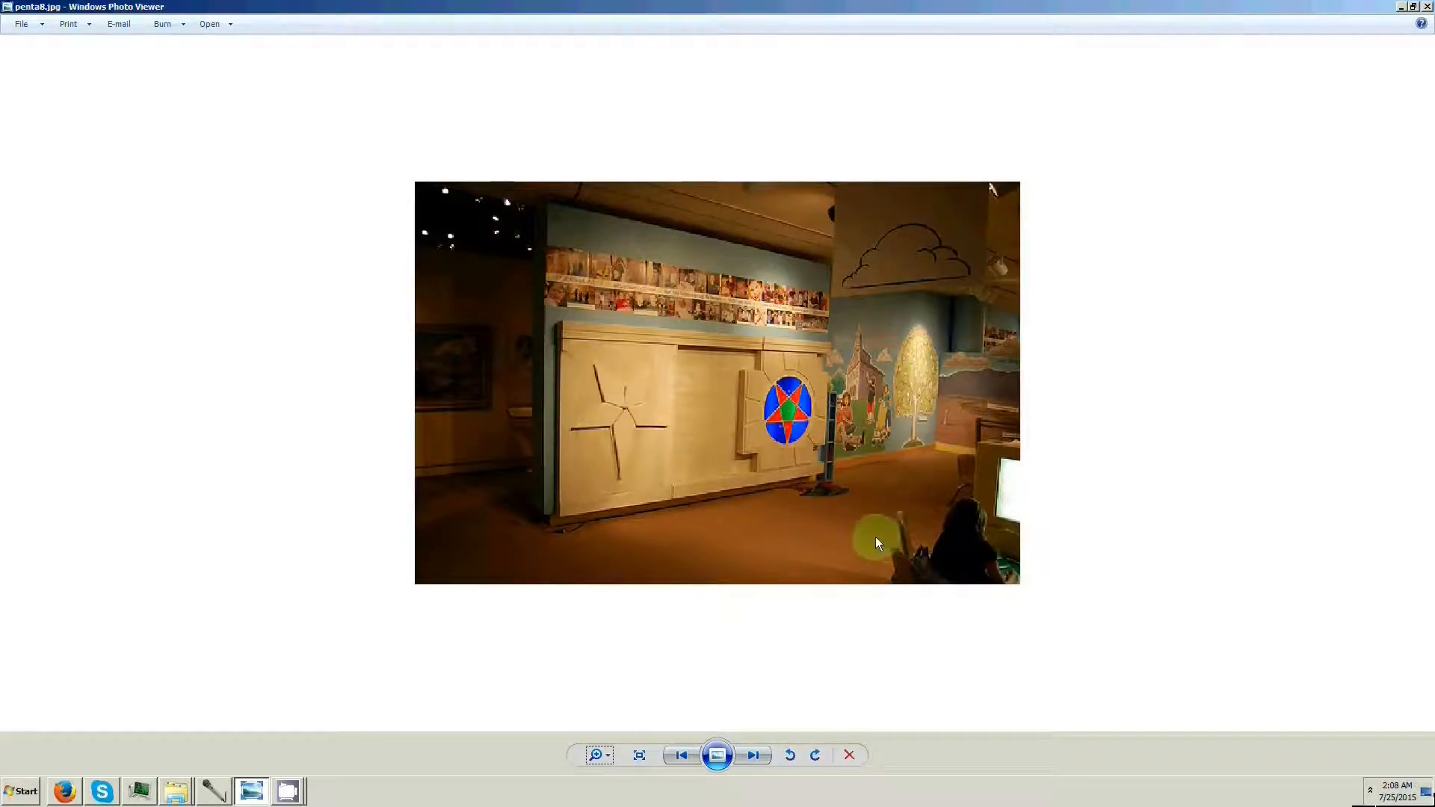
pyautogui.moveTo(893, 438)
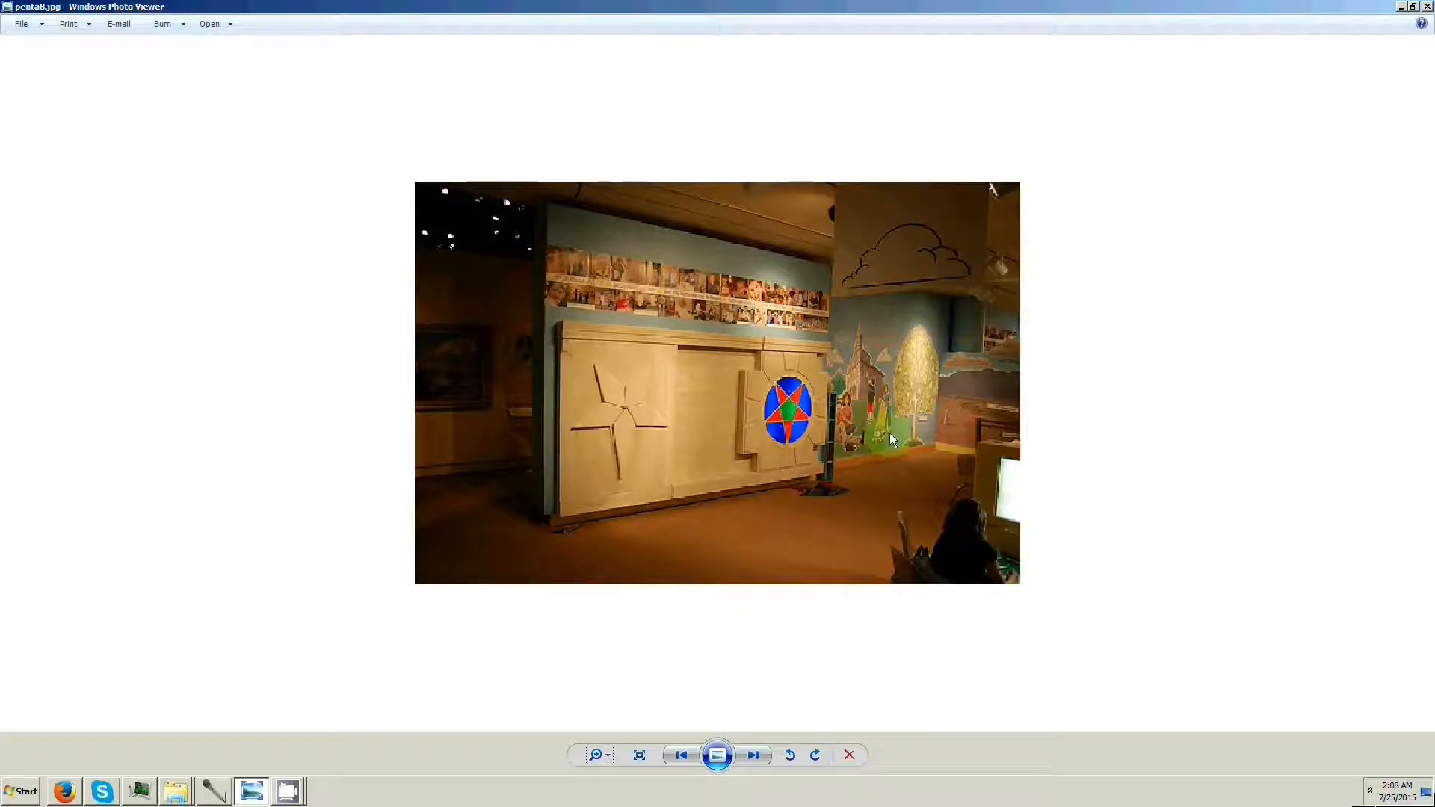
pyautogui.moveTo(728, 289)
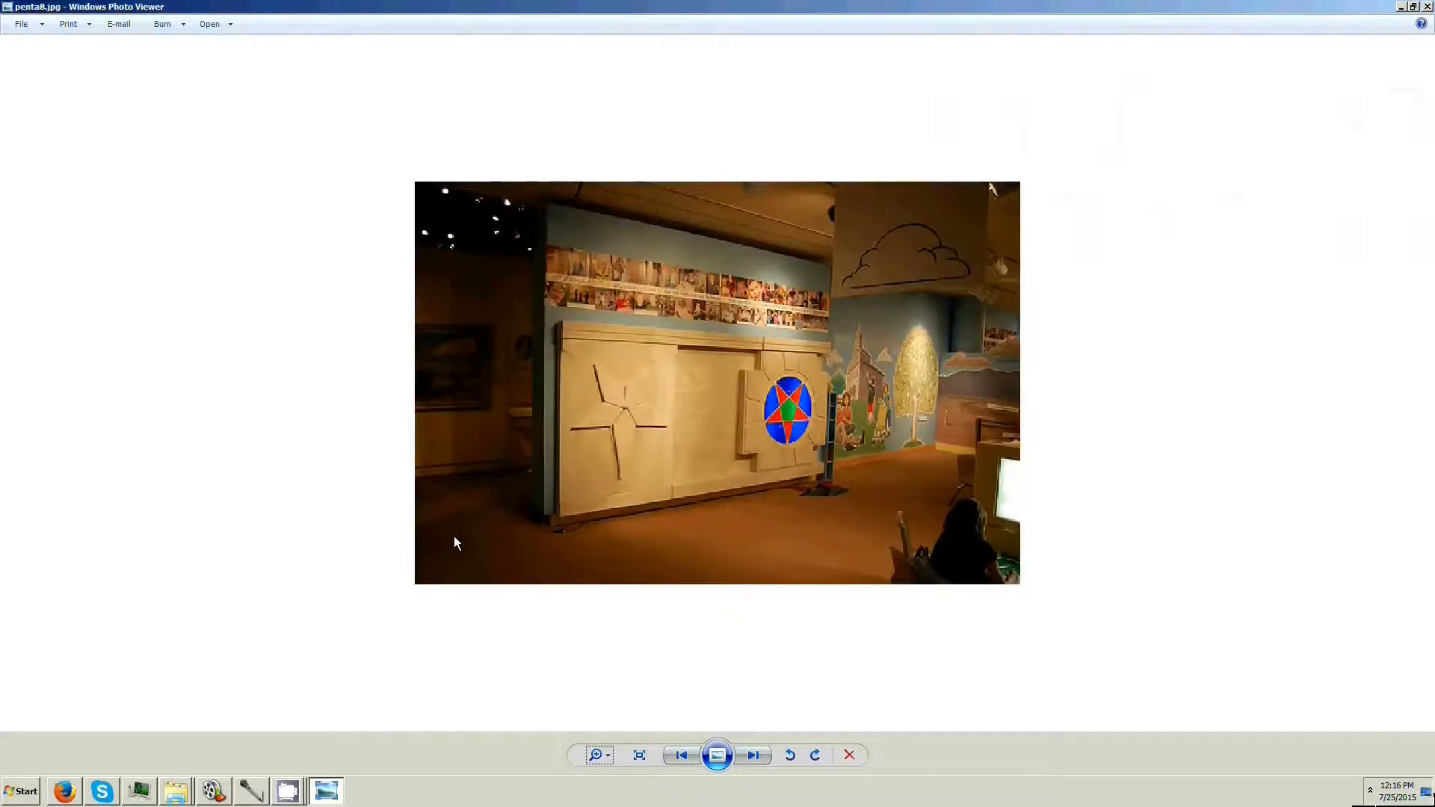
pyautogui.moveTo(650, 386)
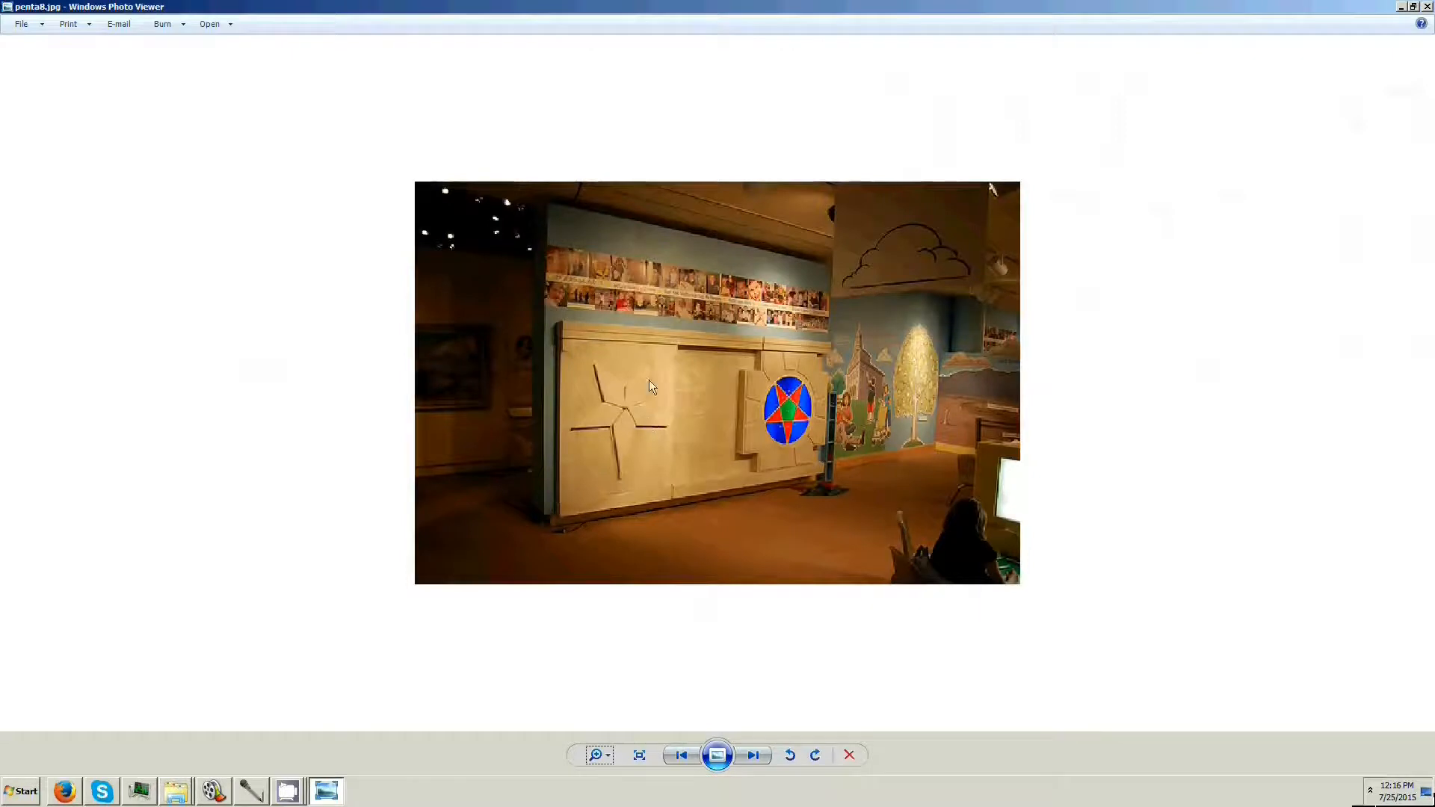
pyautogui.moveTo(792, 426)
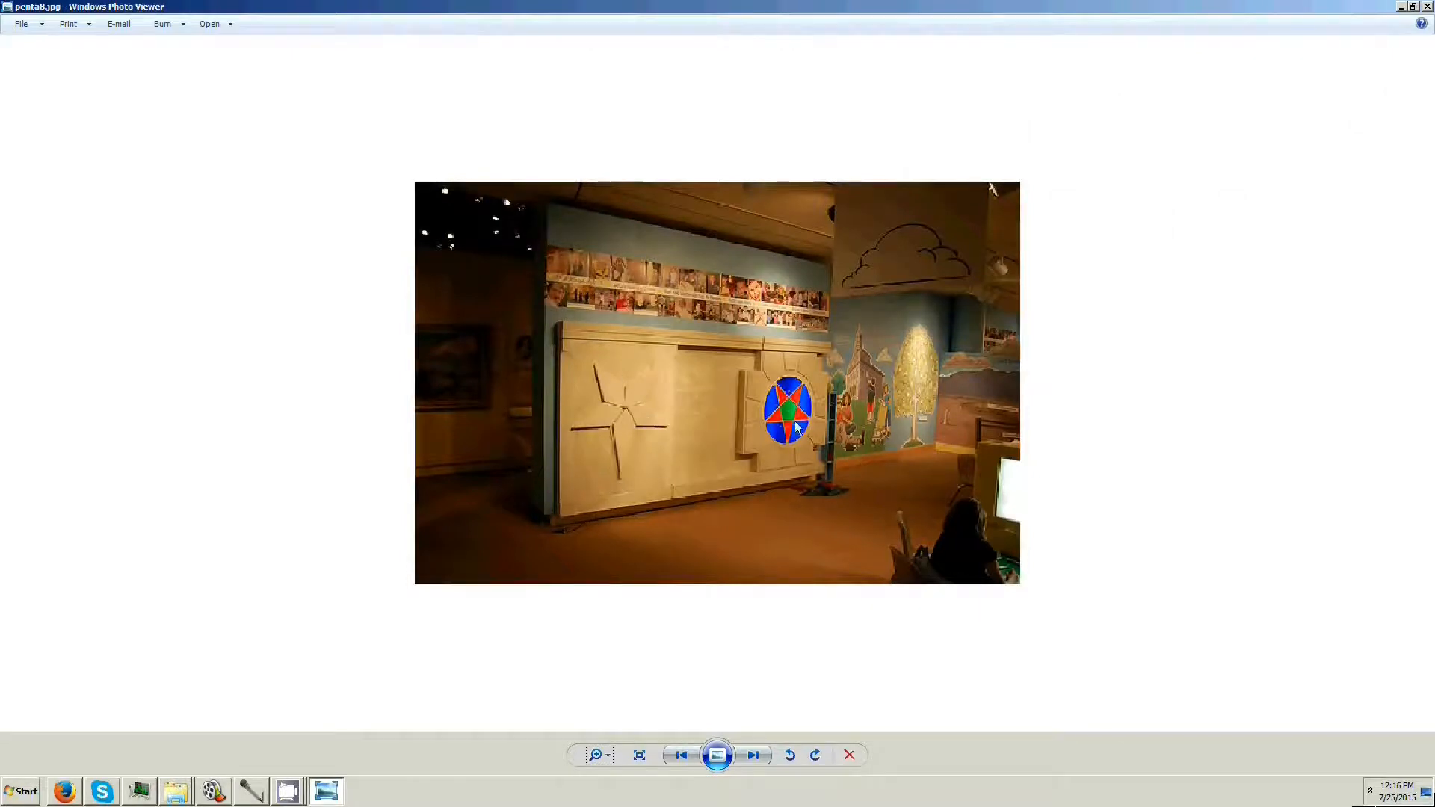
pyautogui.moveTo(651, 401)
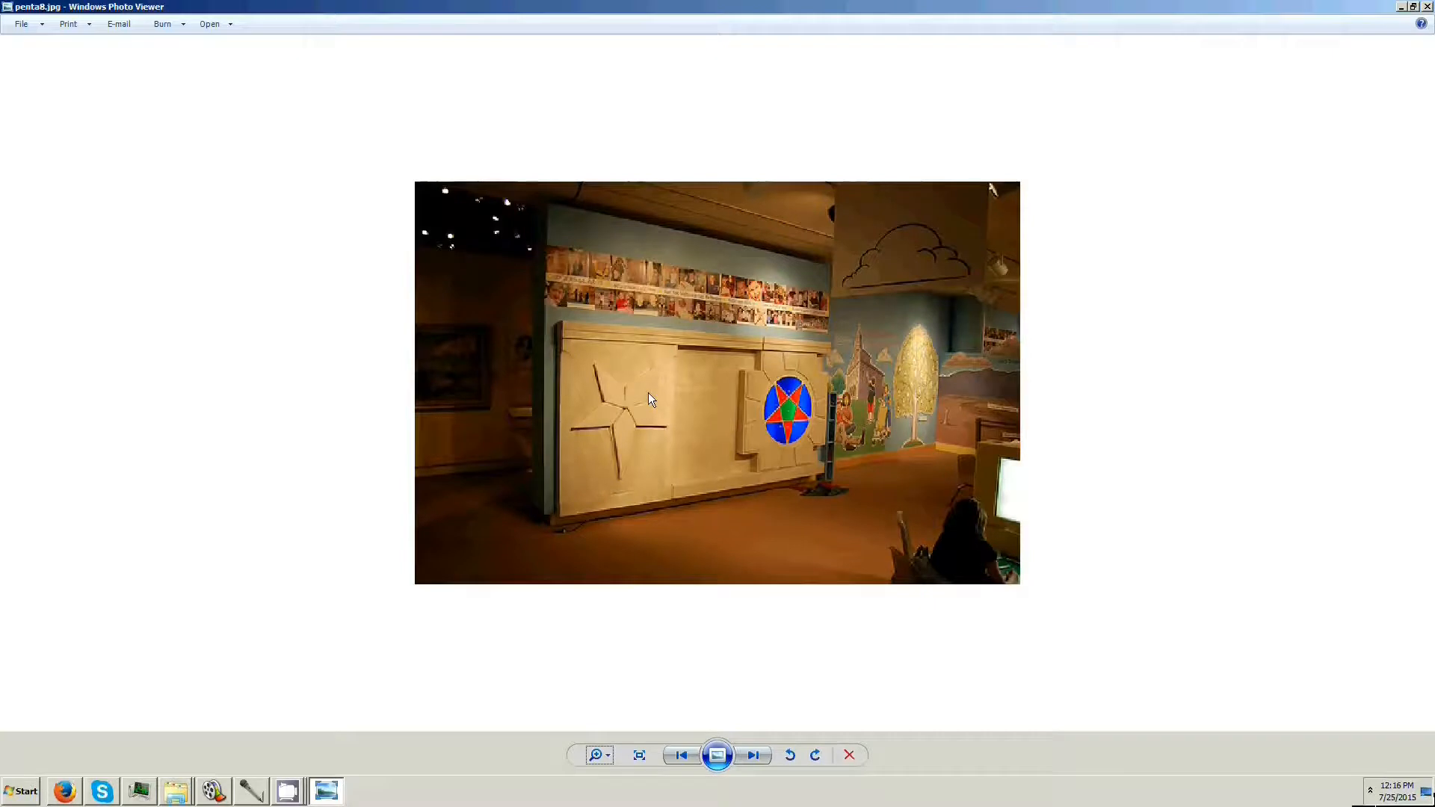
pyautogui.moveTo(772, 438)
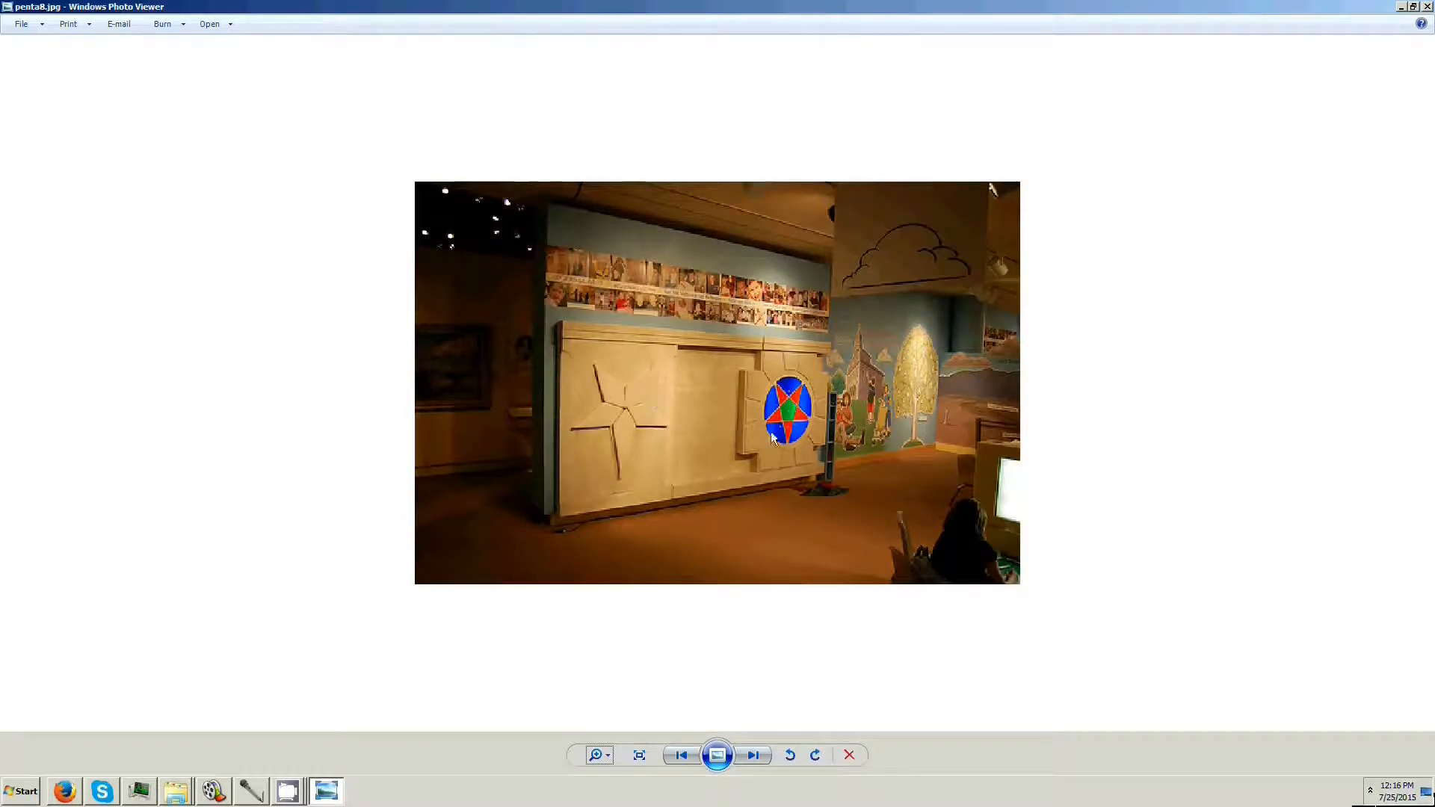
pyautogui.moveTo(739, 474)
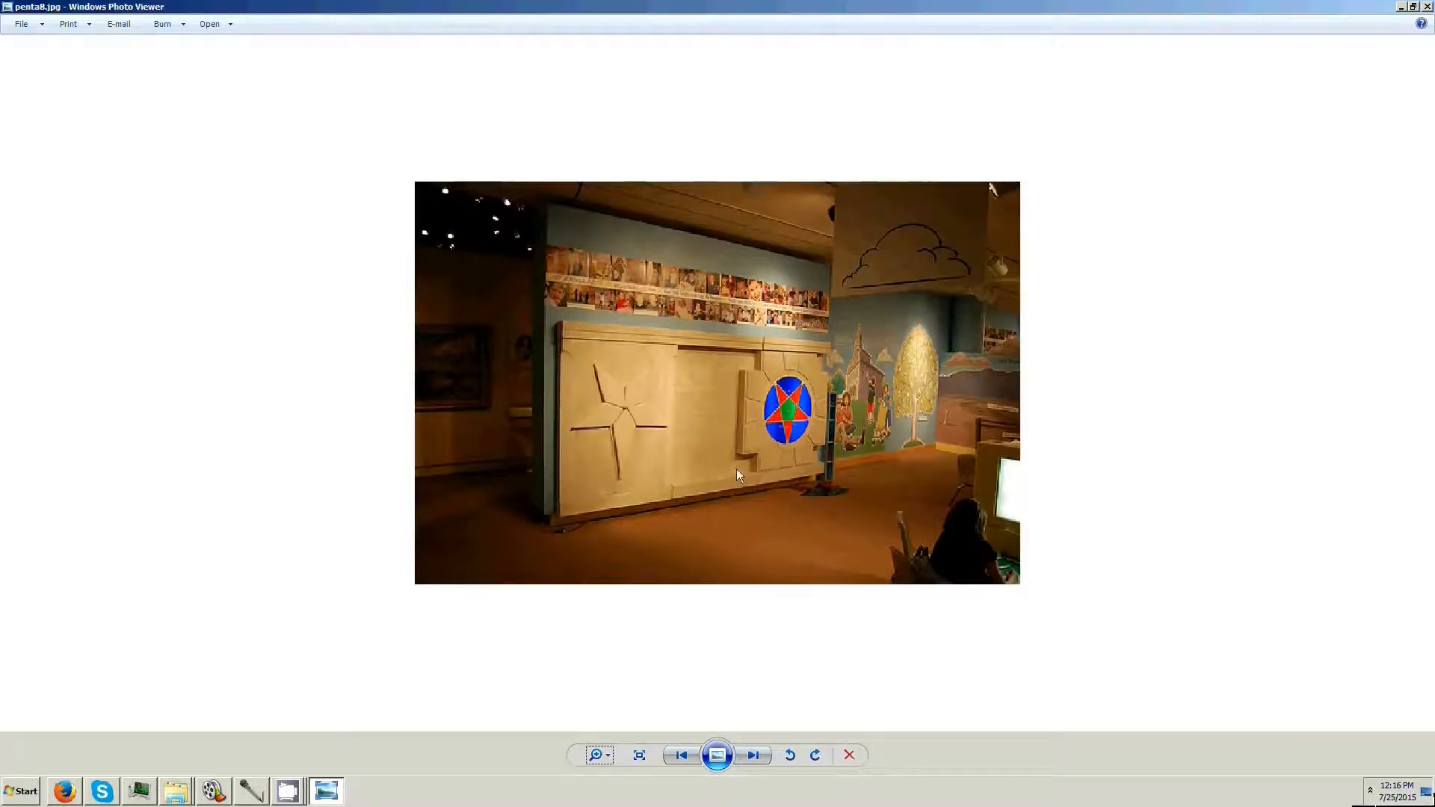
pyautogui.click(779, 511)
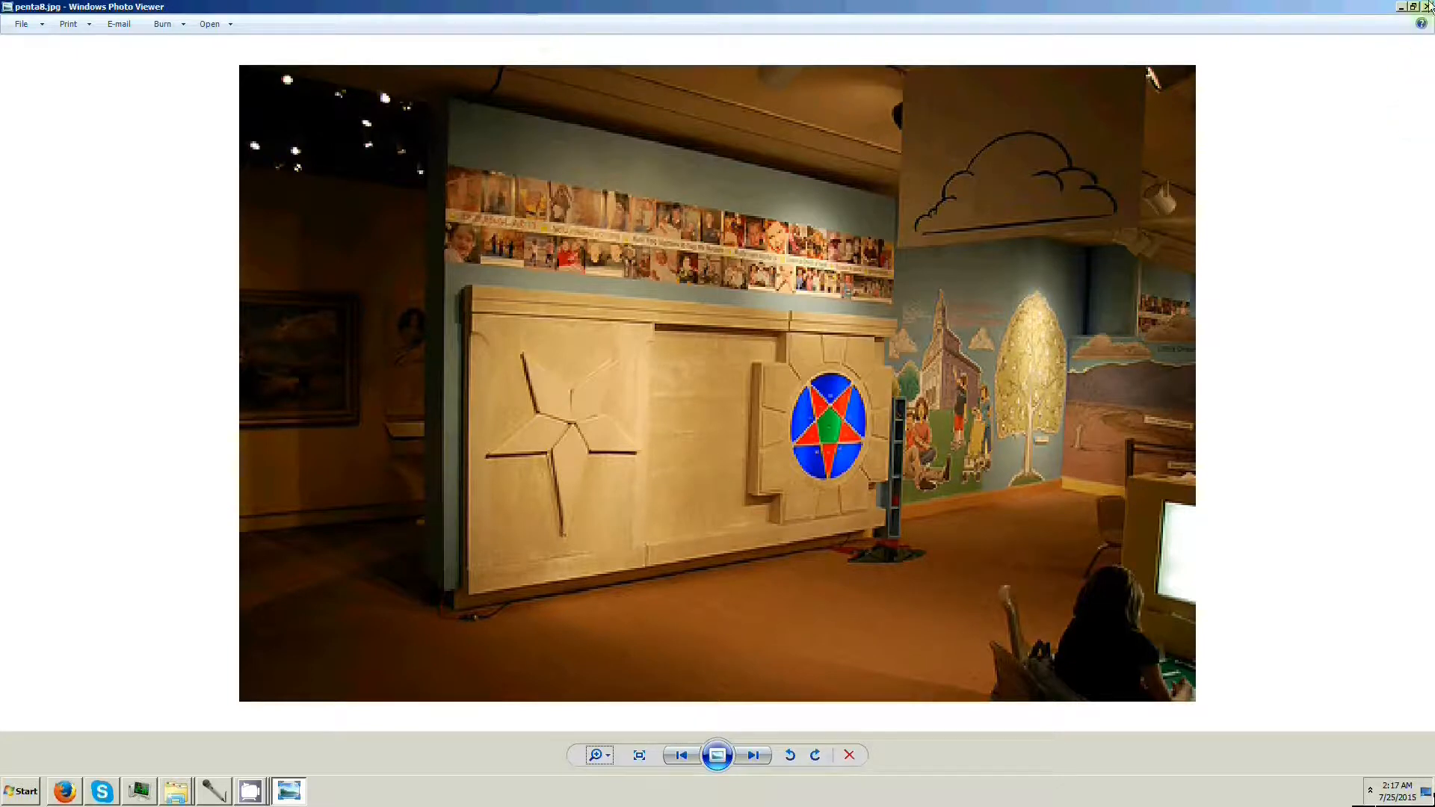
pyautogui.moveTo(1422, 24)
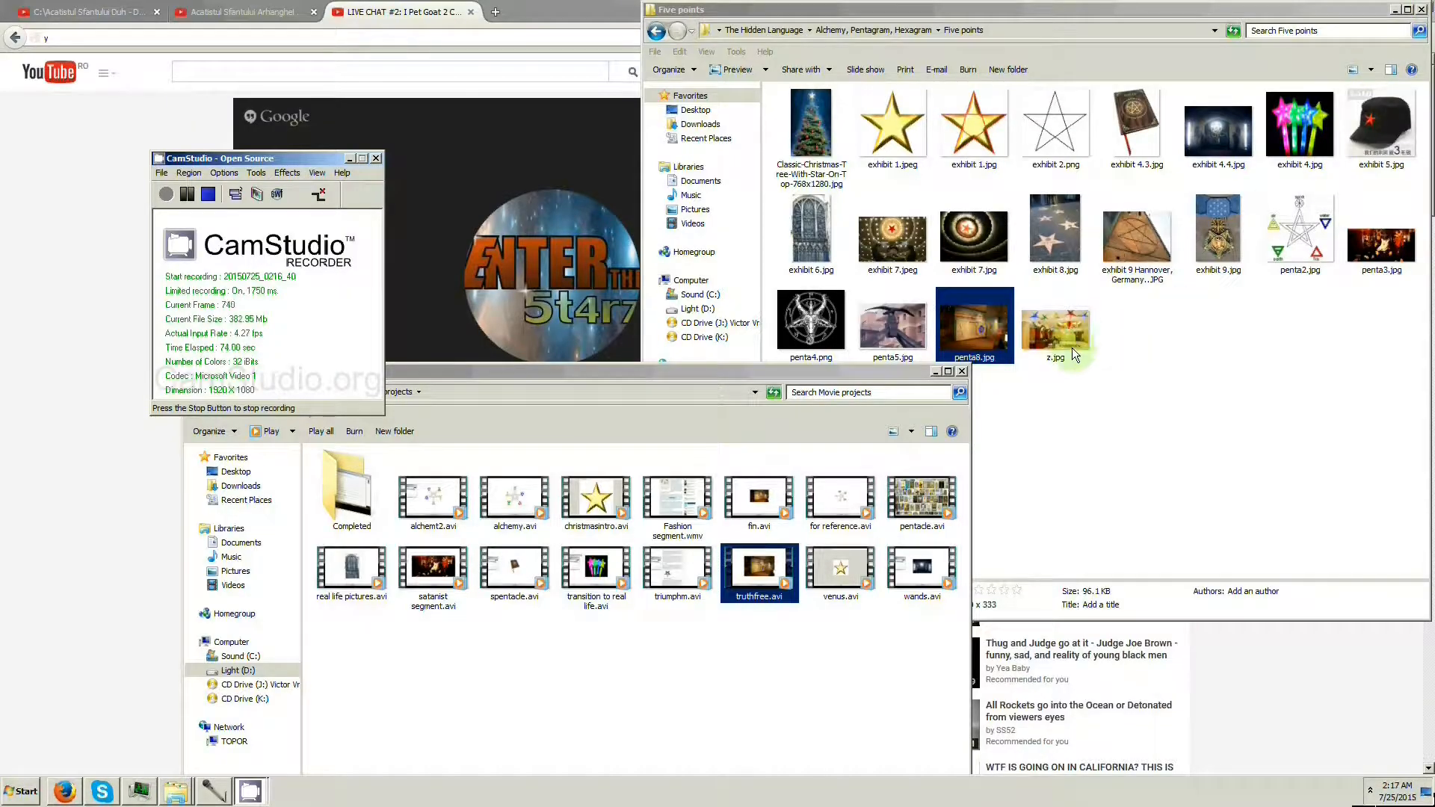
pyautogui.doubleClick(1053, 329)
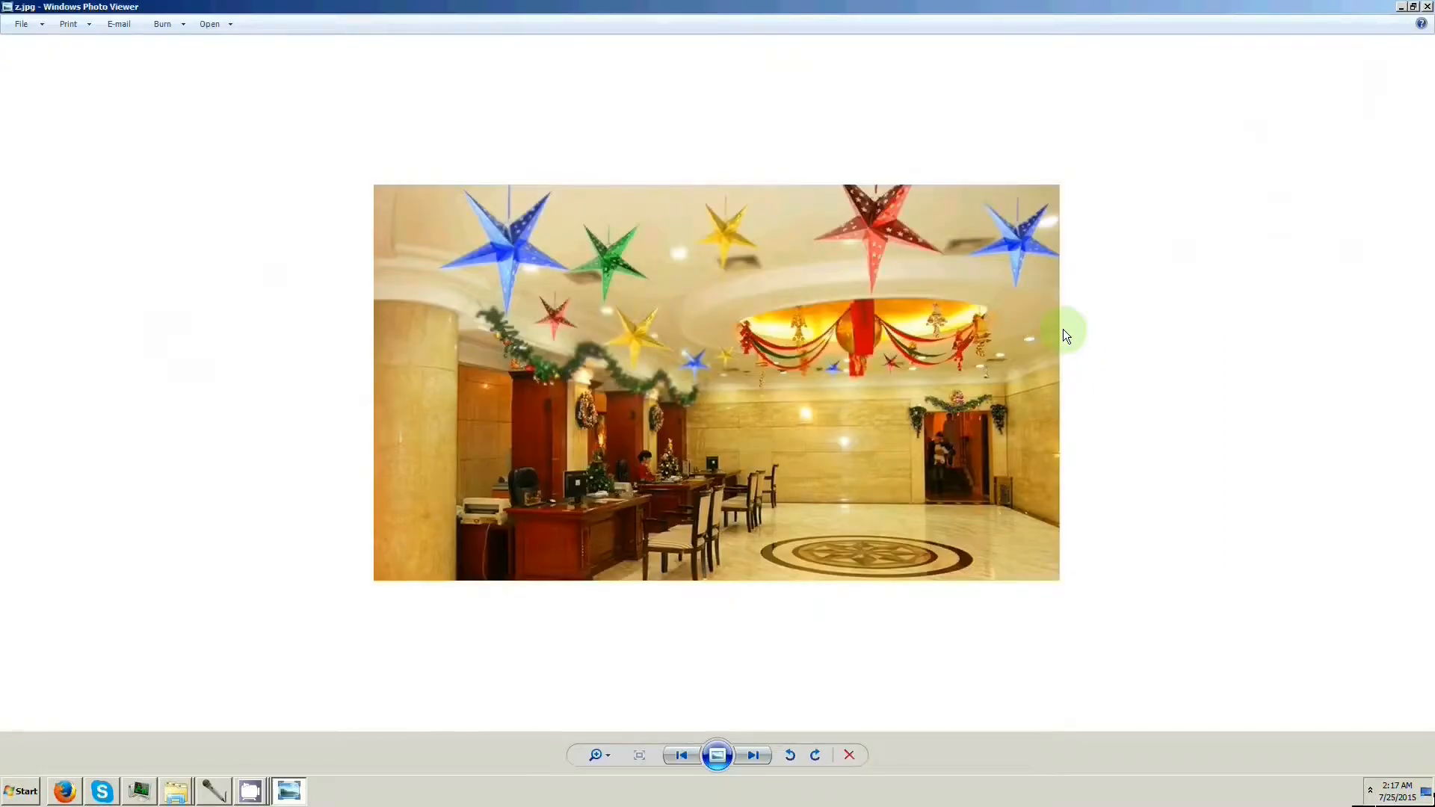
pyautogui.moveTo(997, 263)
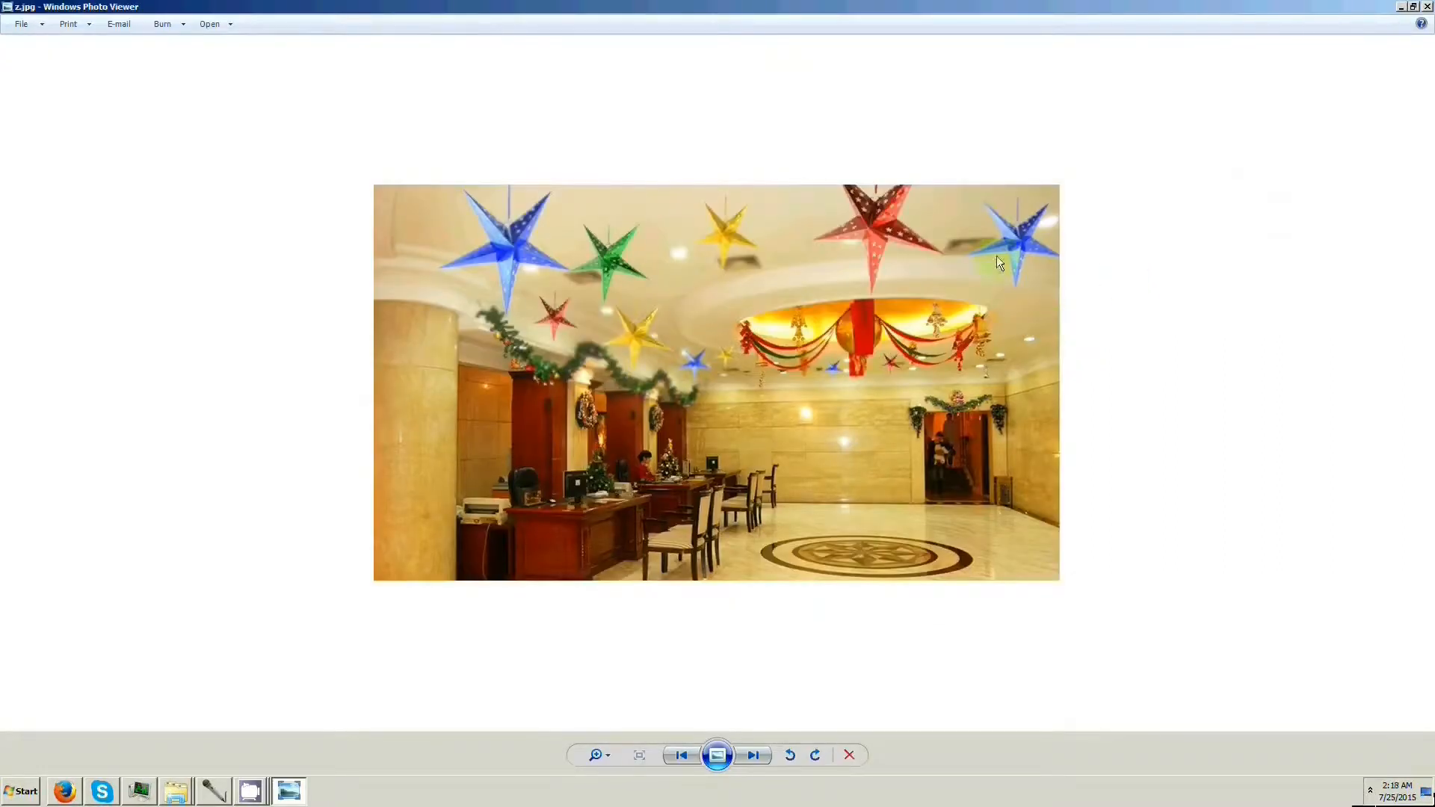
pyautogui.moveTo(832, 193)
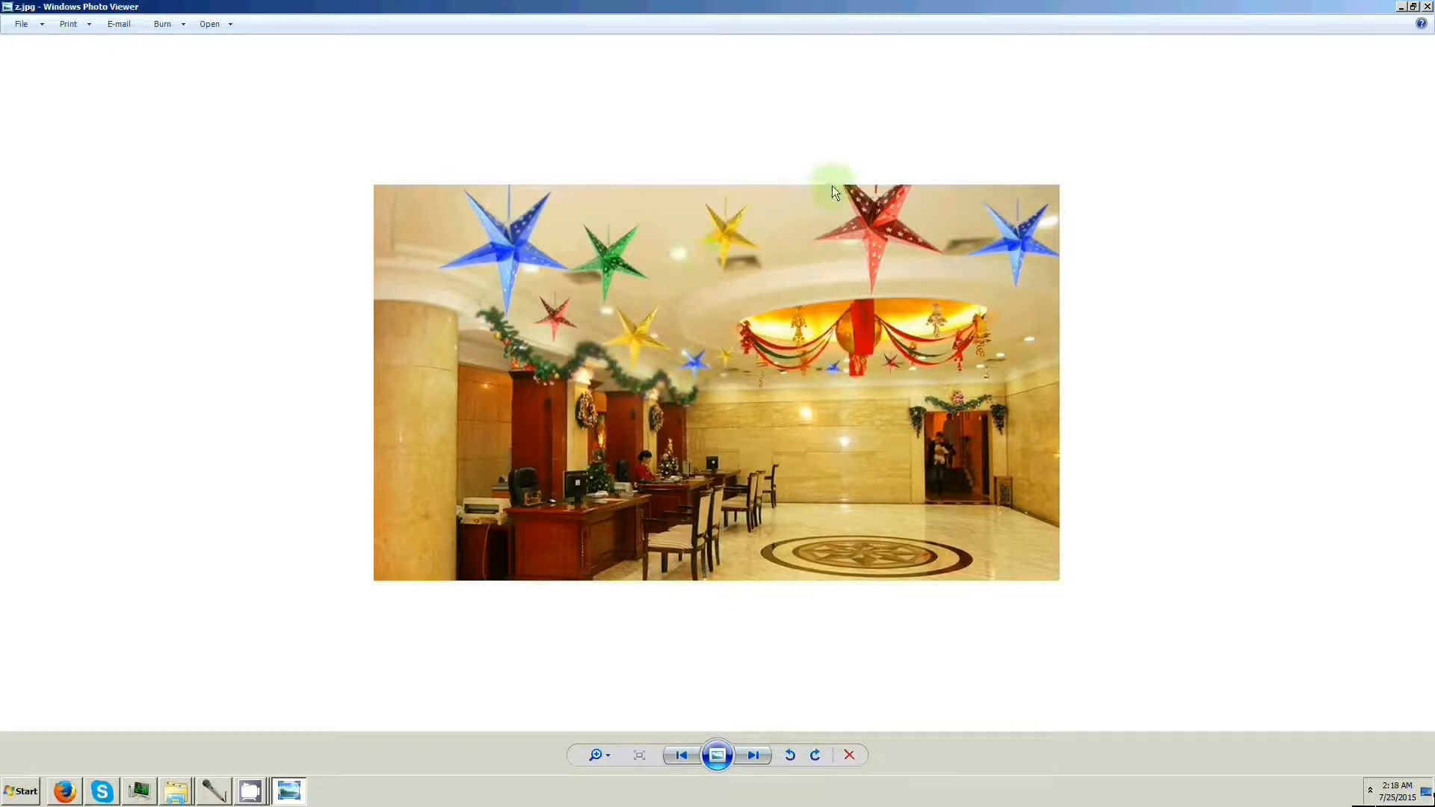
pyautogui.moveTo(329, 176)
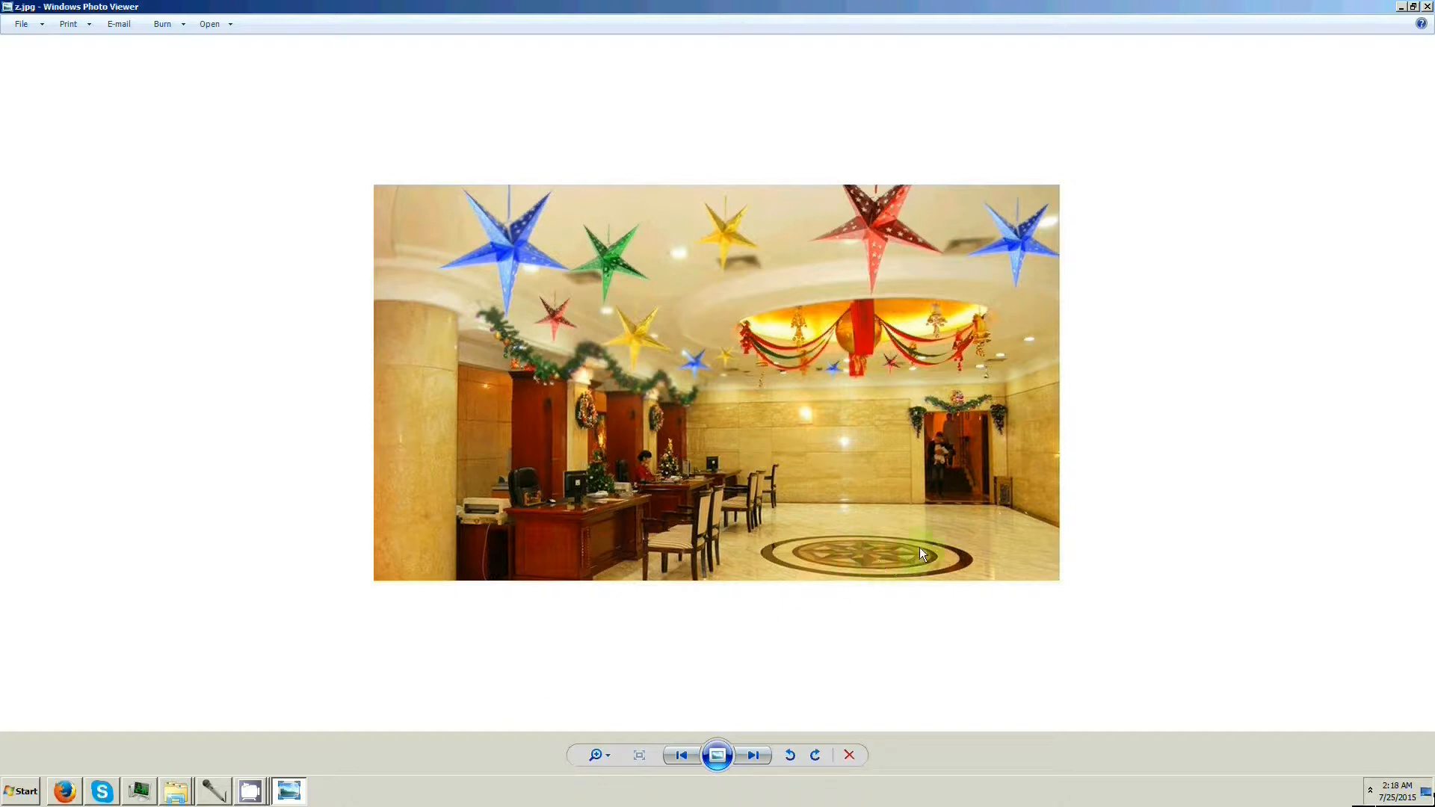
pyautogui.moveTo(949, 561)
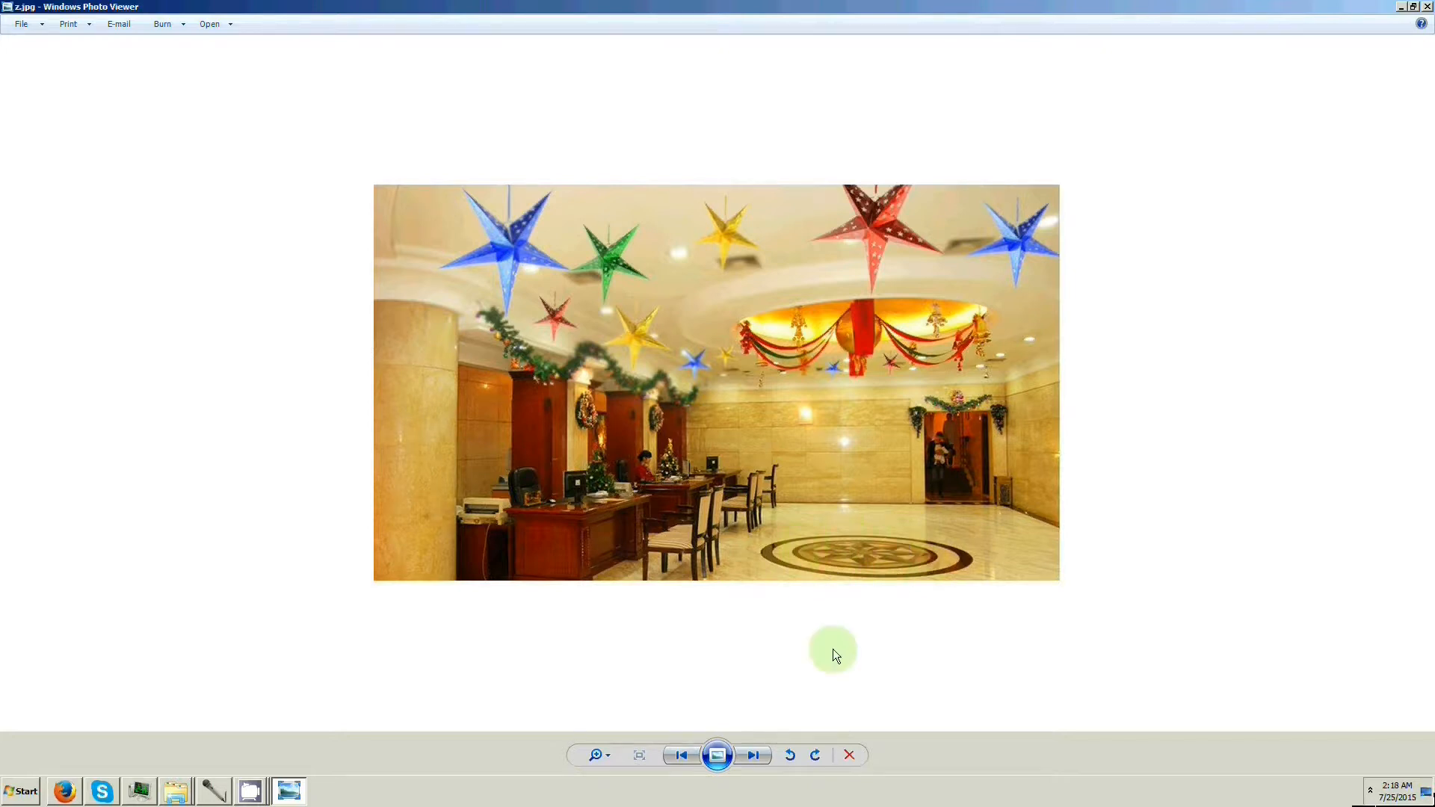
pyautogui.moveTo(752, 753)
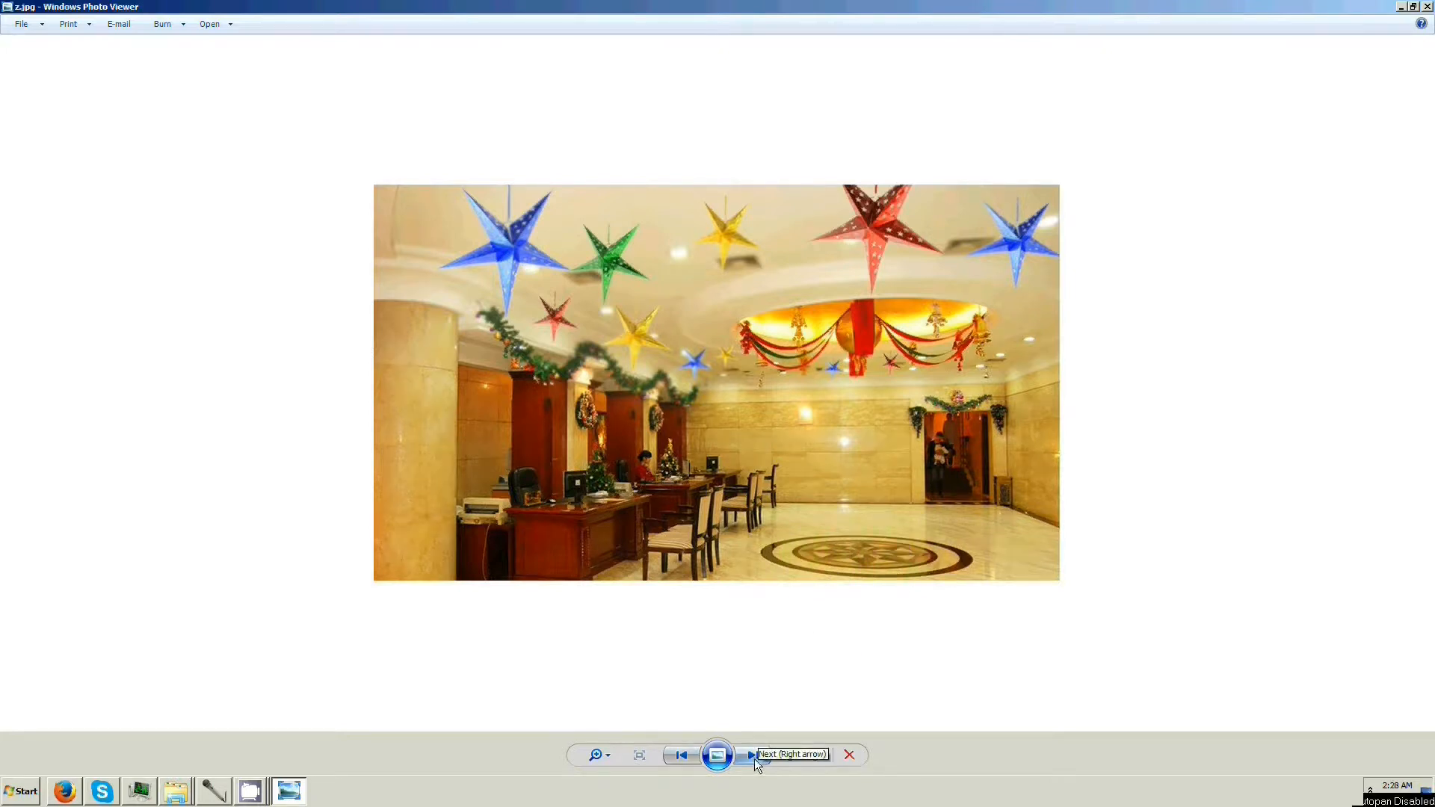
# Advance past z5.jpg's marble hexagram floor to z6.jpg's star pendant and medallion
pyautogui.click(752, 753)
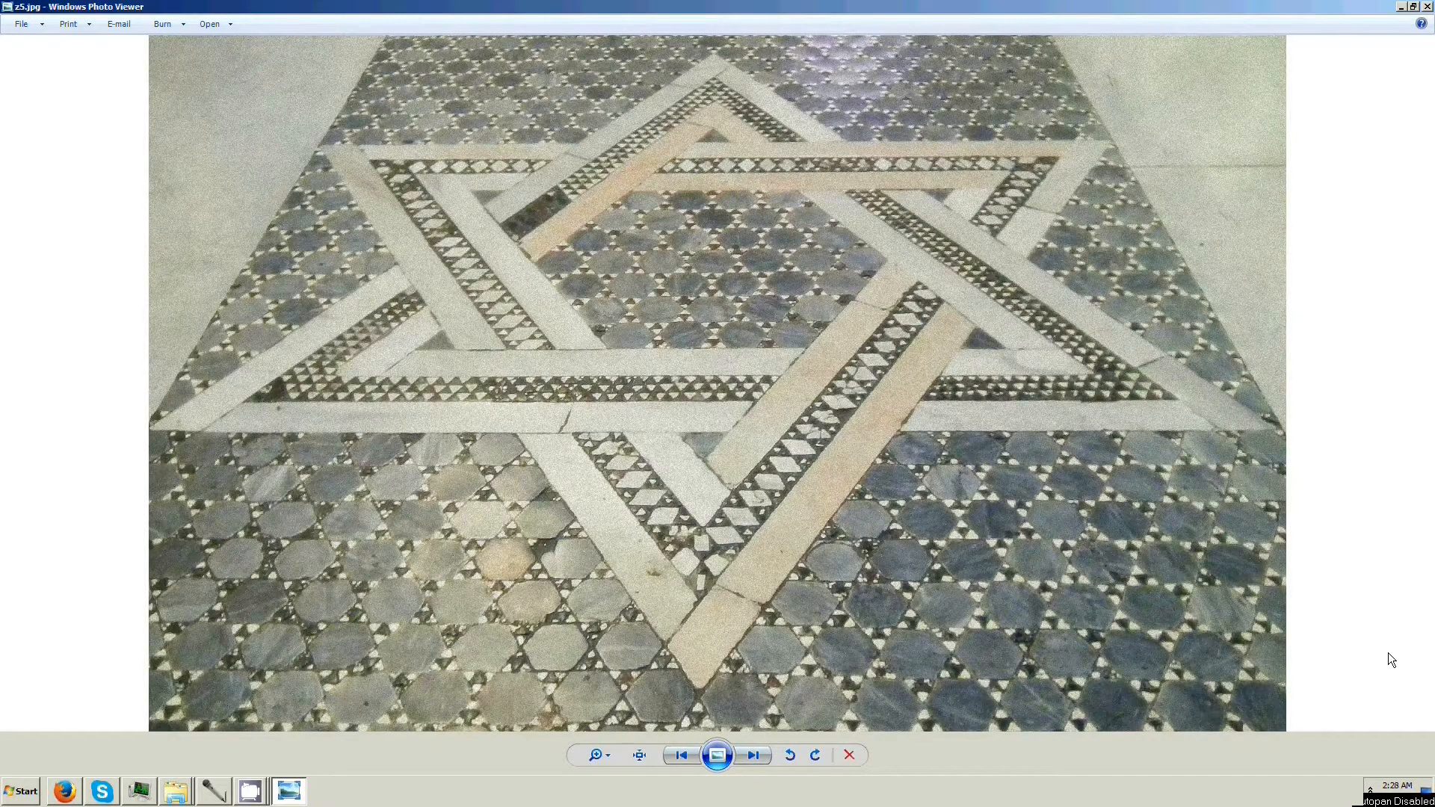
pyautogui.moveTo(754, 755)
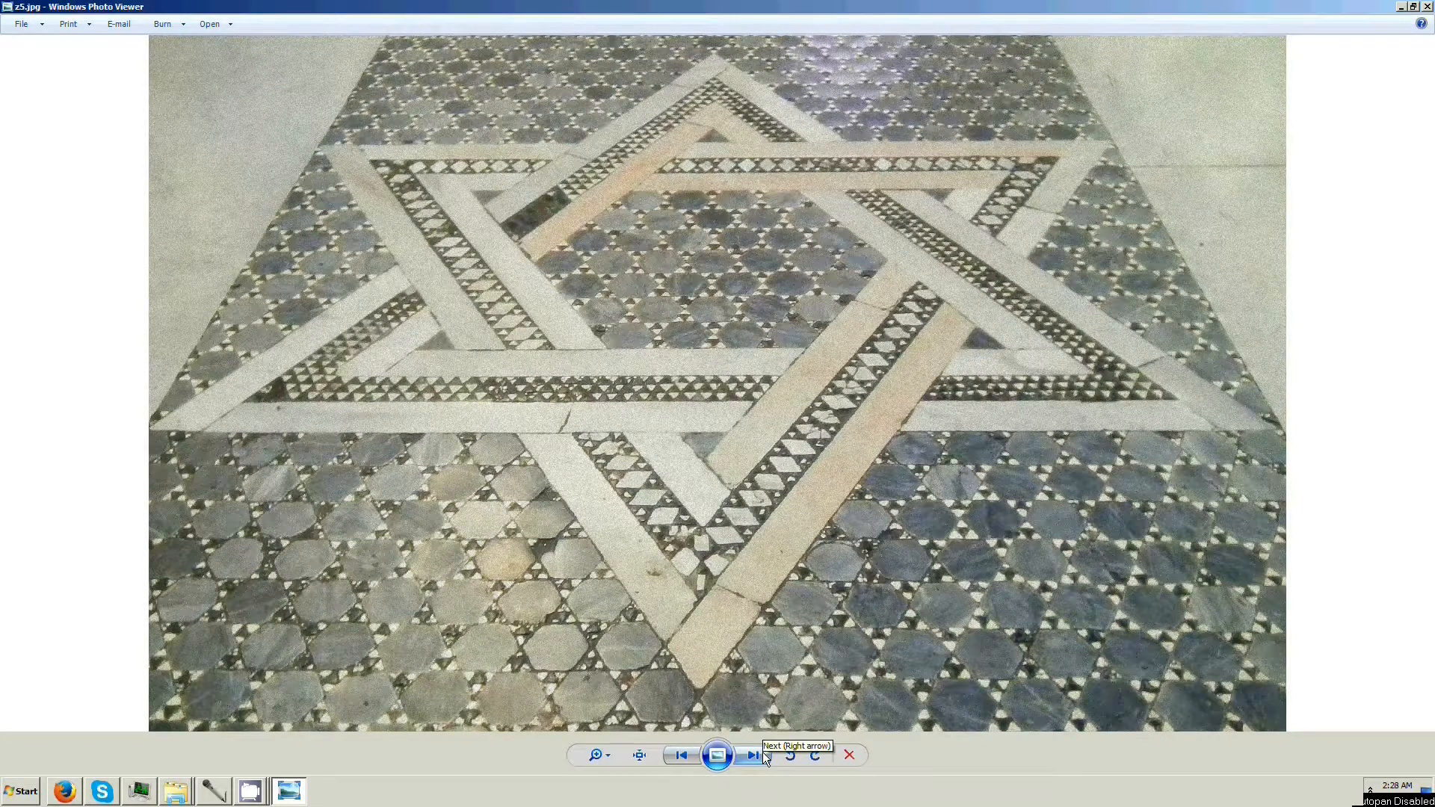
pyautogui.click(752, 755)
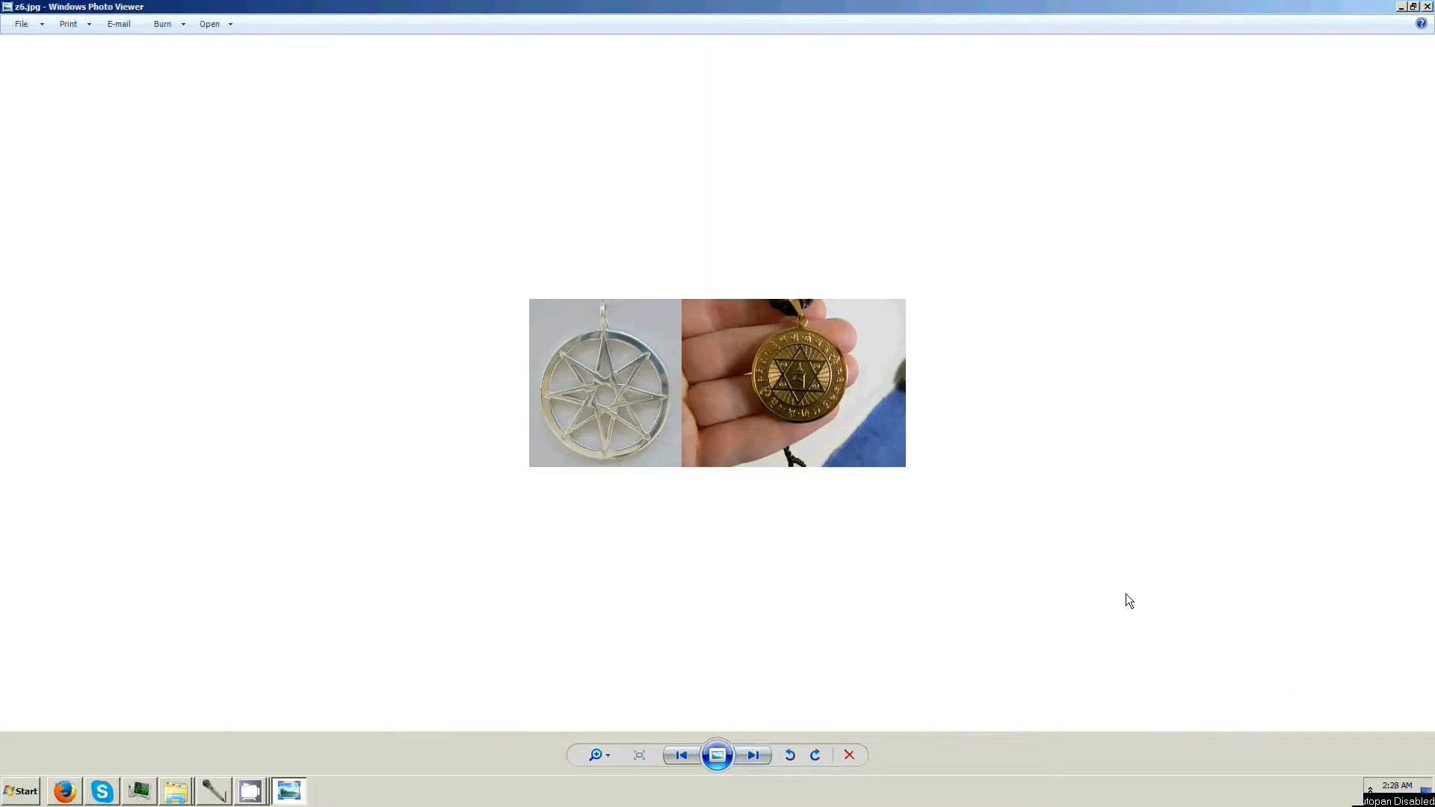